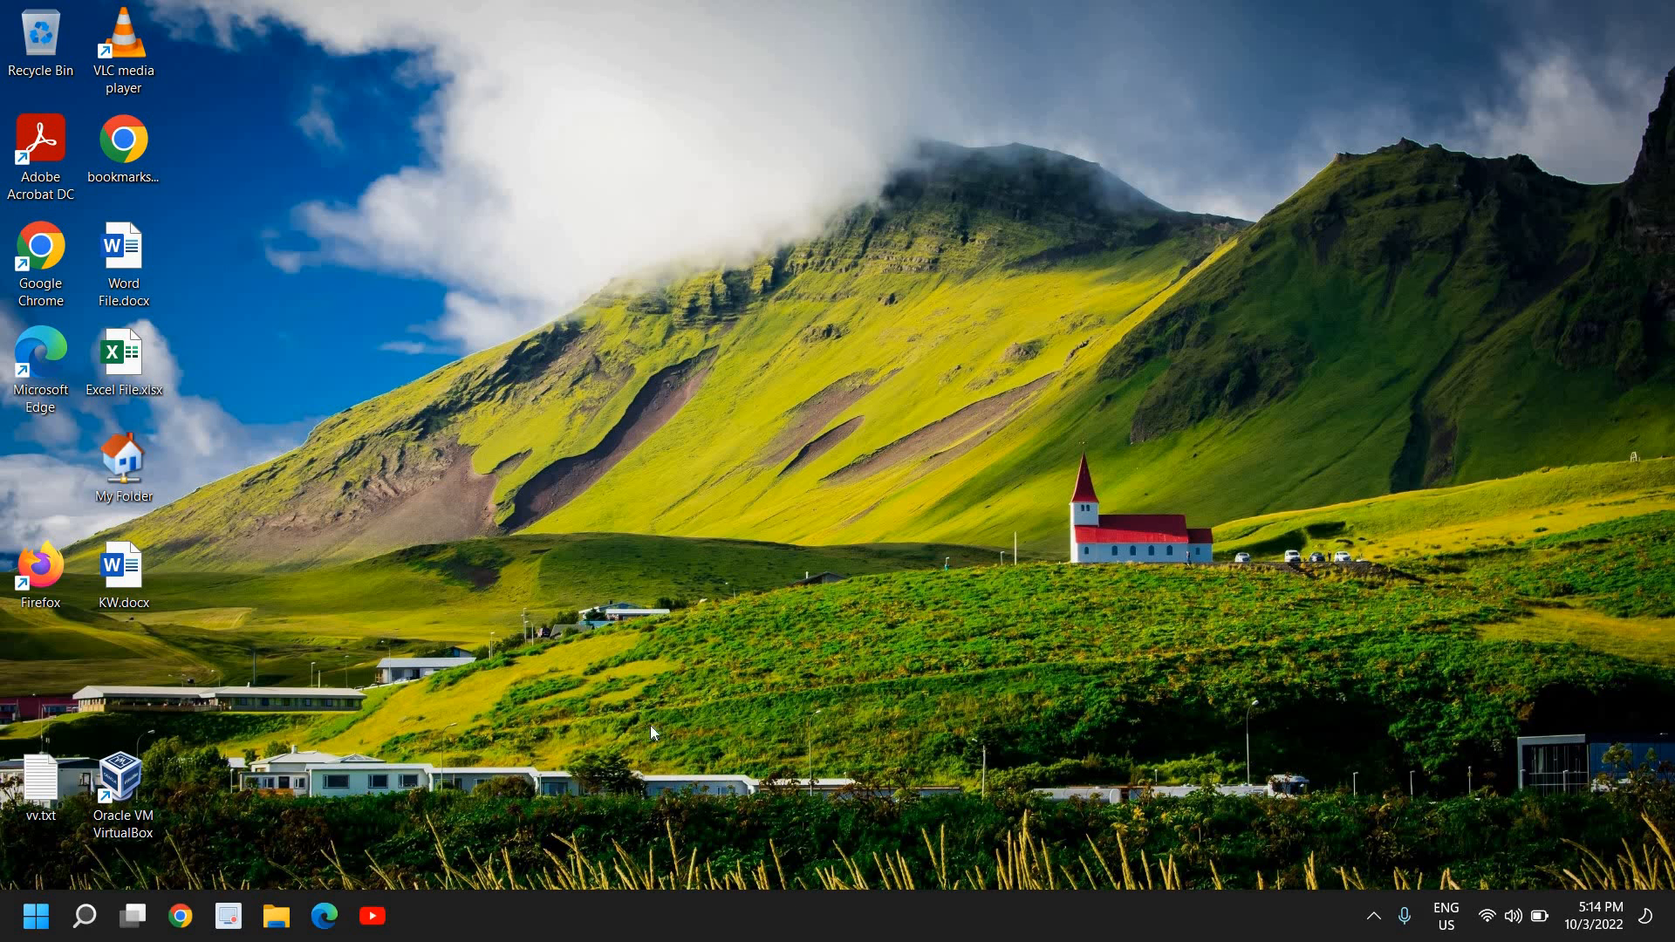
pyautogui.moveTo(652, 726)
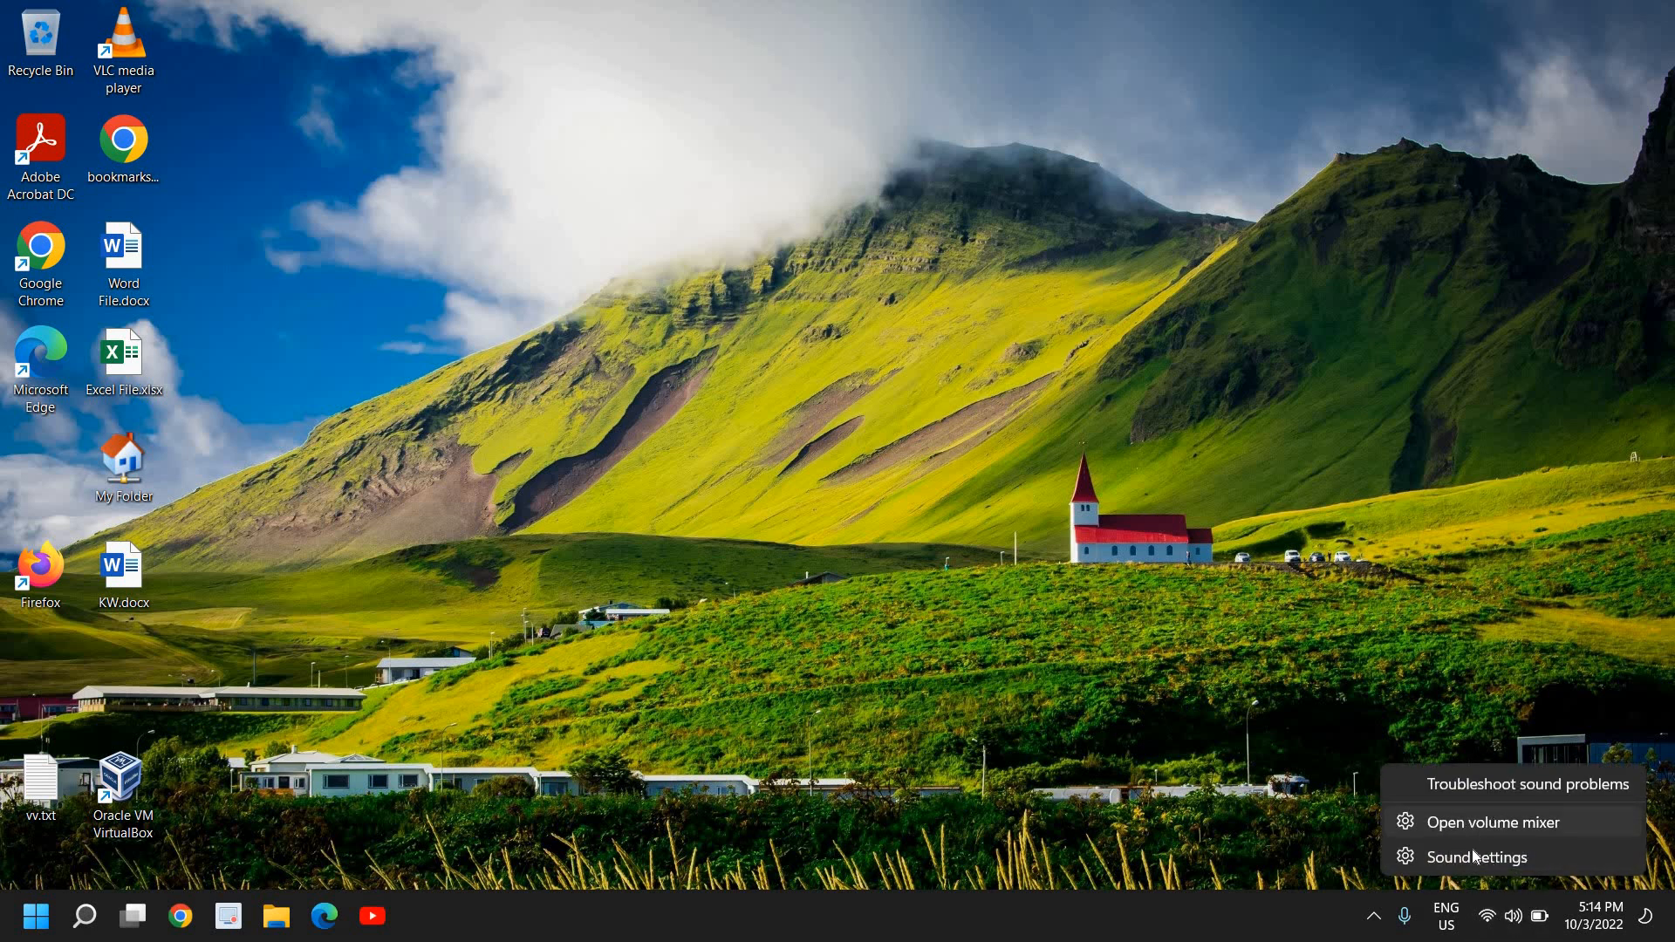
pyautogui.click(1476, 857)
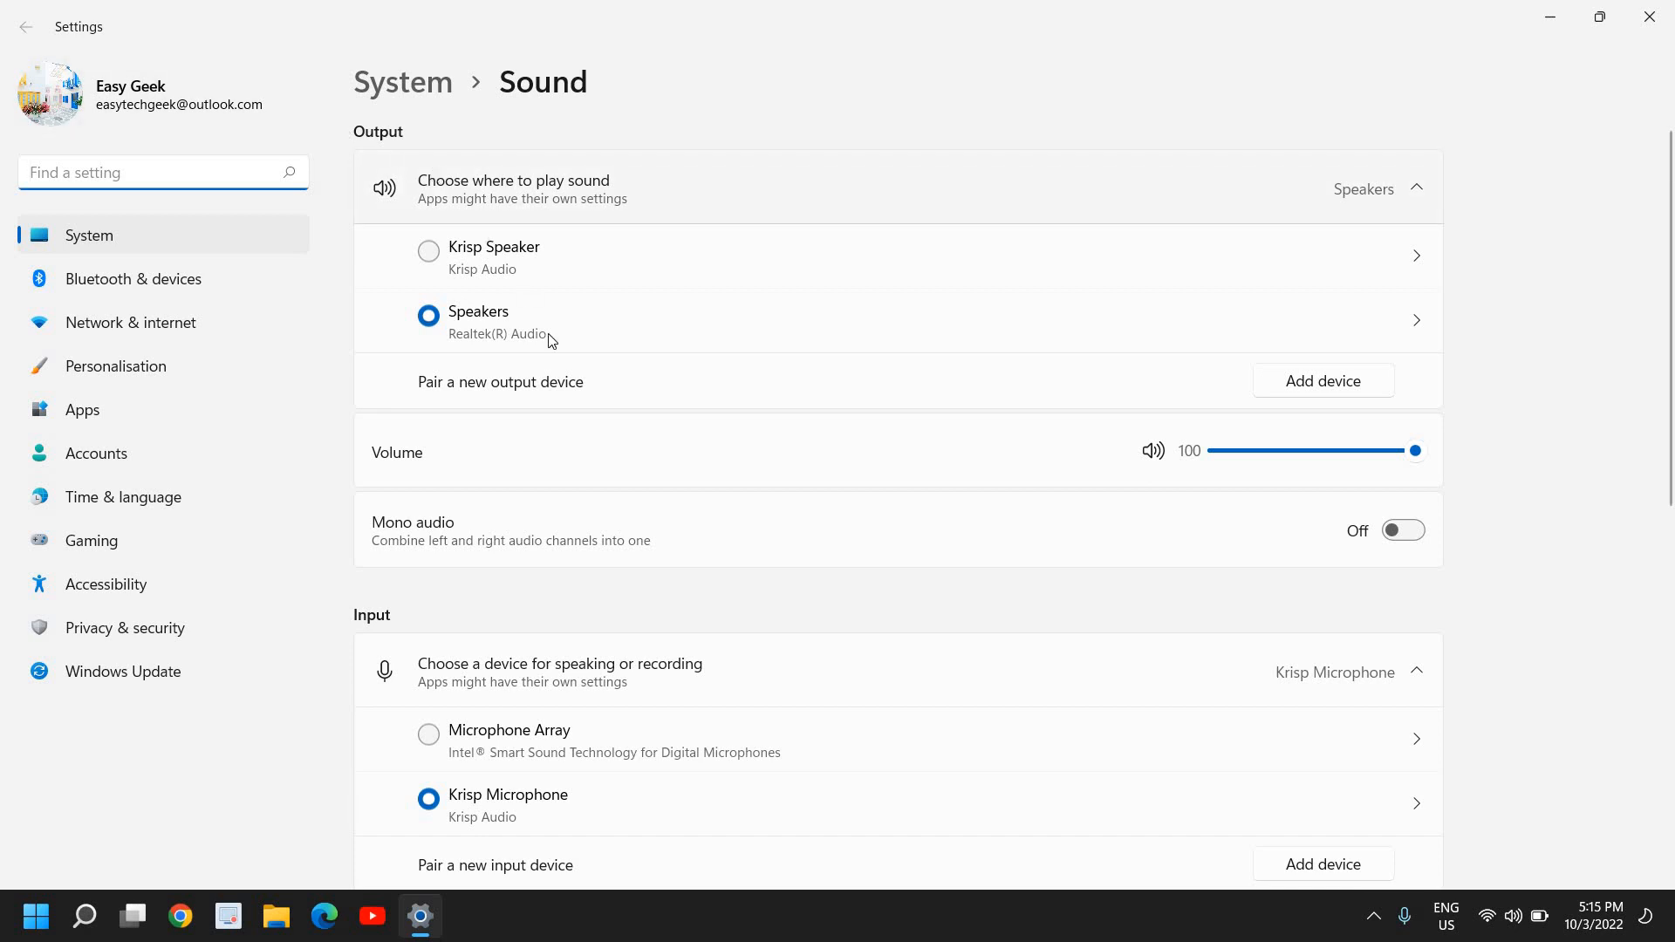
pyautogui.moveTo(592, 422)
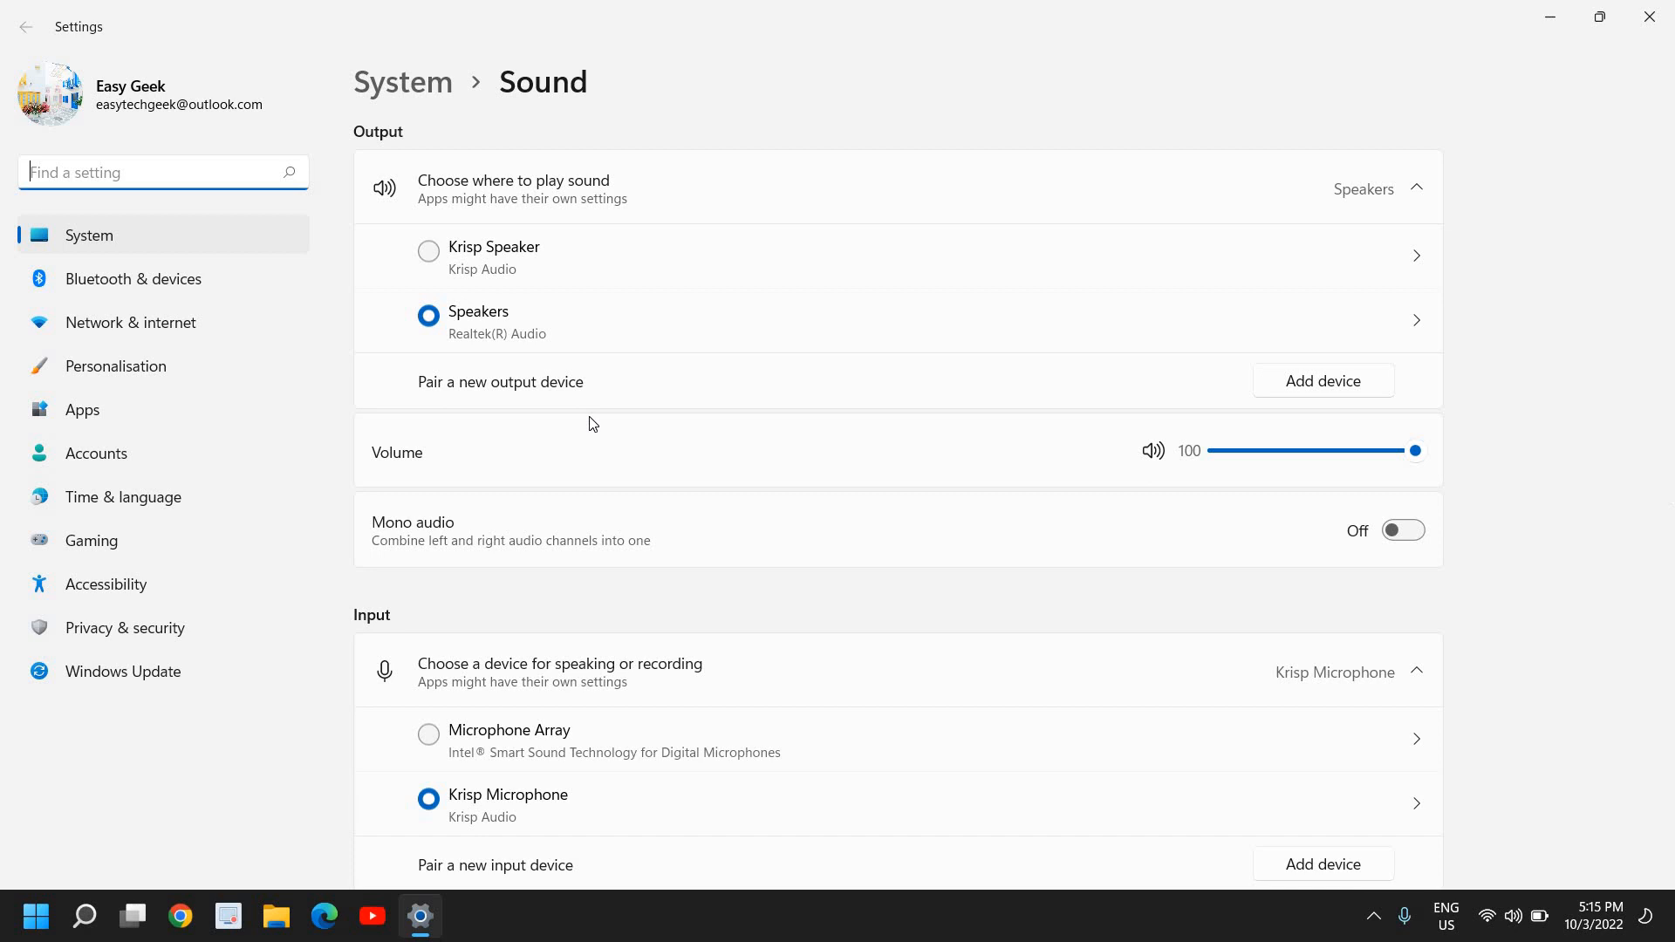
pyautogui.moveTo(461, 256)
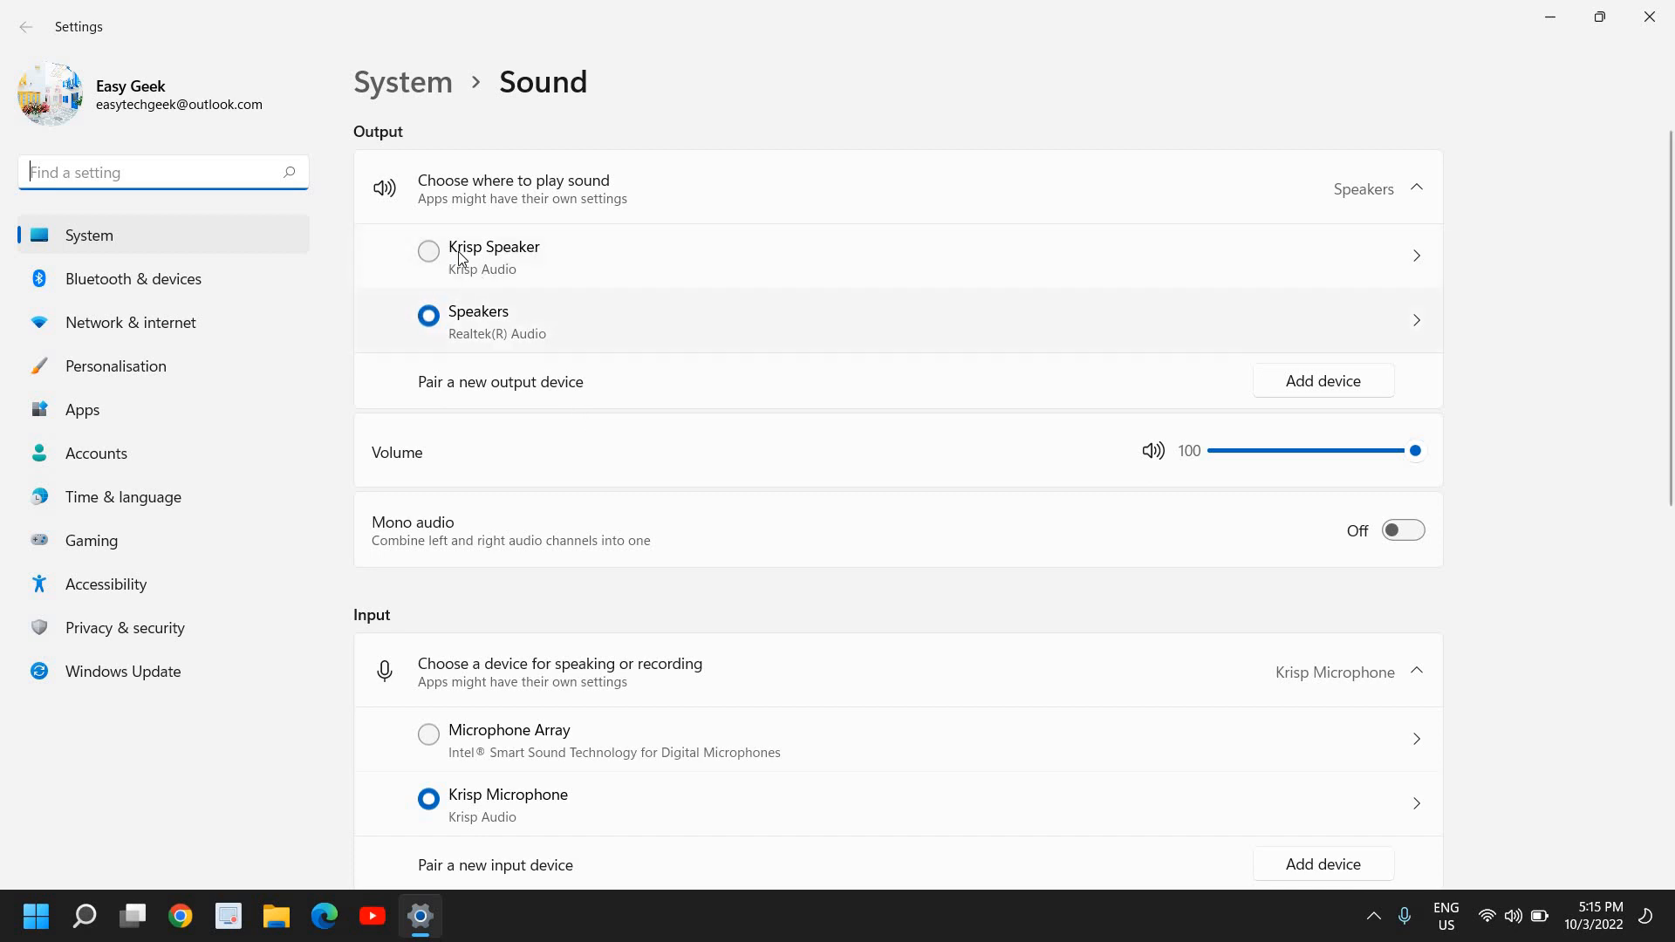
pyautogui.moveTo(634, 696)
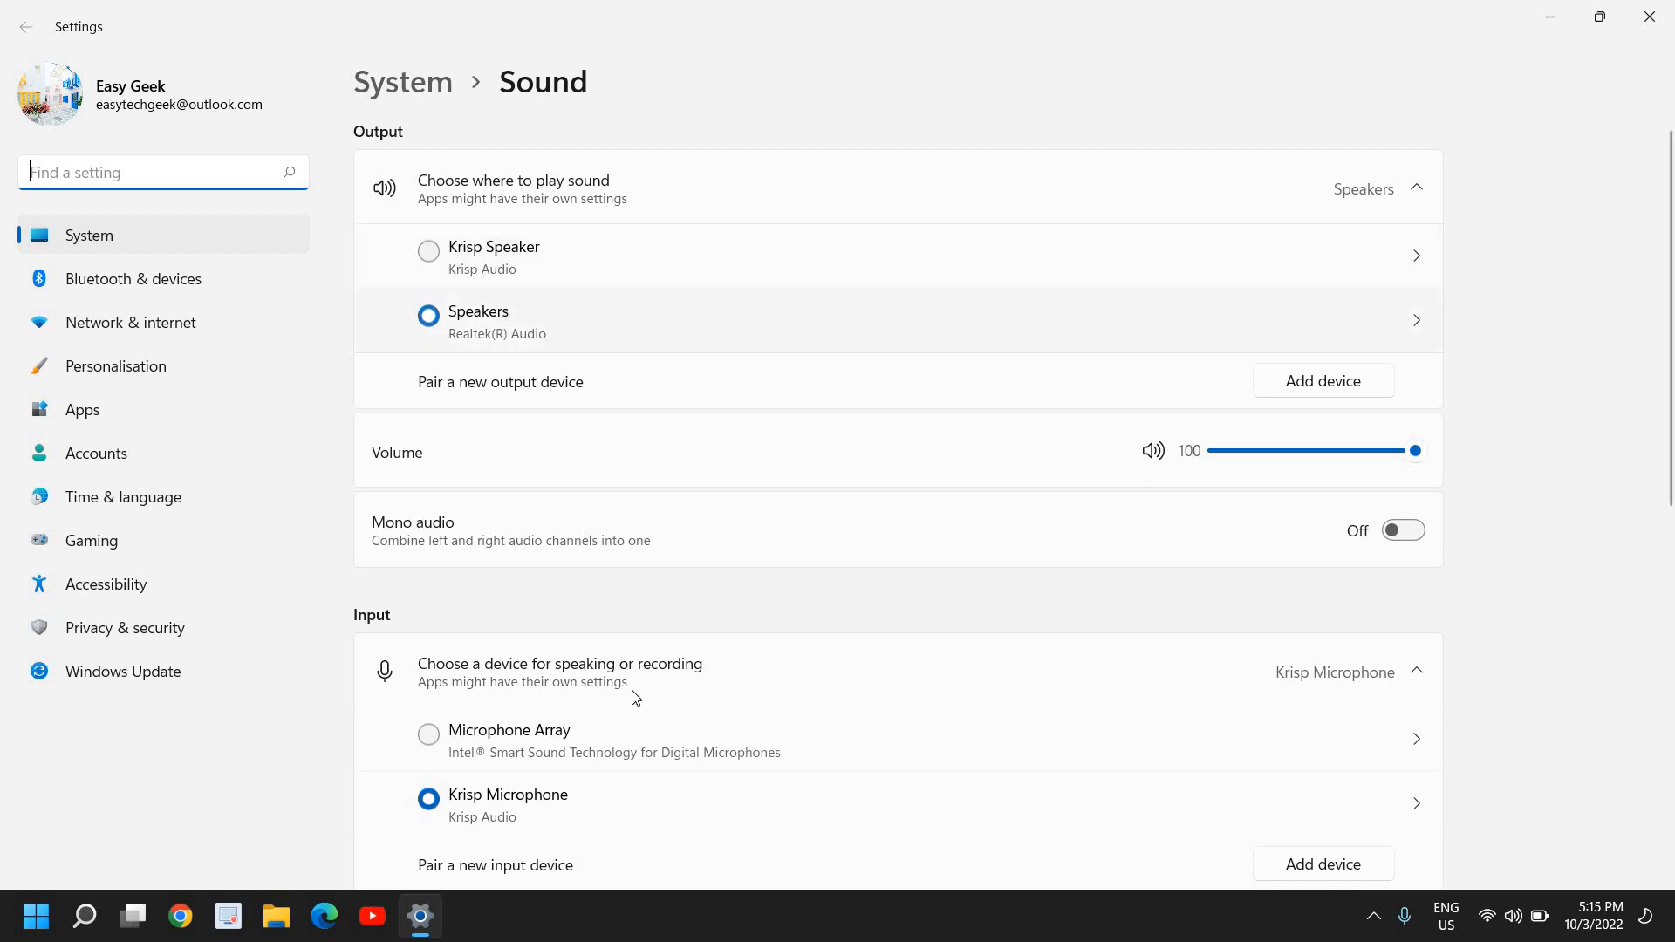
pyautogui.scroll(-3)
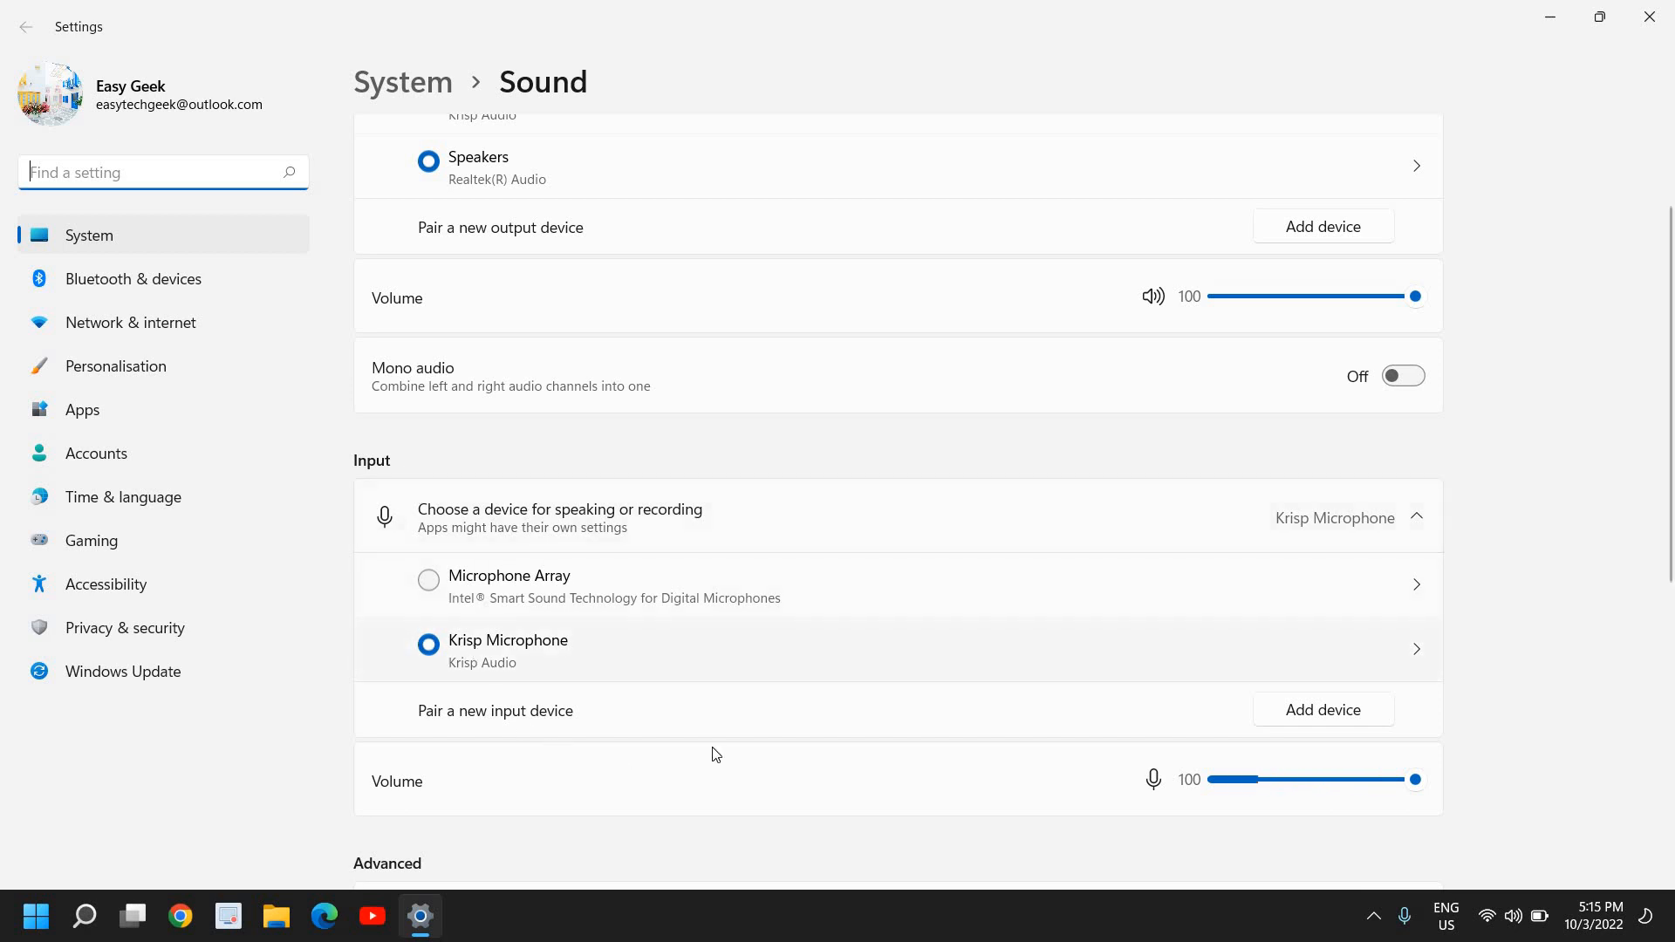
pyautogui.moveTo(424, 502)
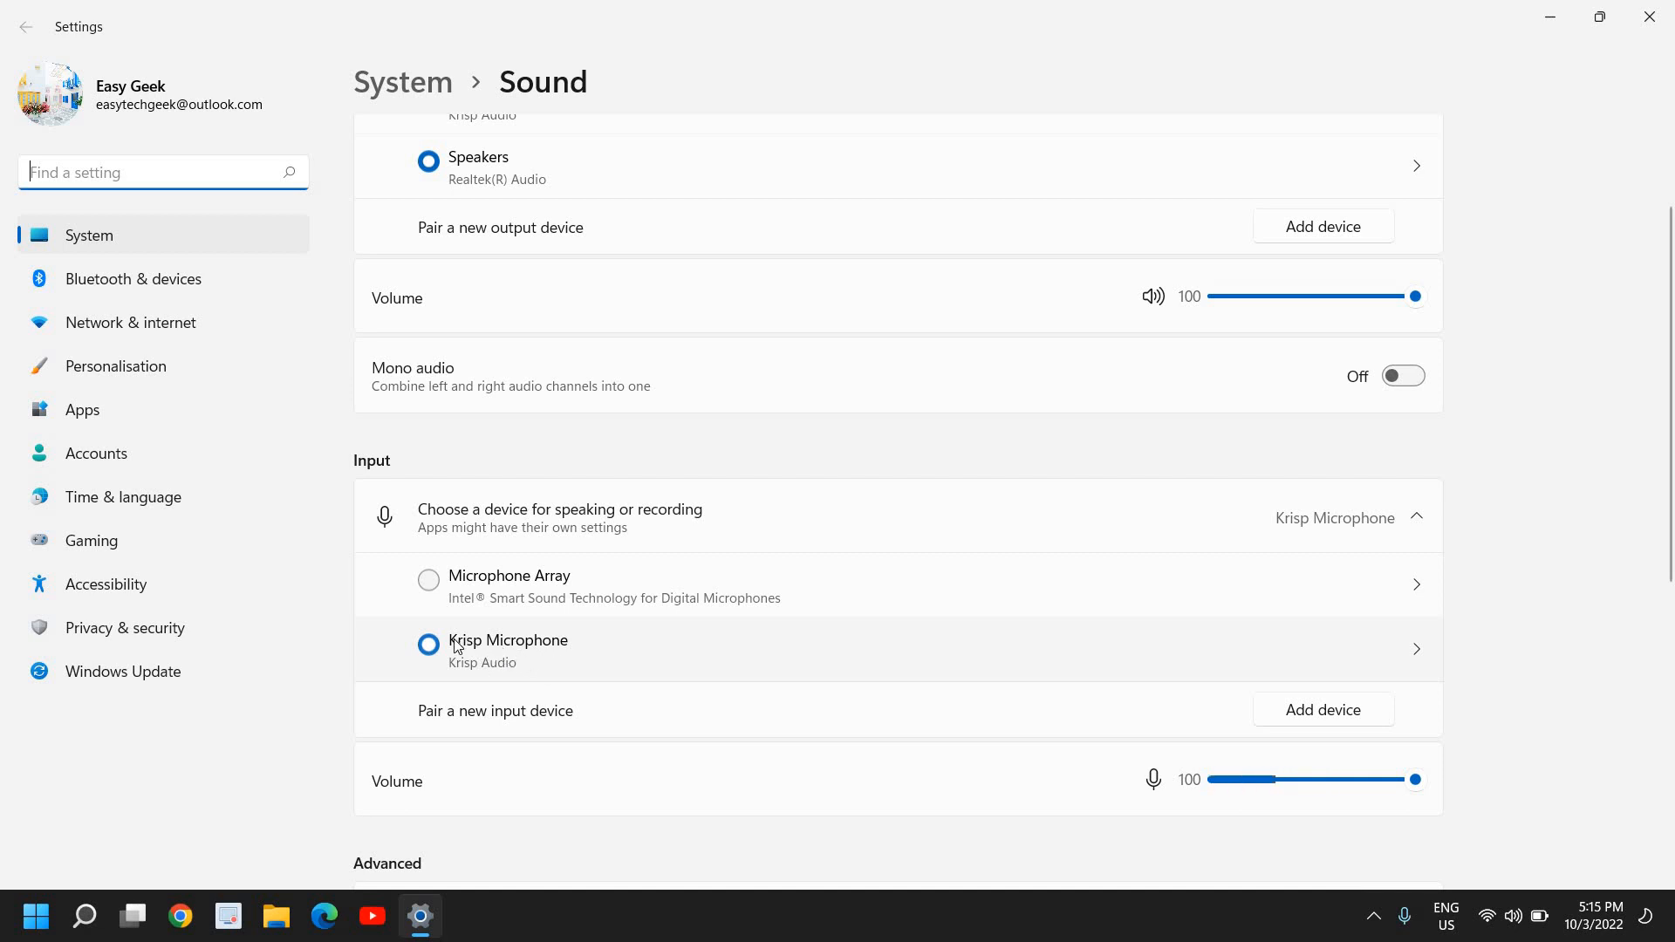
pyautogui.moveTo(558, 672)
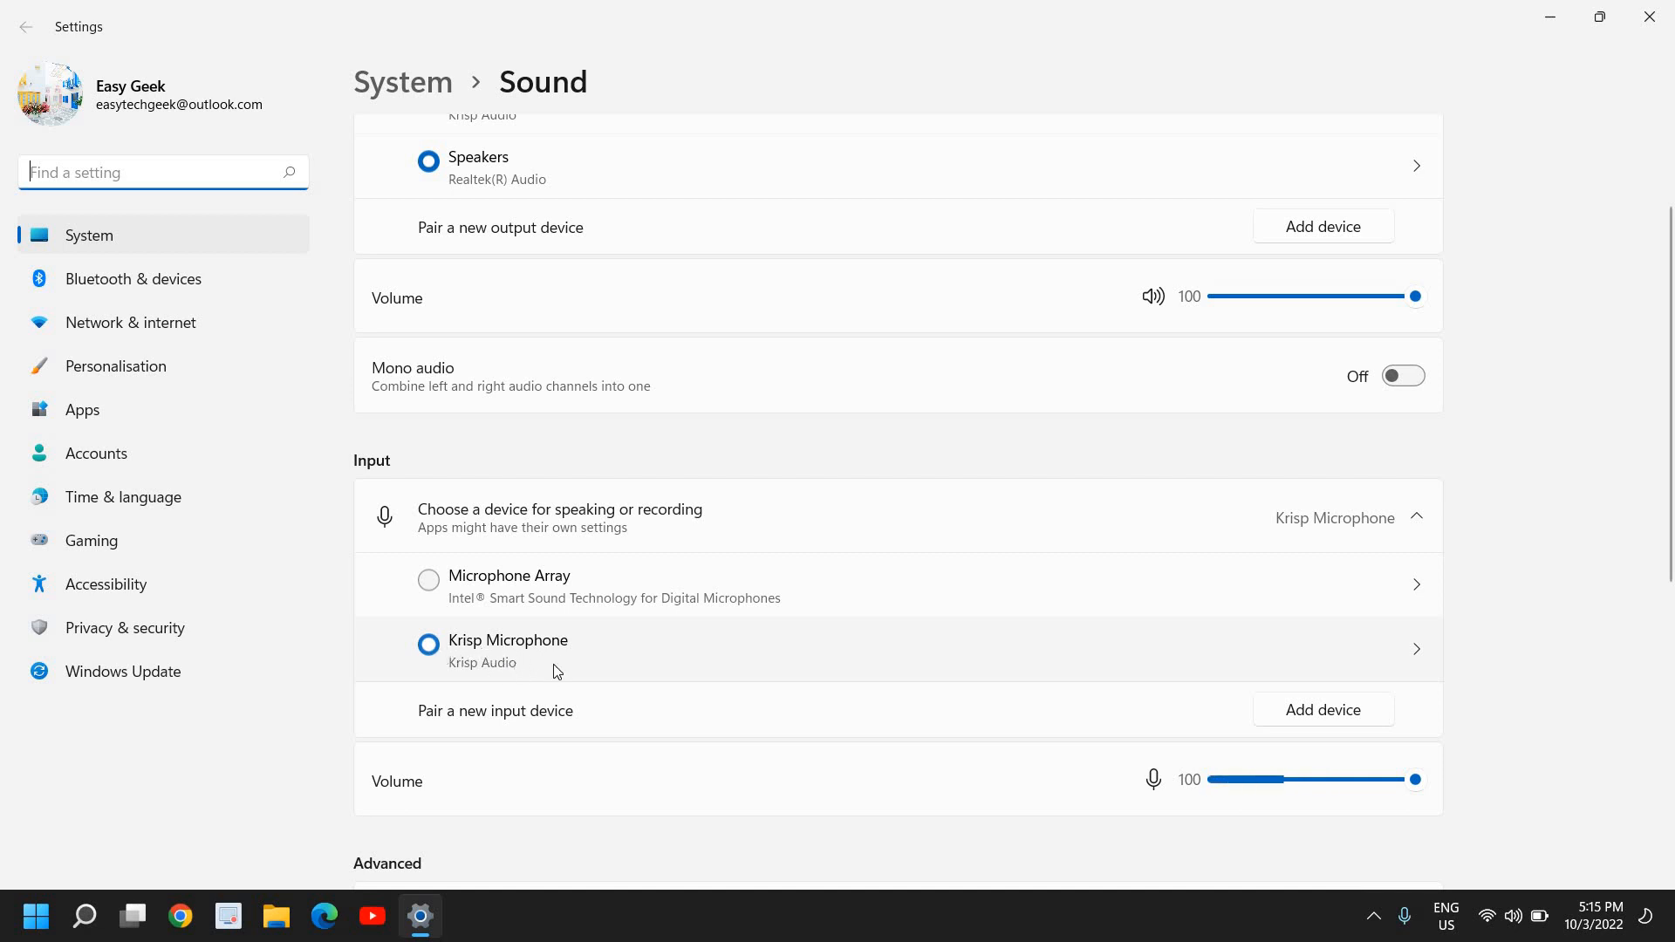
pyautogui.moveTo(474, 655)
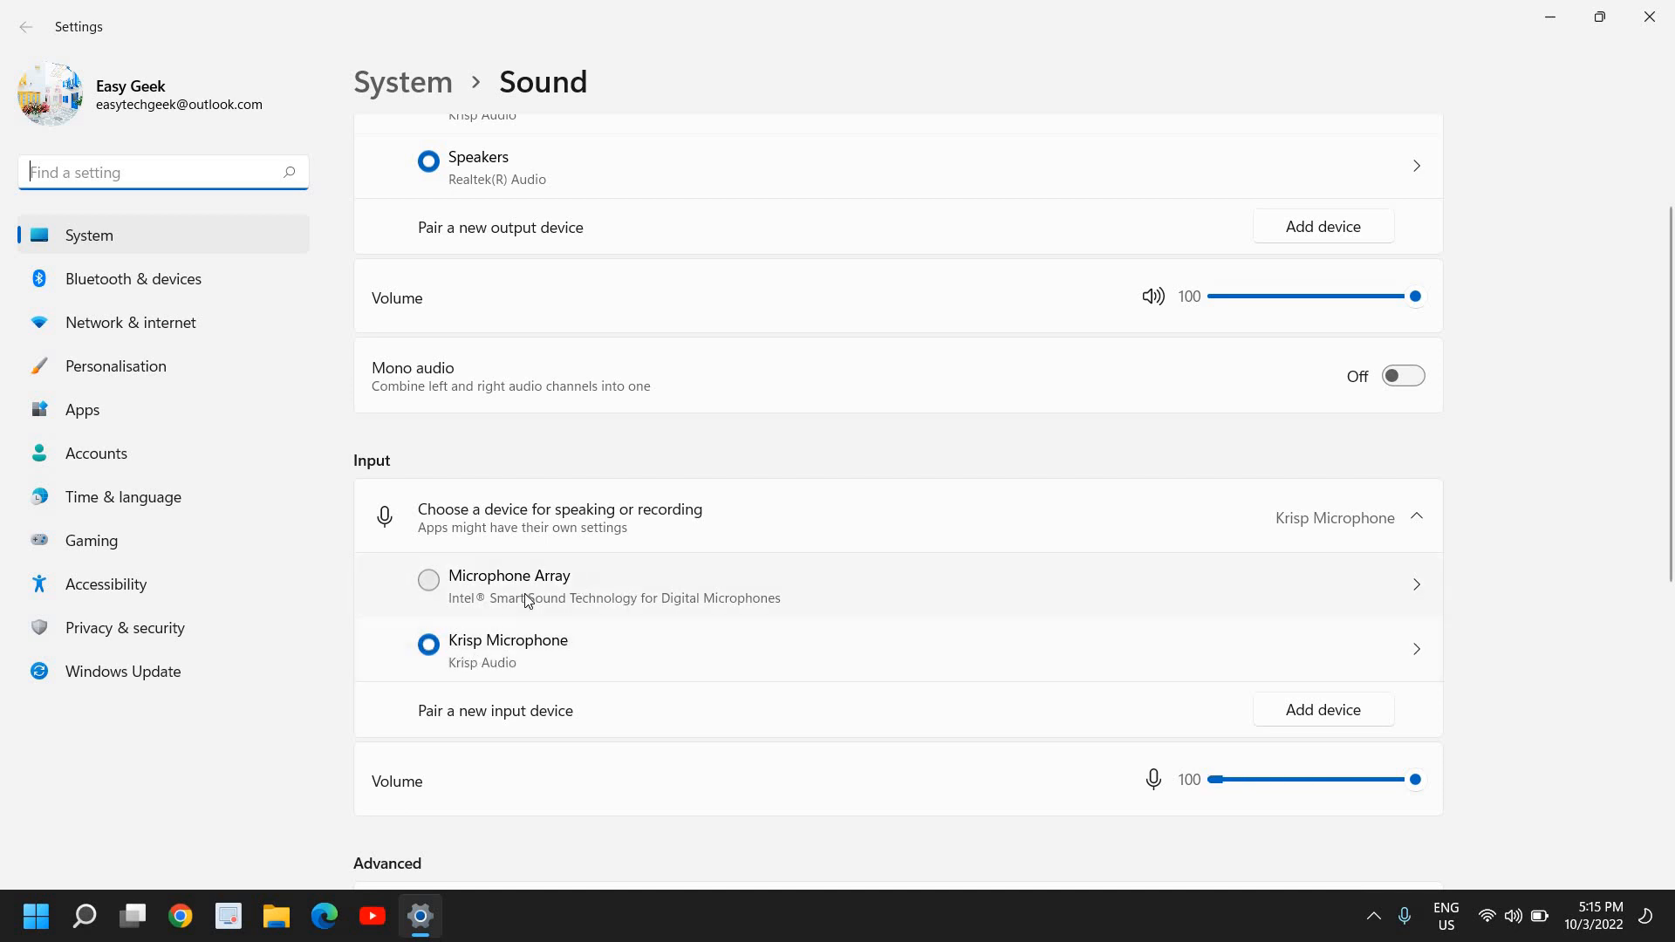
pyautogui.scroll(-3)
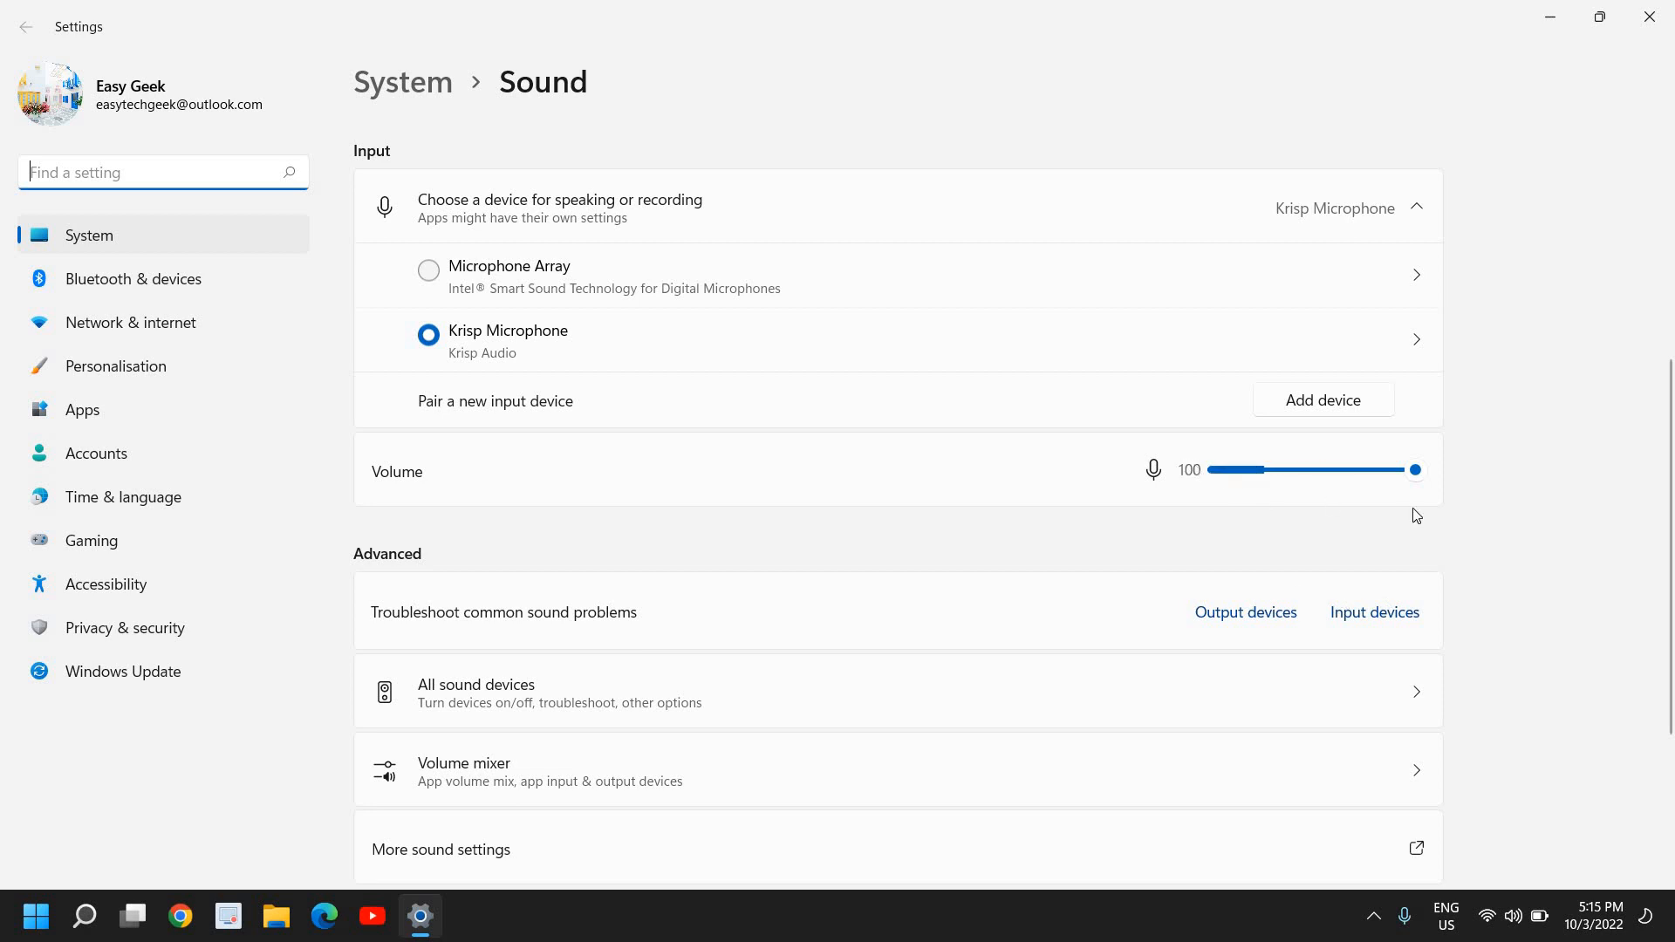
pyautogui.scroll(-3)
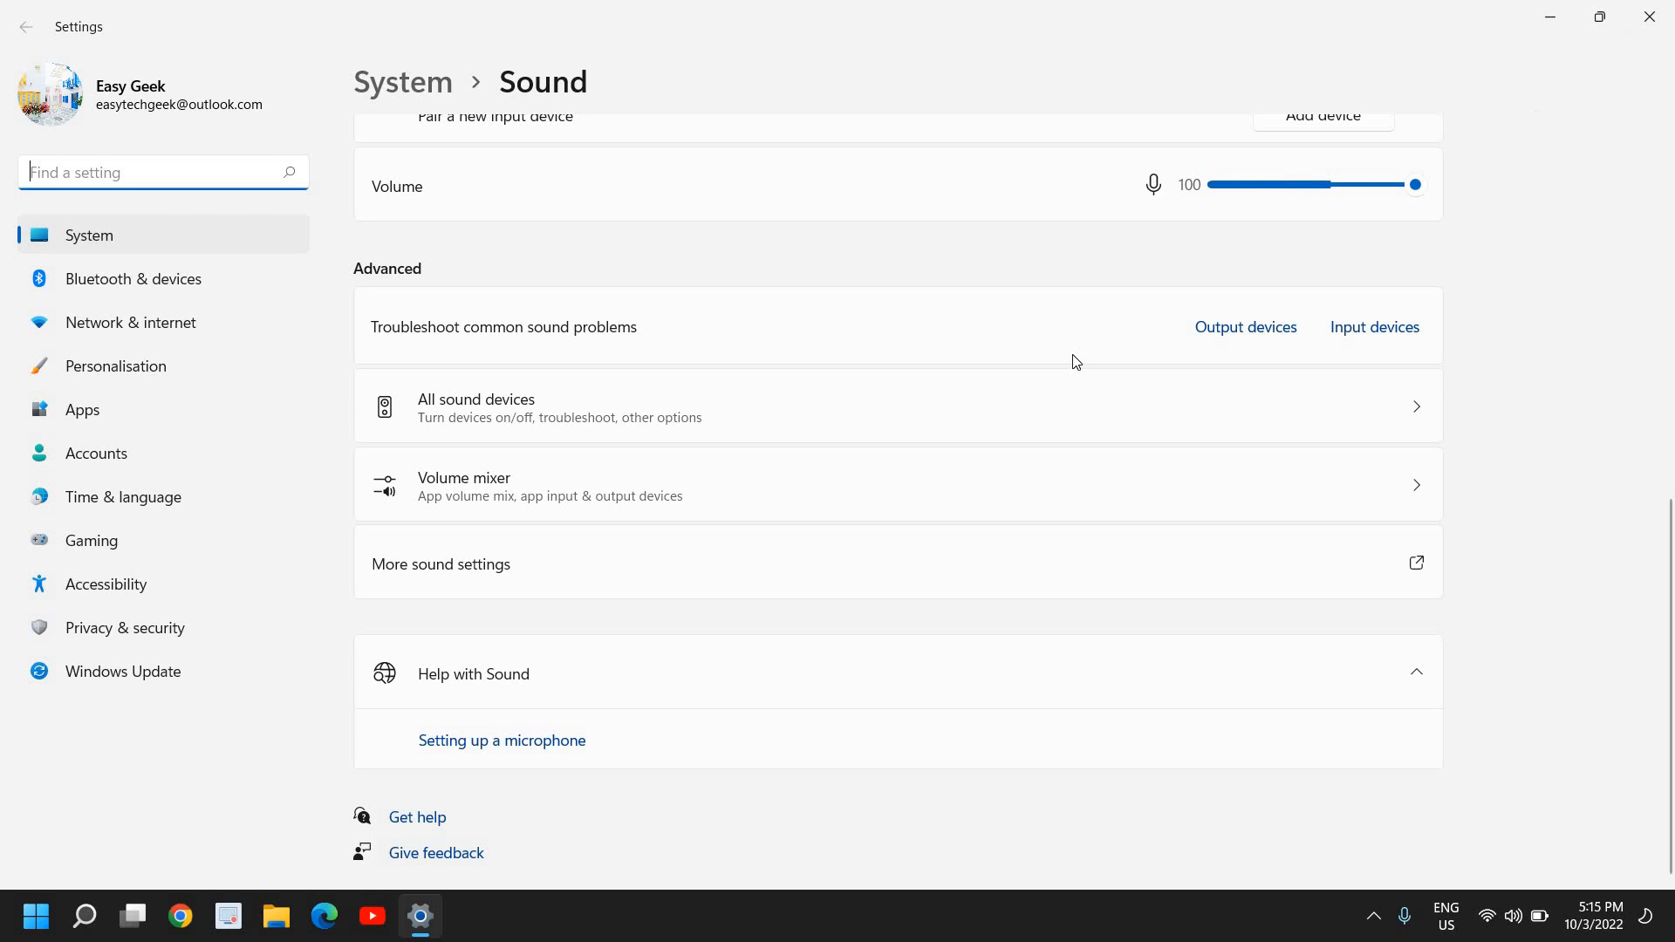
pyautogui.click(1647, 15)
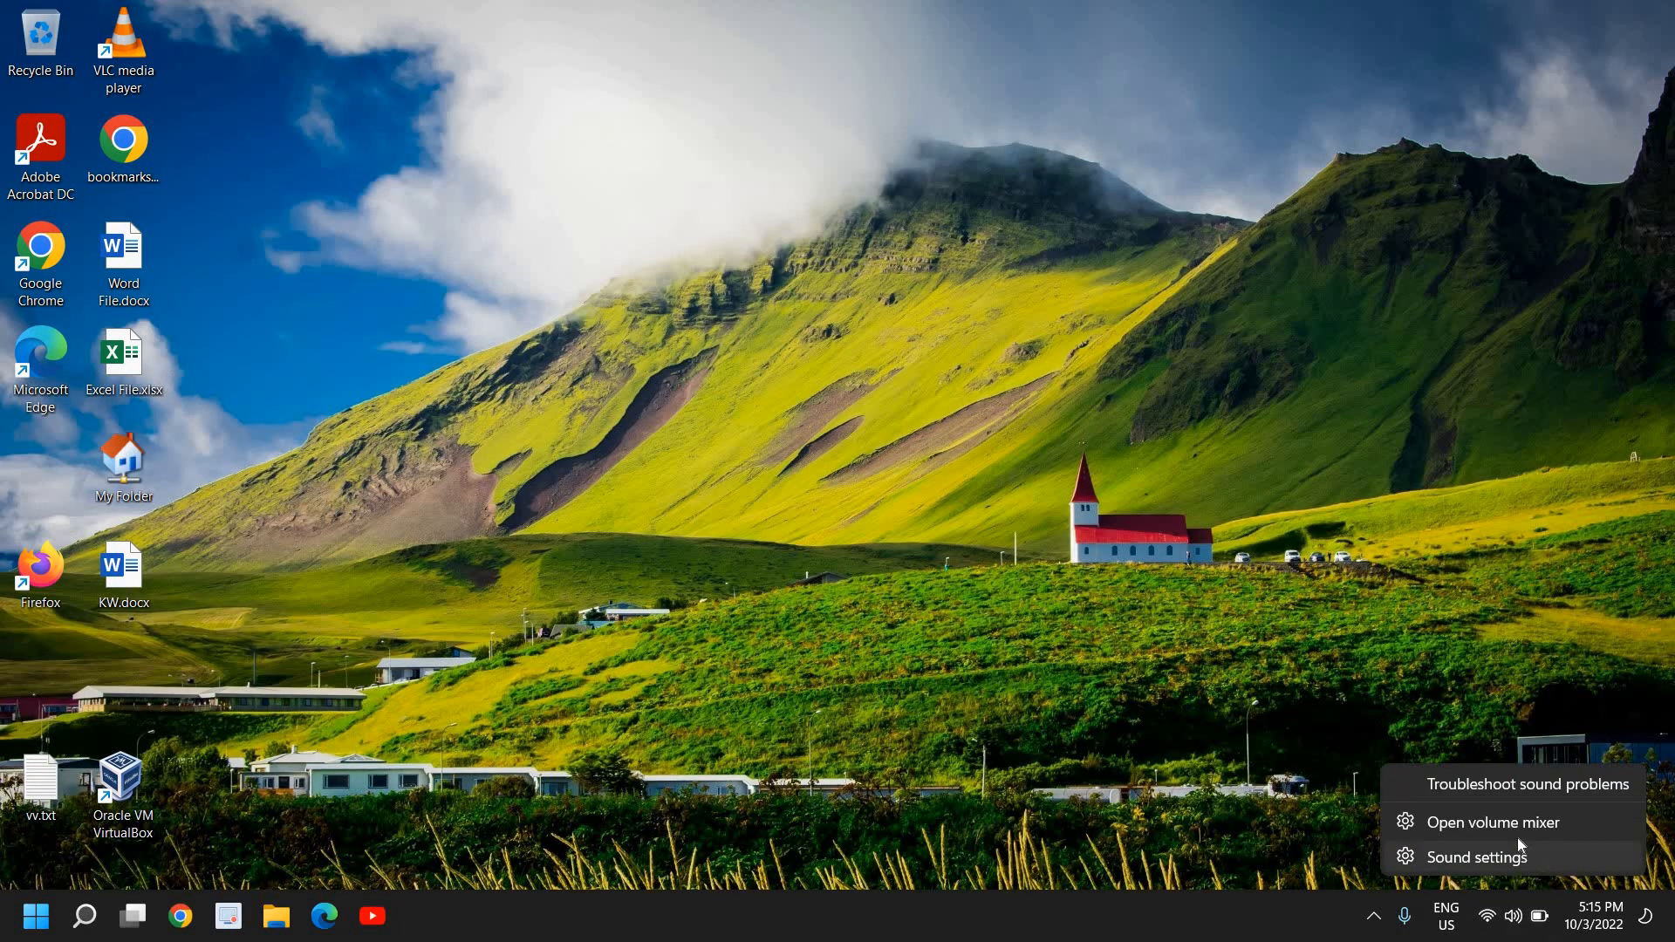
pyautogui.moveTo(1469, 833)
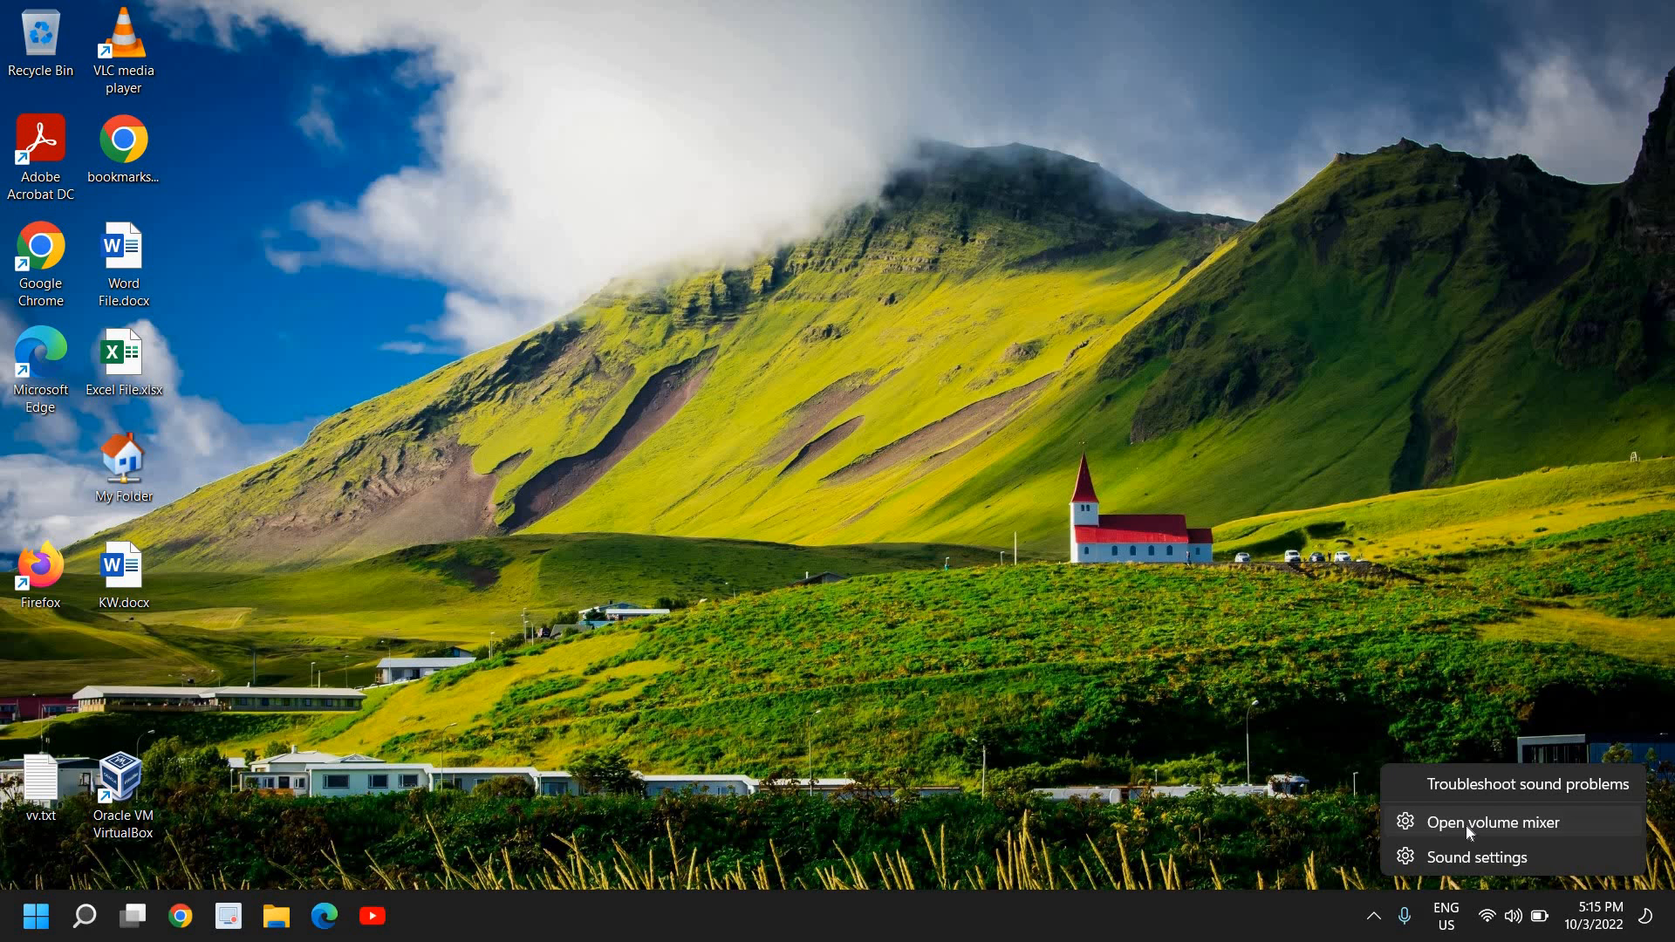
# Review Krisp in the volume mixer: Default output device and Krisp Microphone input, all levels 100, then close Settings
pyautogui.click(1494, 822)
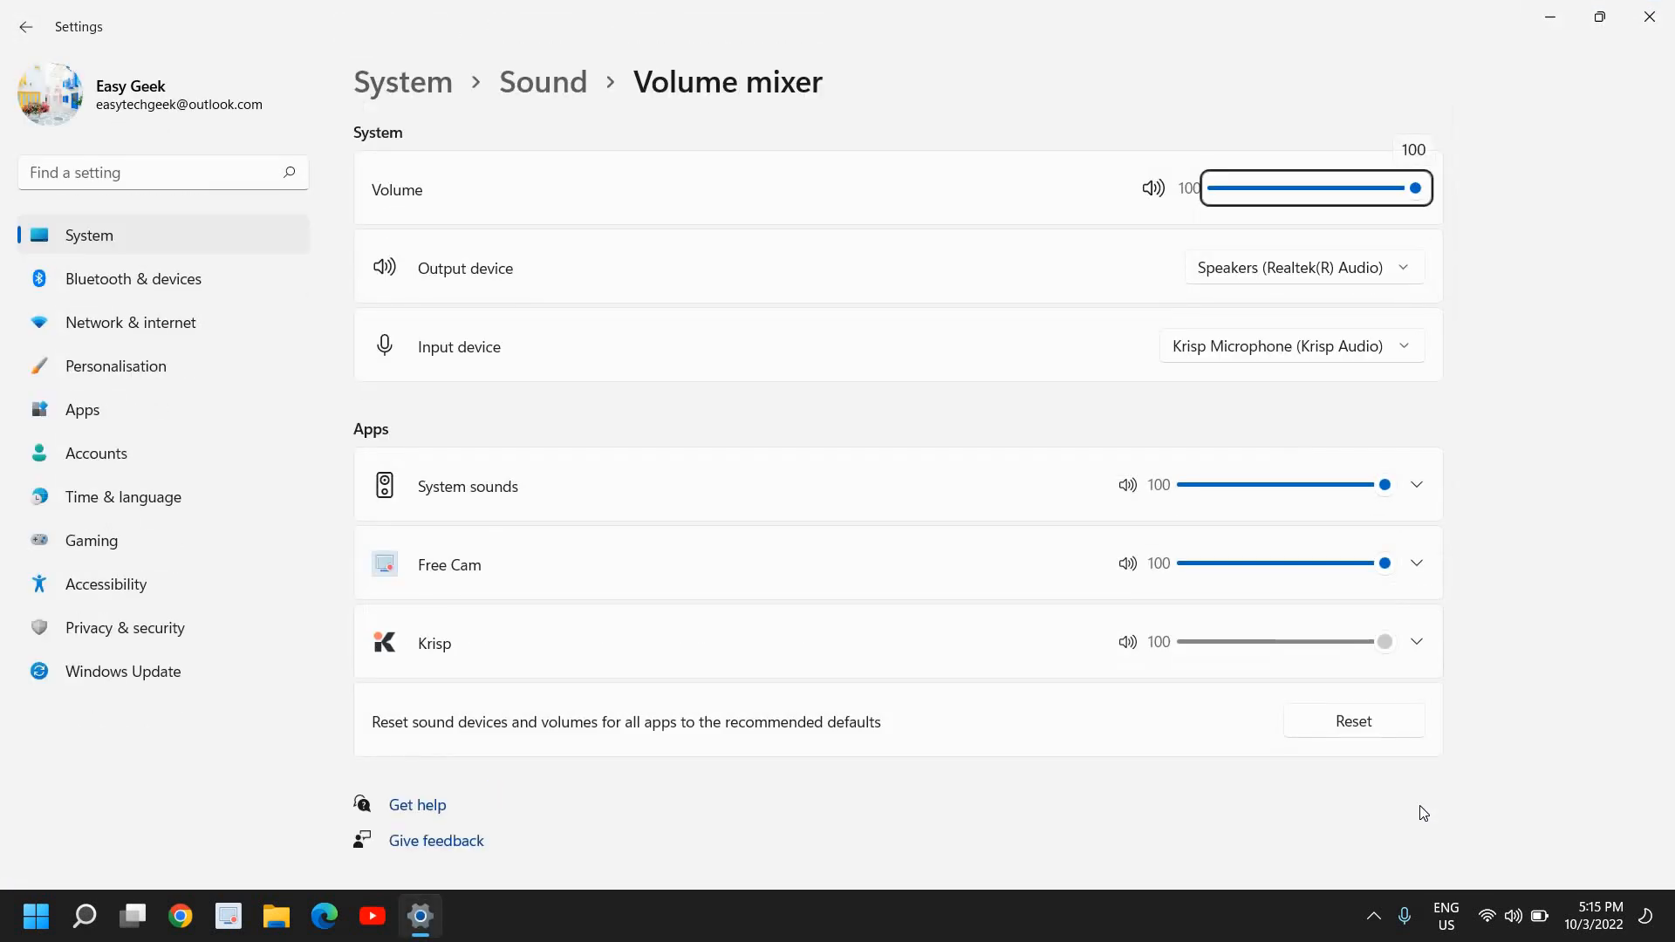
pyautogui.moveTo(410, 199)
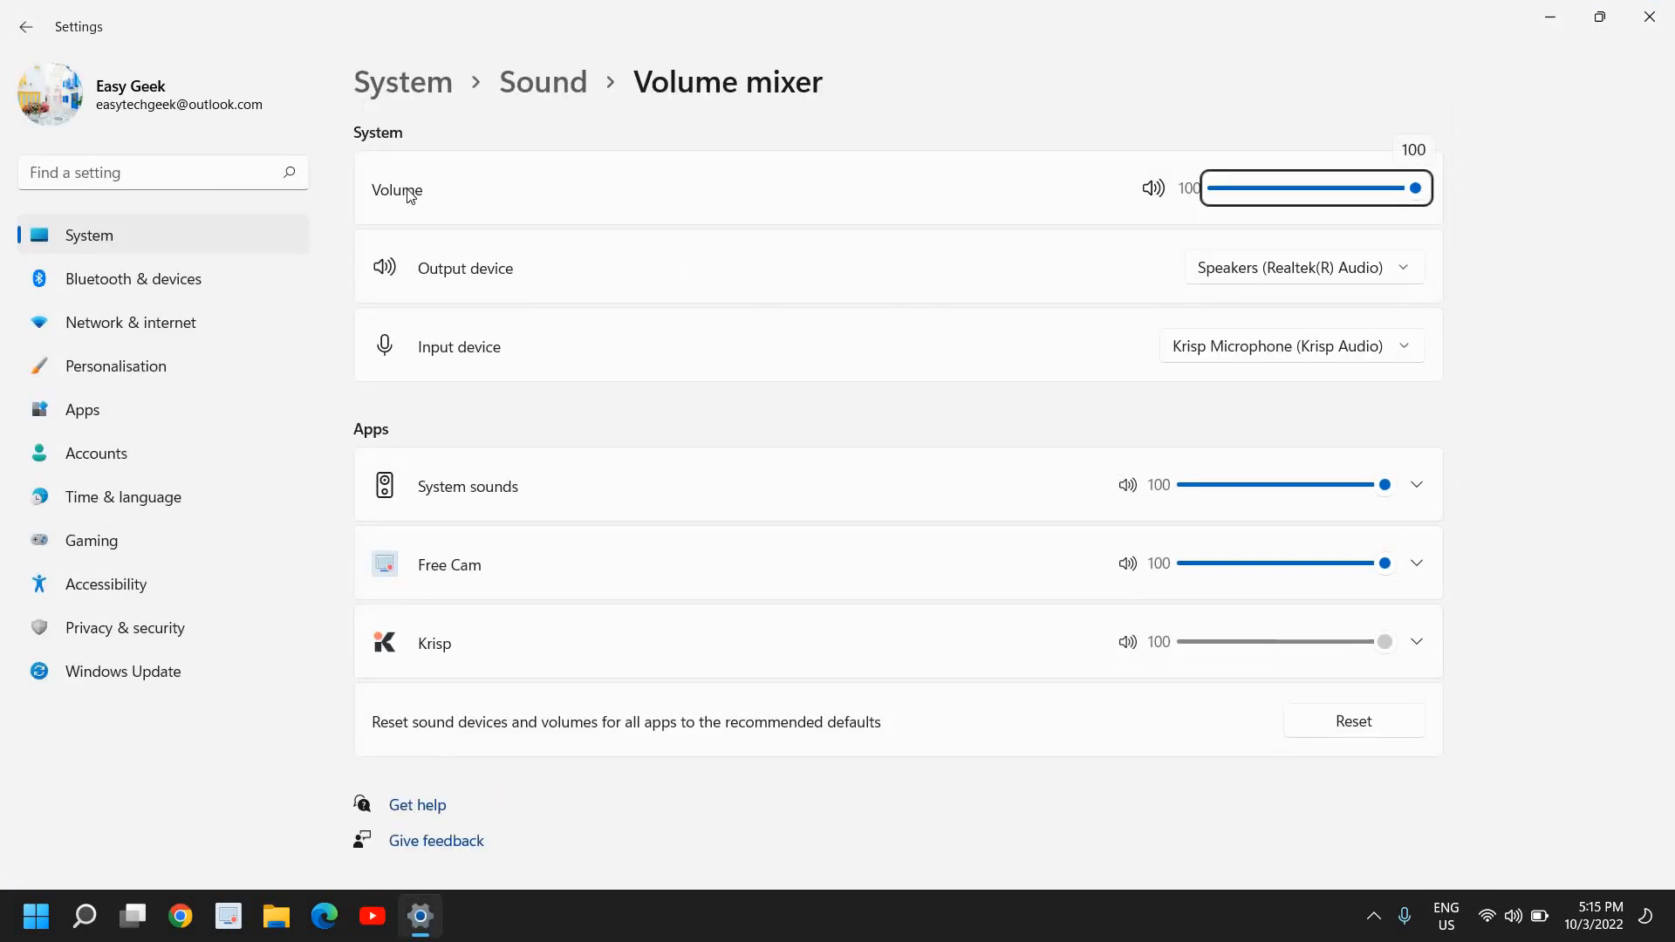
pyautogui.moveTo(530, 358)
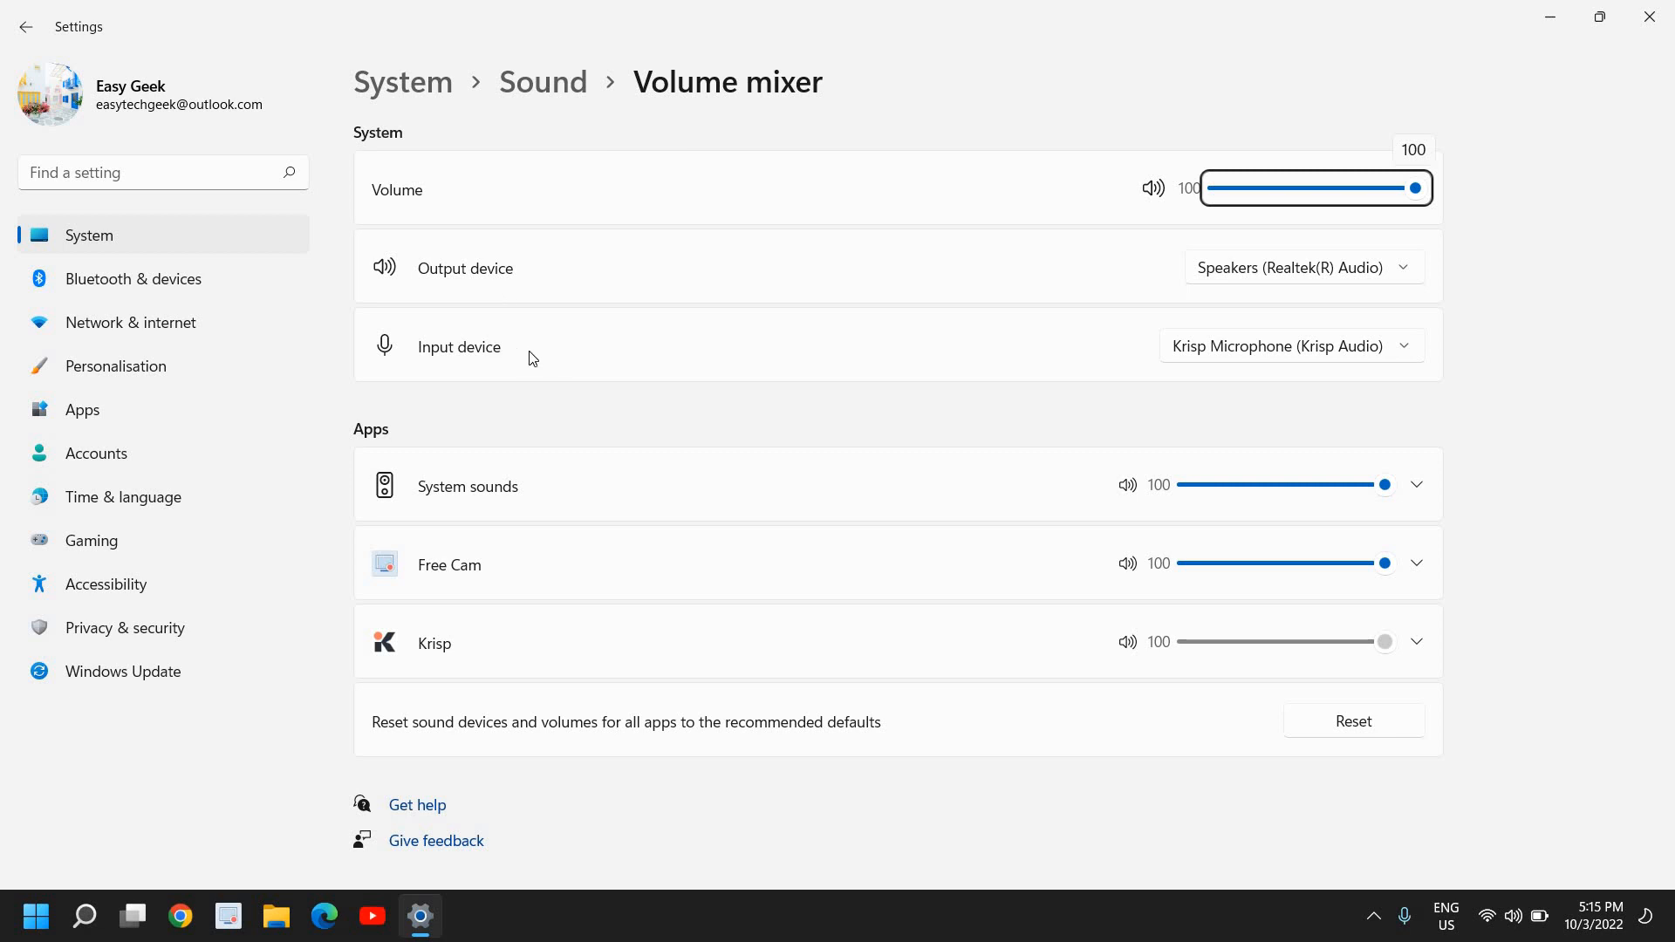
pyautogui.moveTo(1266, 384)
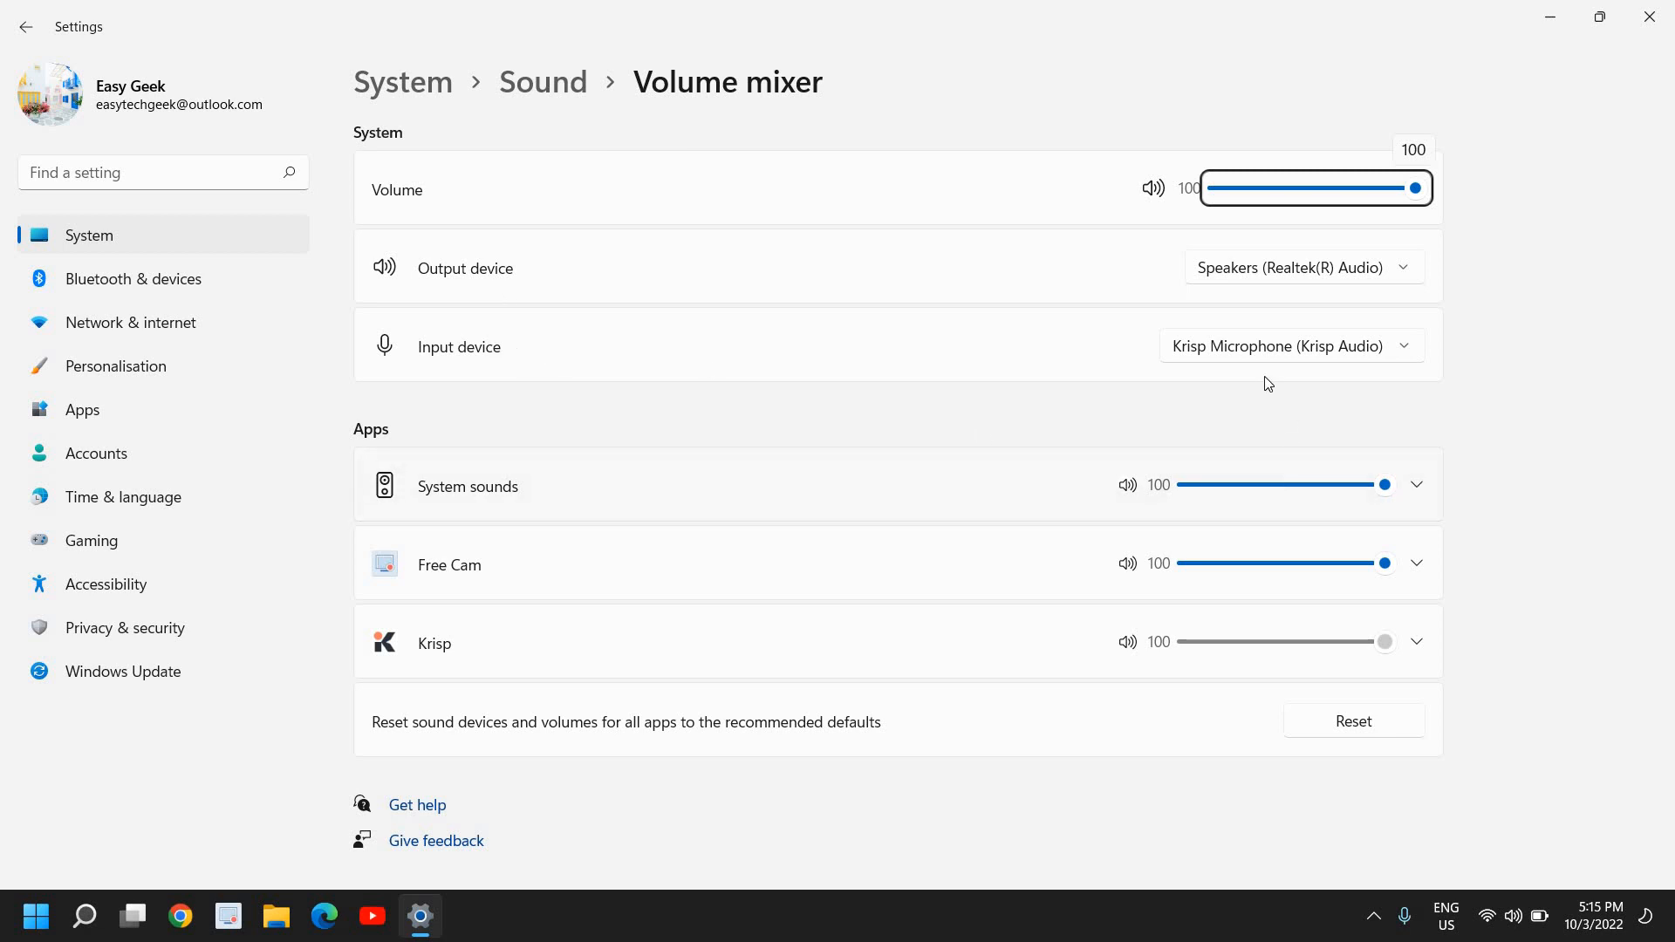
pyautogui.moveTo(1294, 363)
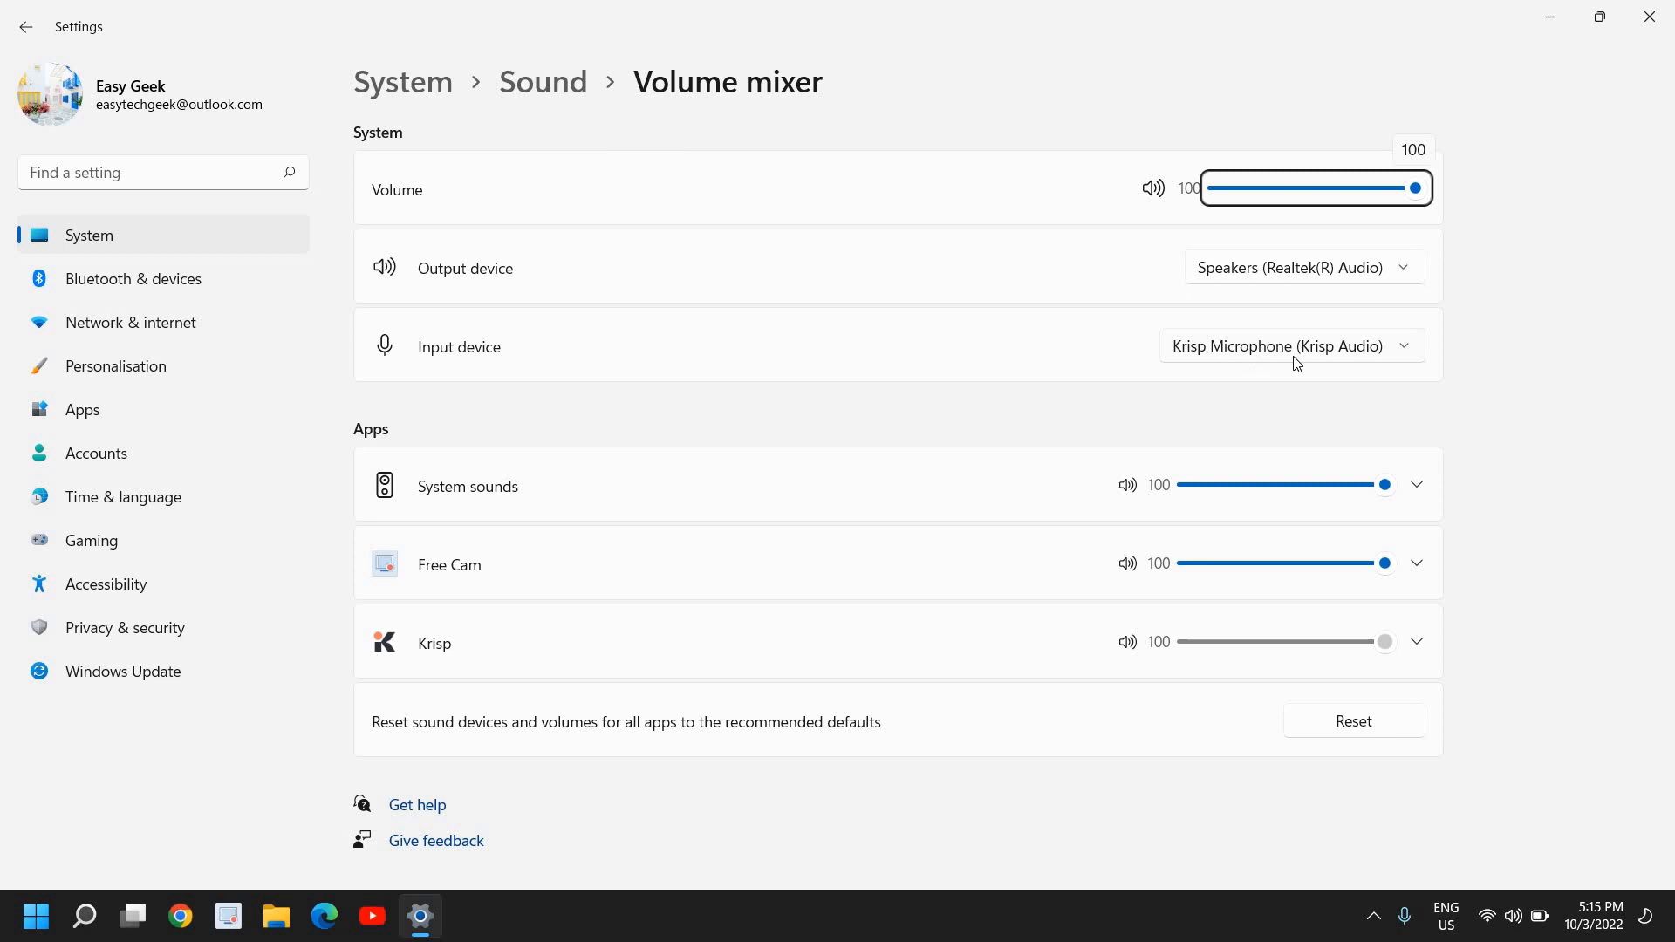
pyautogui.moveTo(1291, 356)
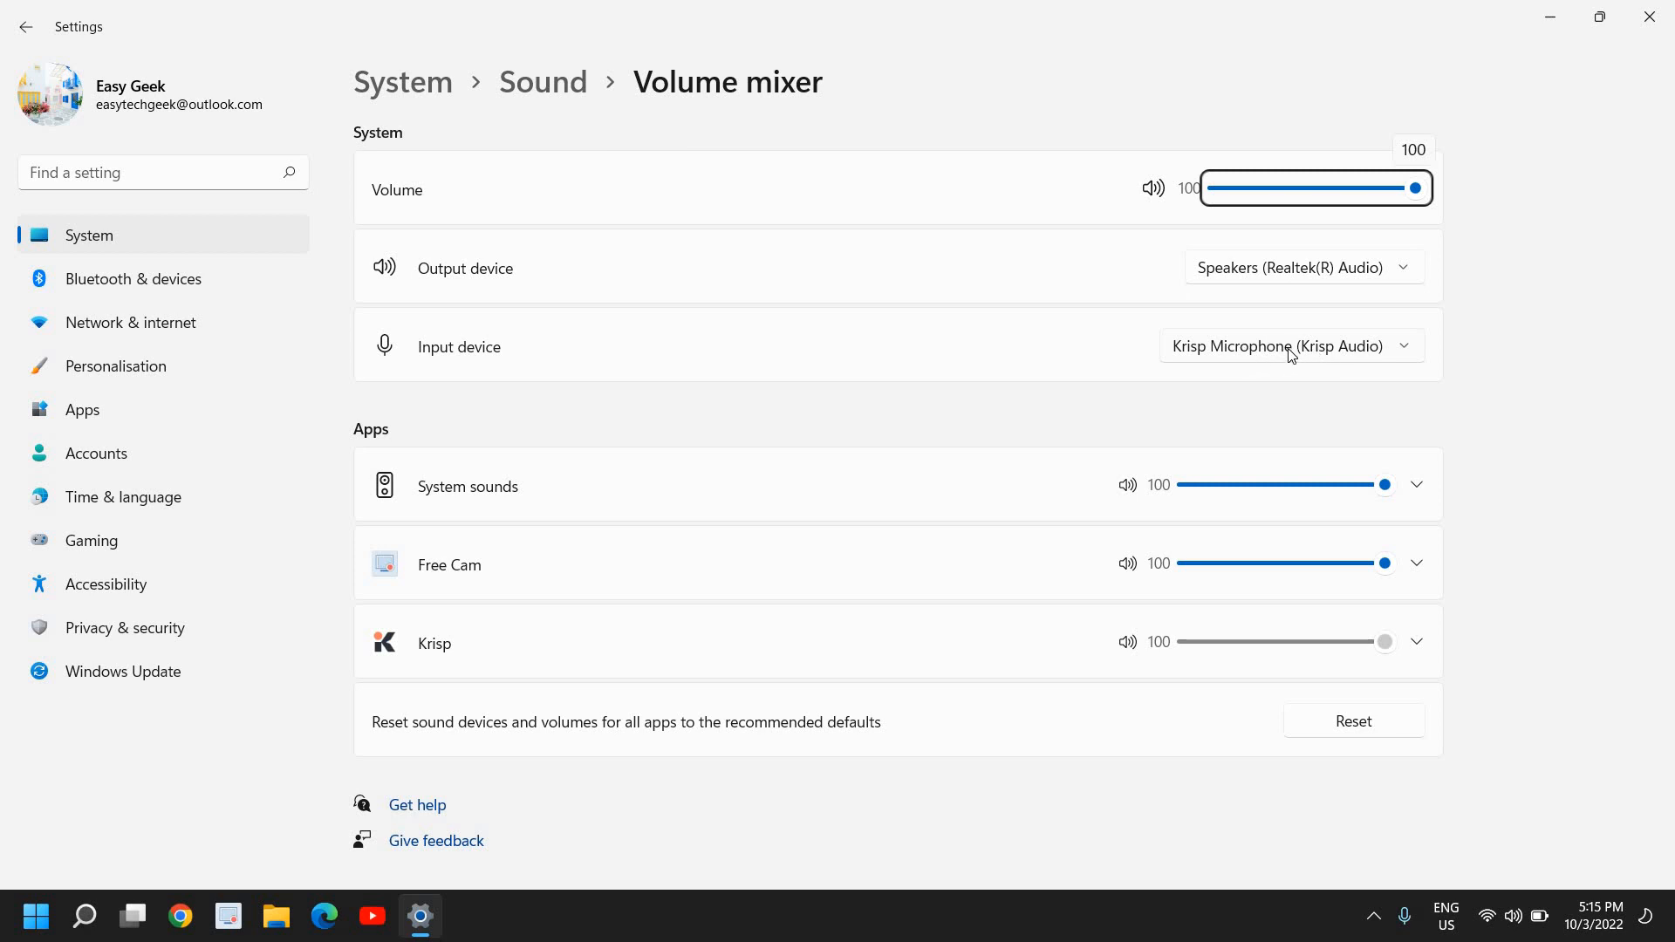
pyautogui.moveTo(1274, 655)
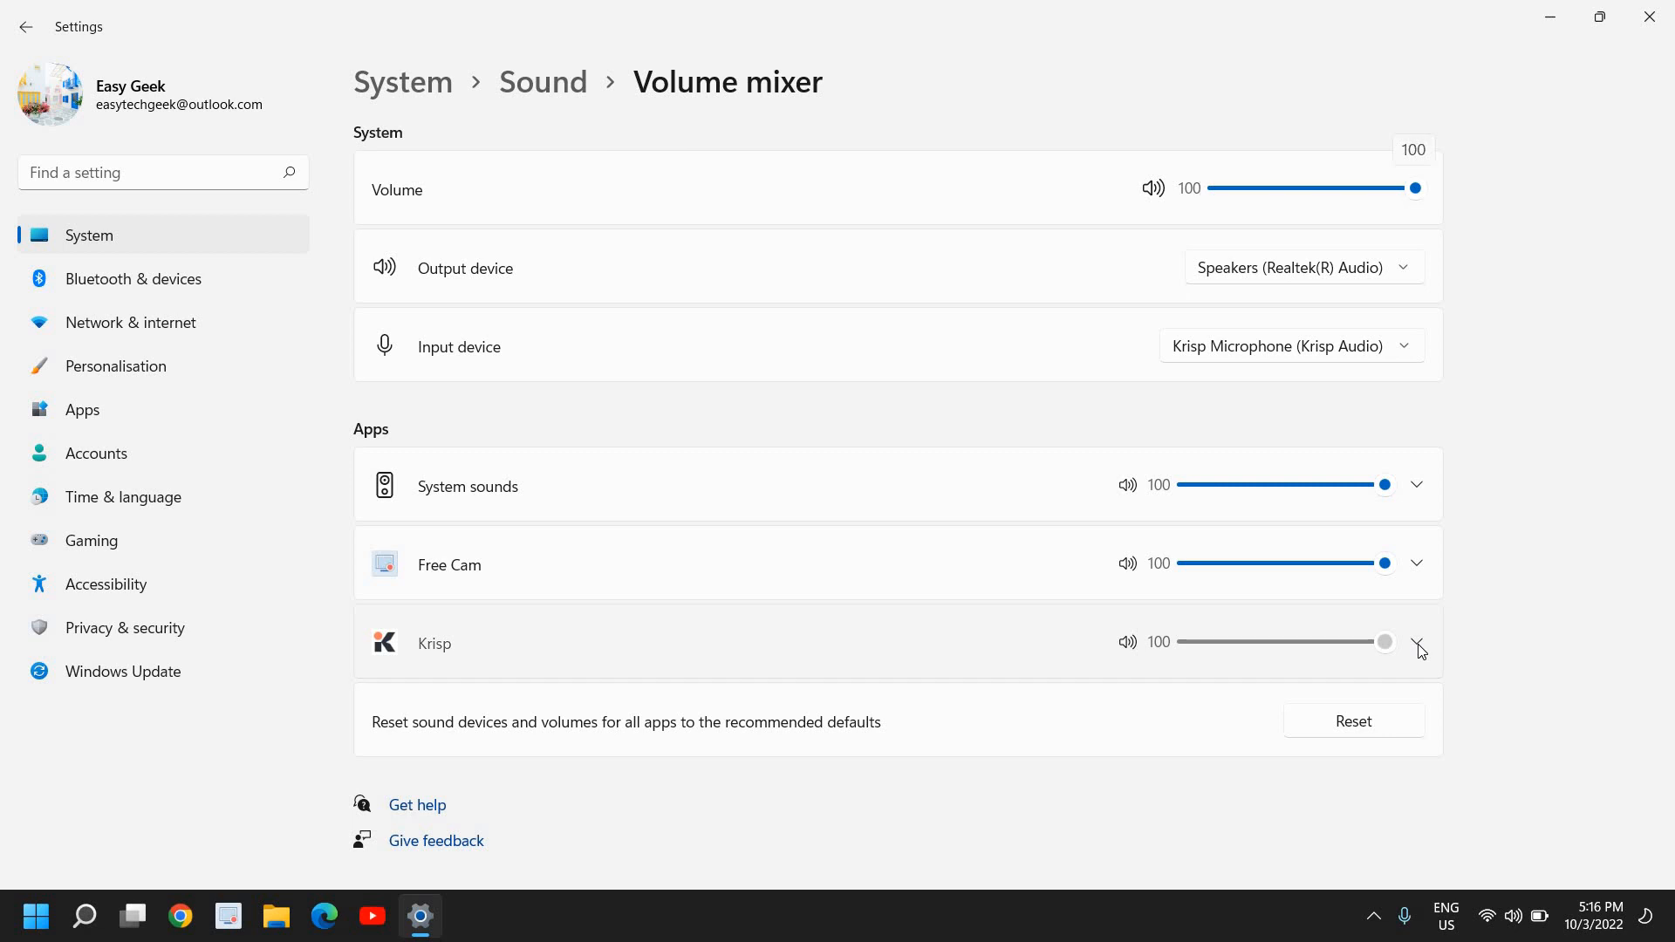
pyautogui.click(1417, 642)
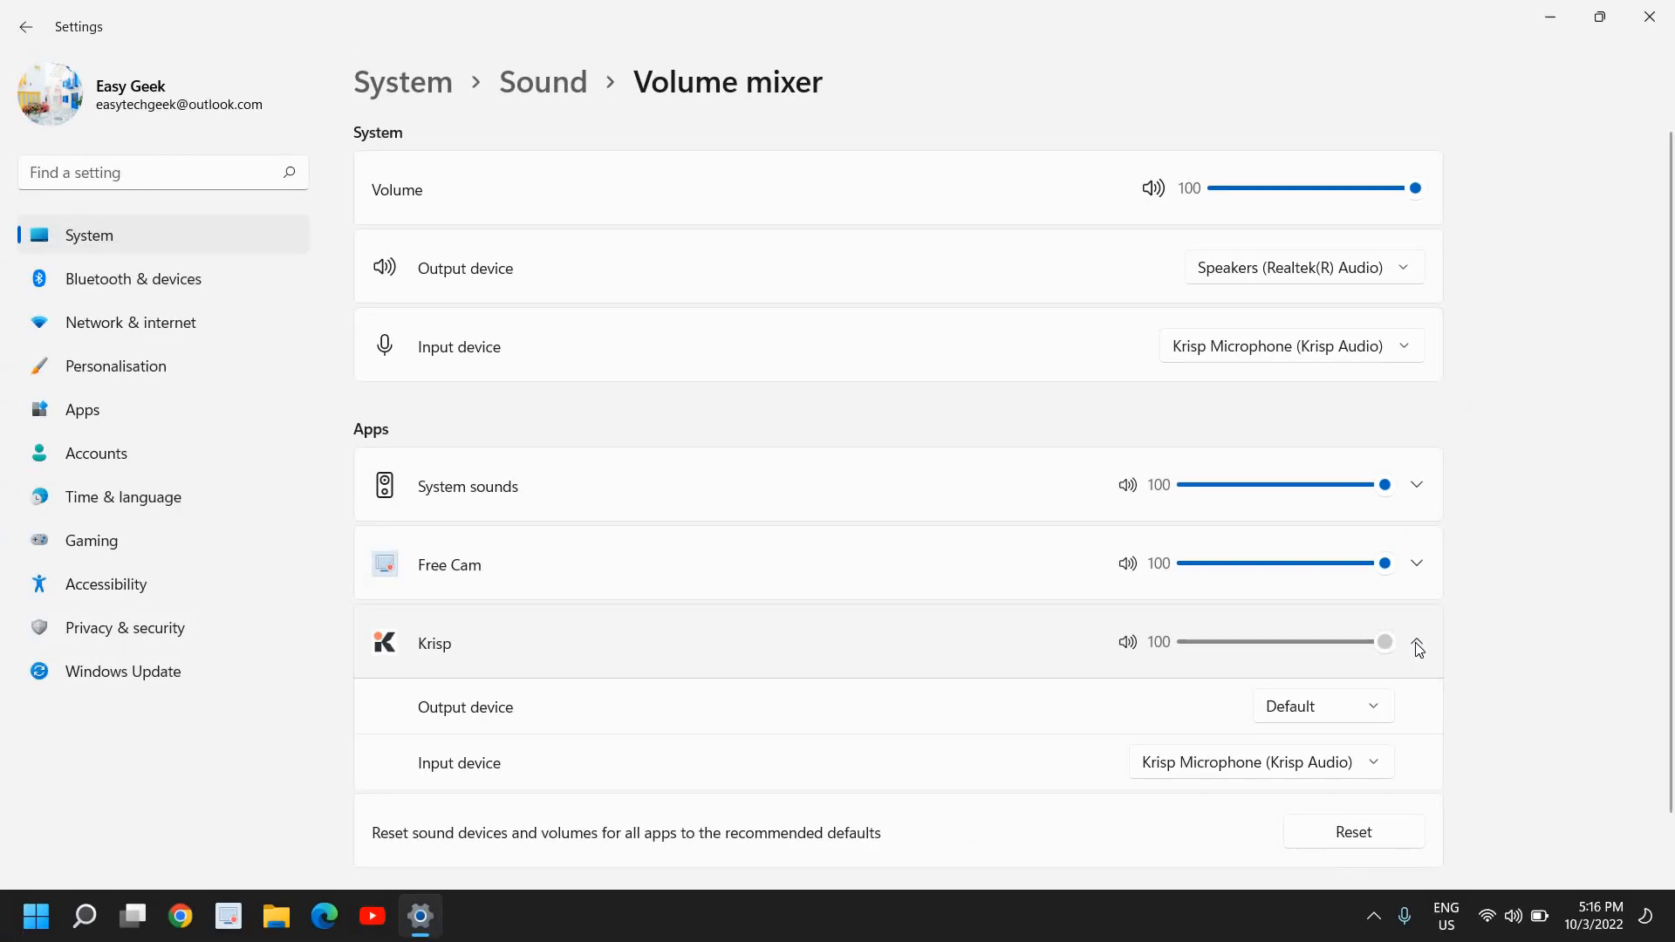
pyautogui.scroll(-3)
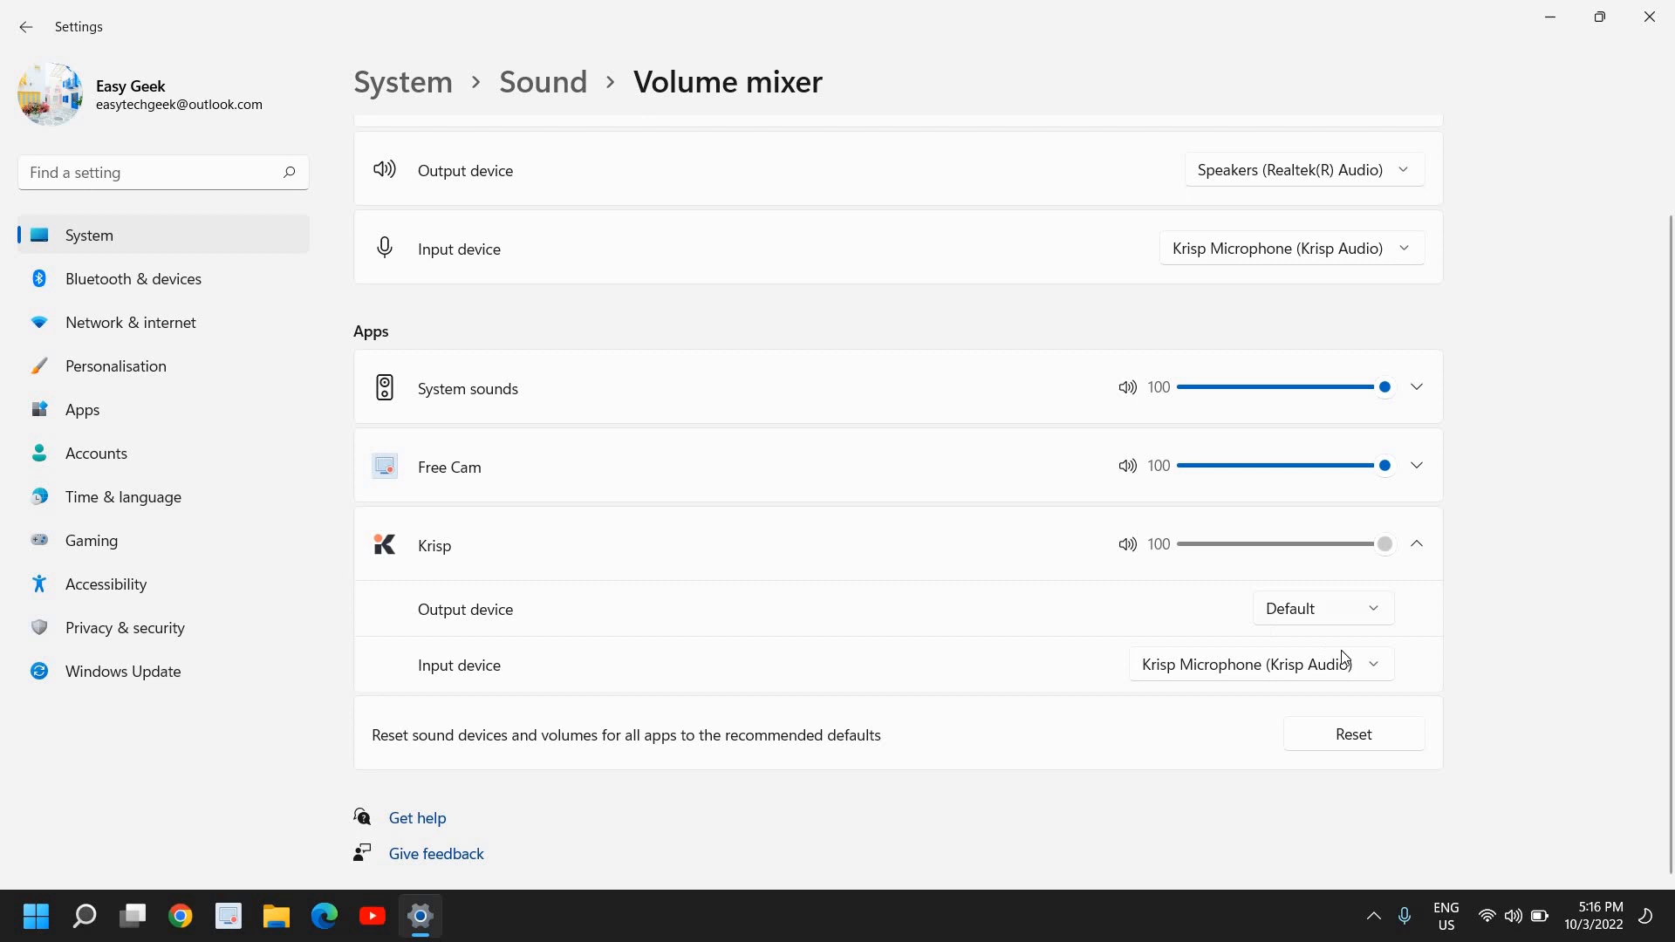
pyautogui.moveTo(1298, 677)
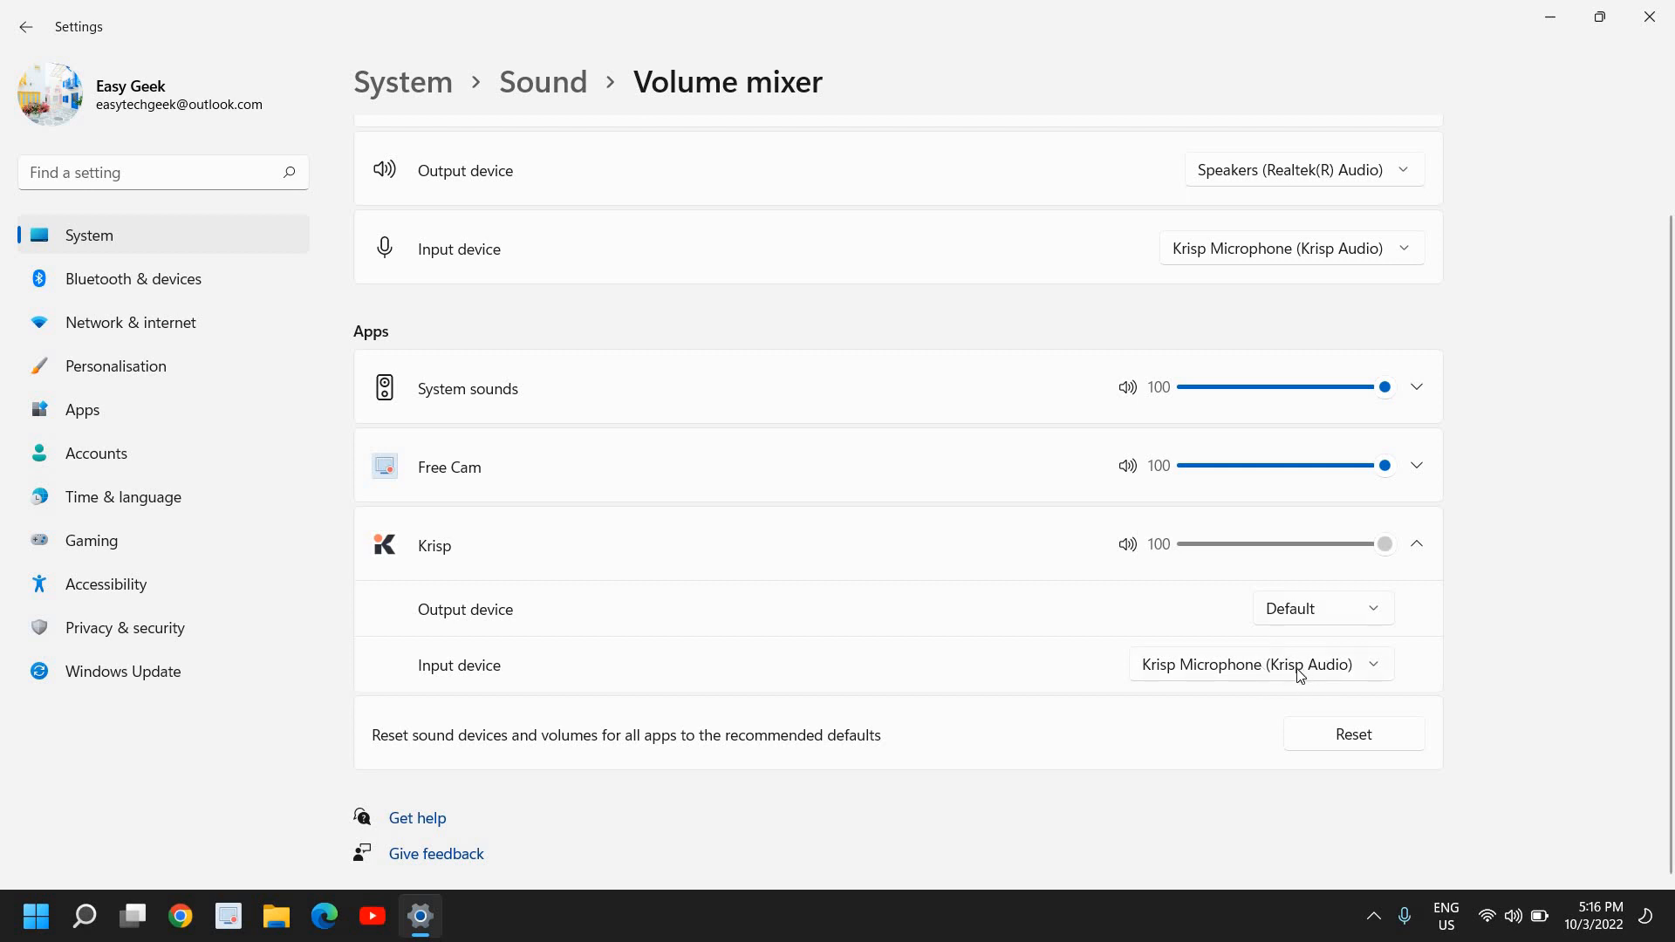
pyautogui.click(1260, 663)
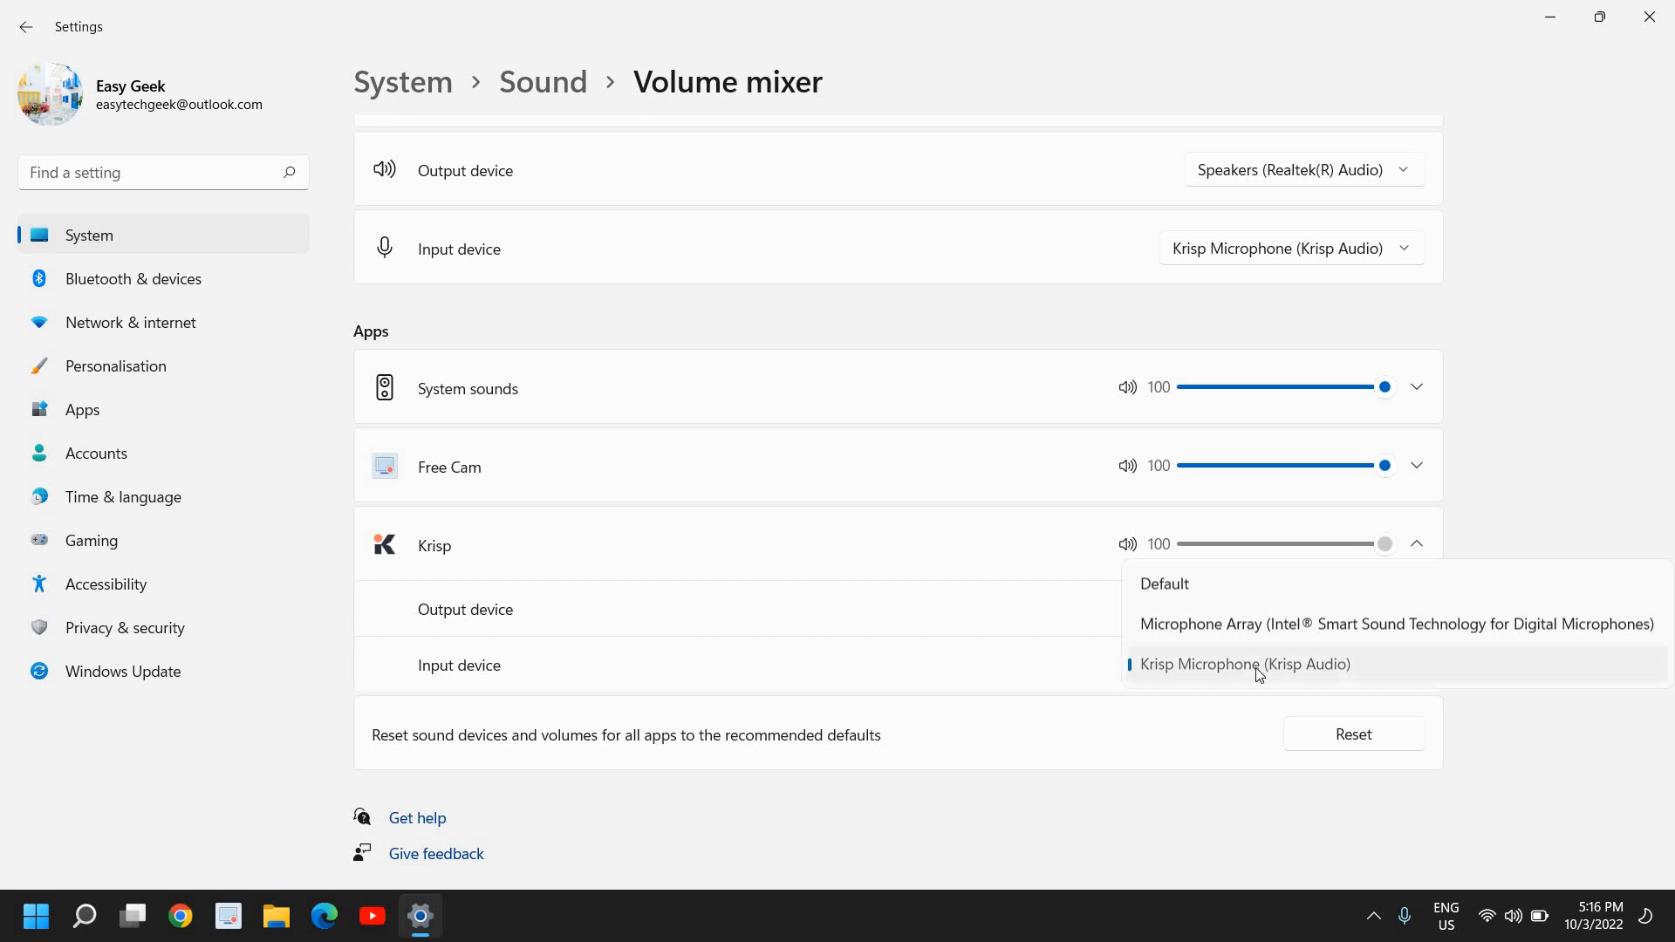
pyautogui.click(1246, 663)
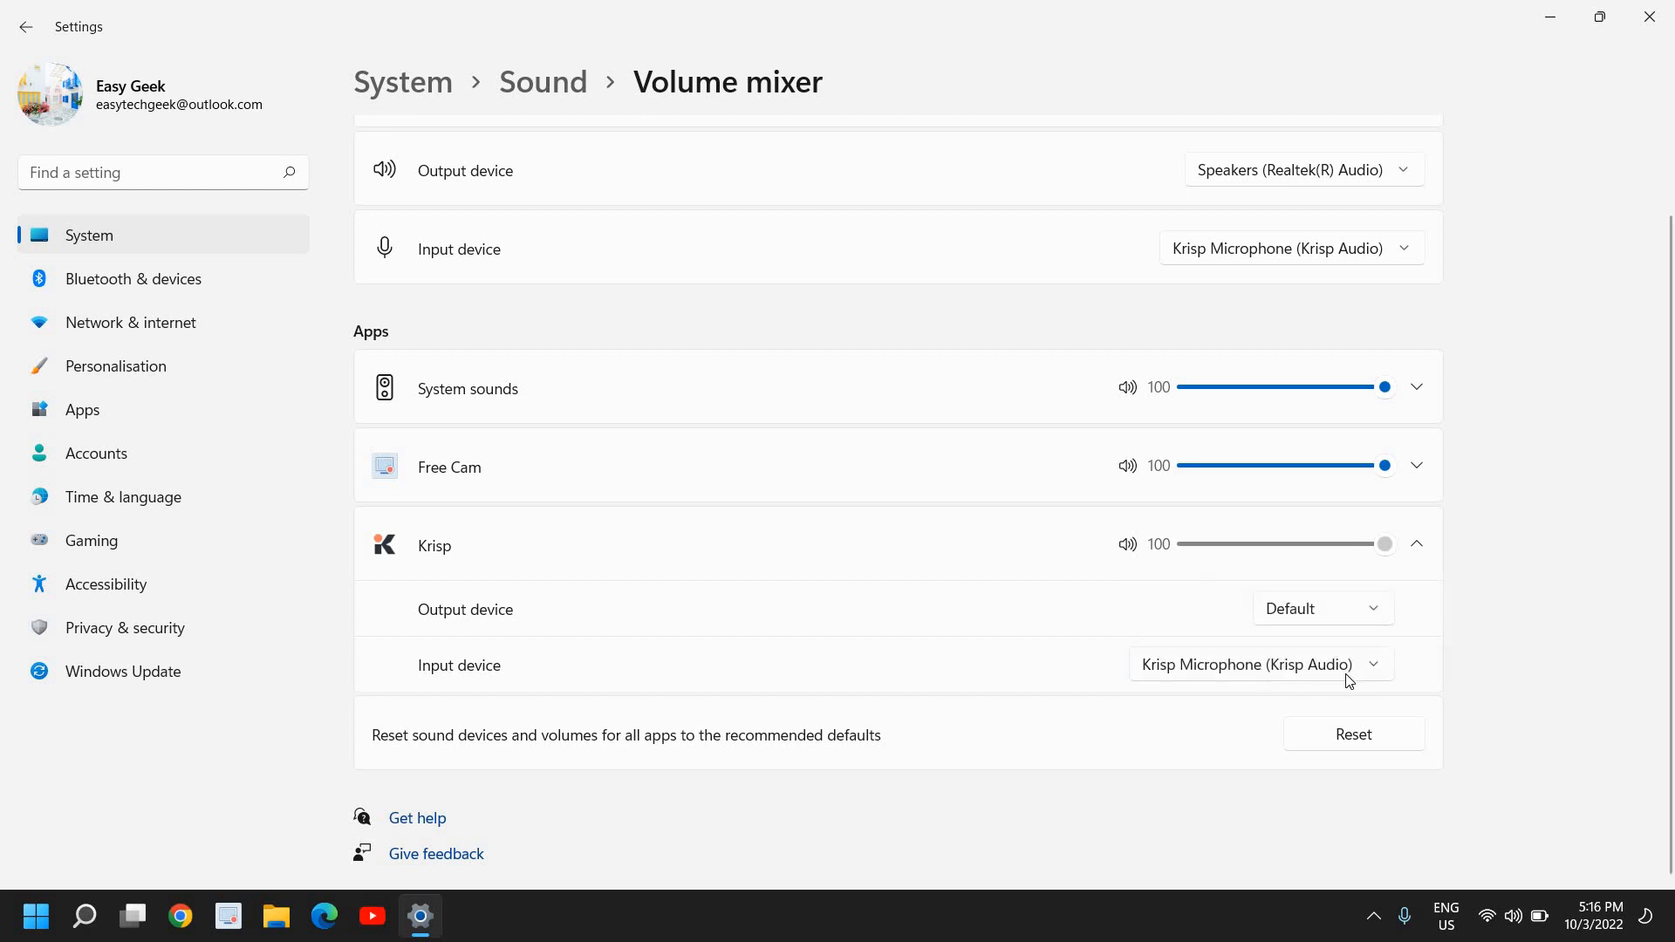
pyautogui.moveTo(1253, 666)
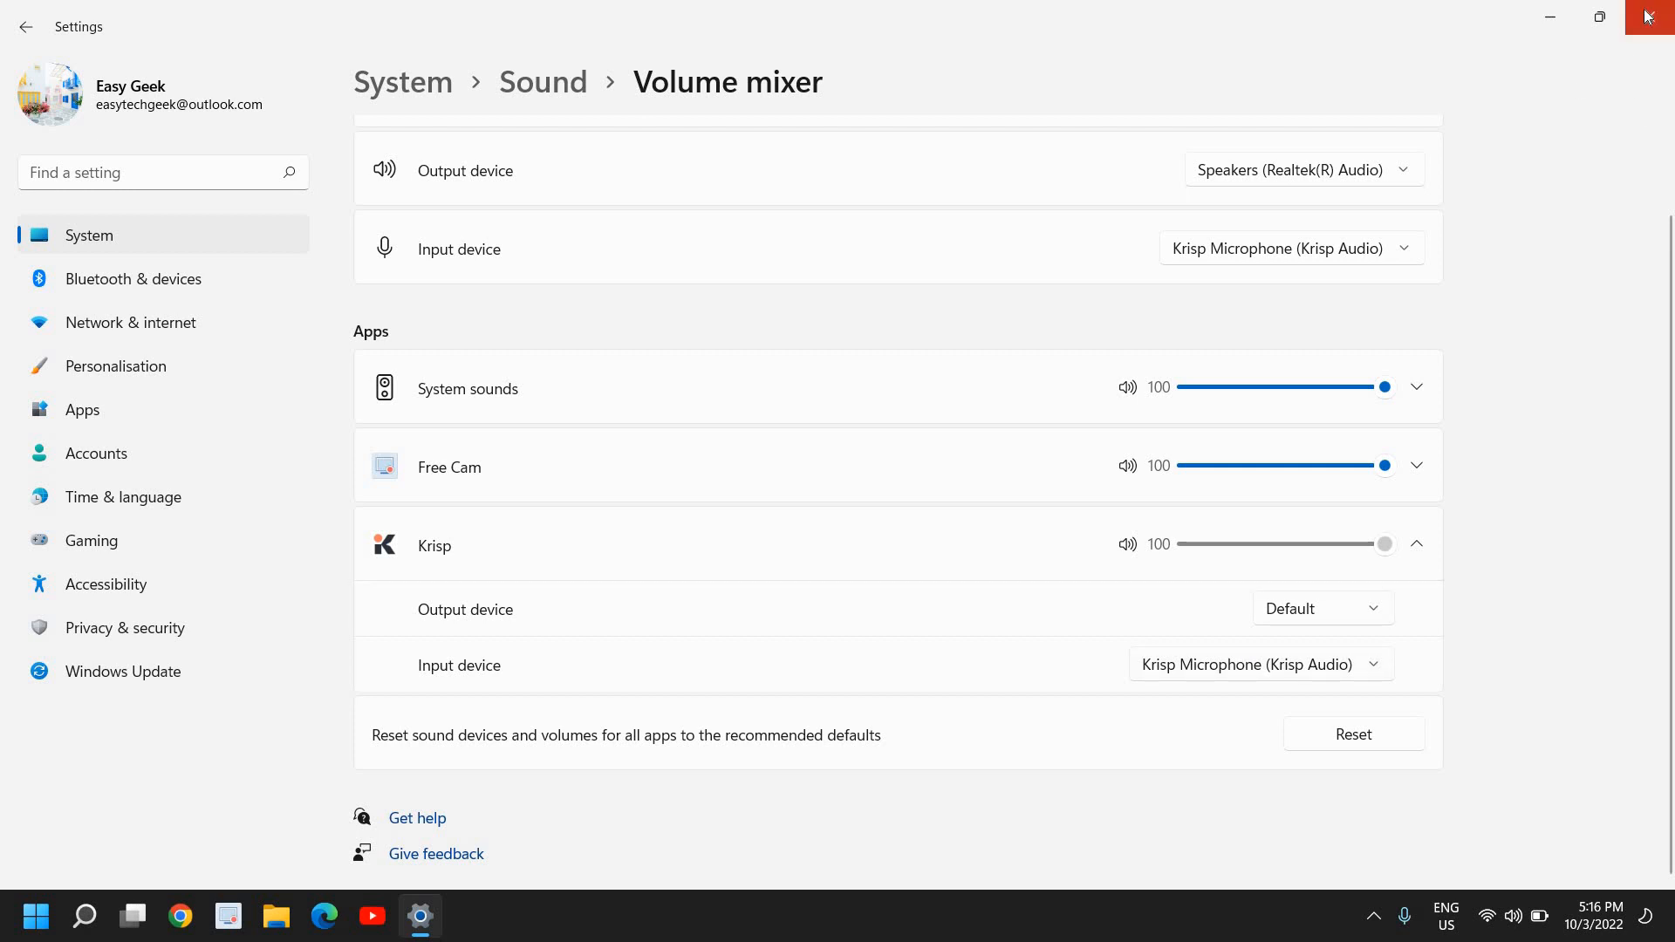
pyautogui.click(1647, 16)
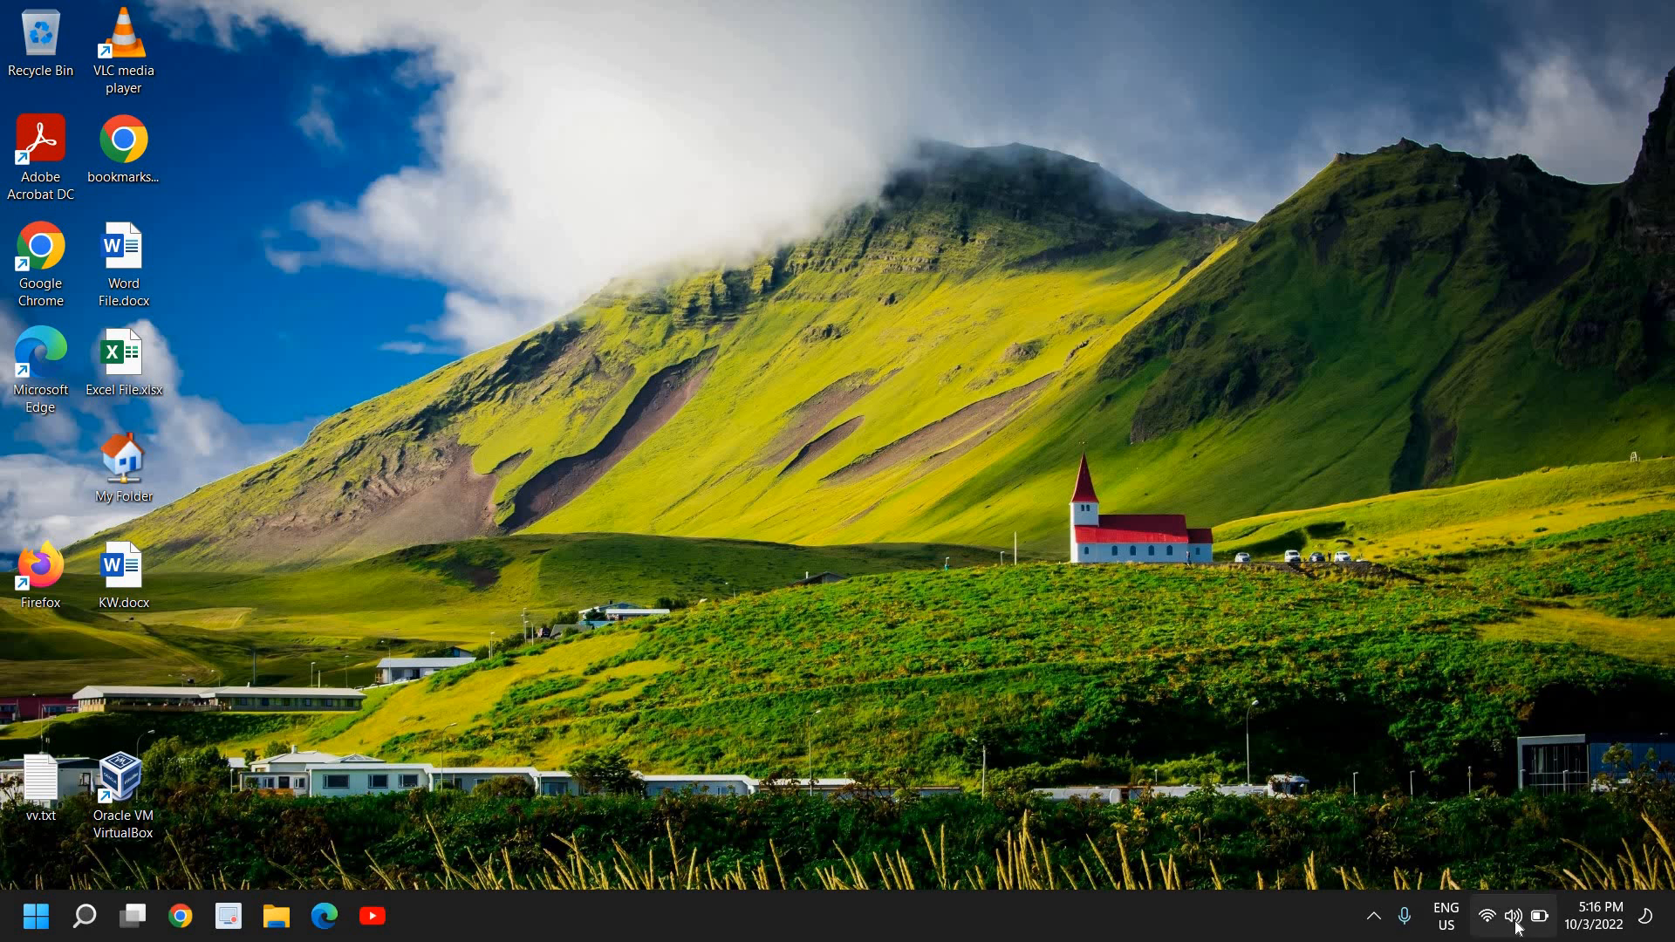
# Reopen Sound settings from the taskbar speaker icon's right-click menu
pyautogui.rightClick(1512, 916)
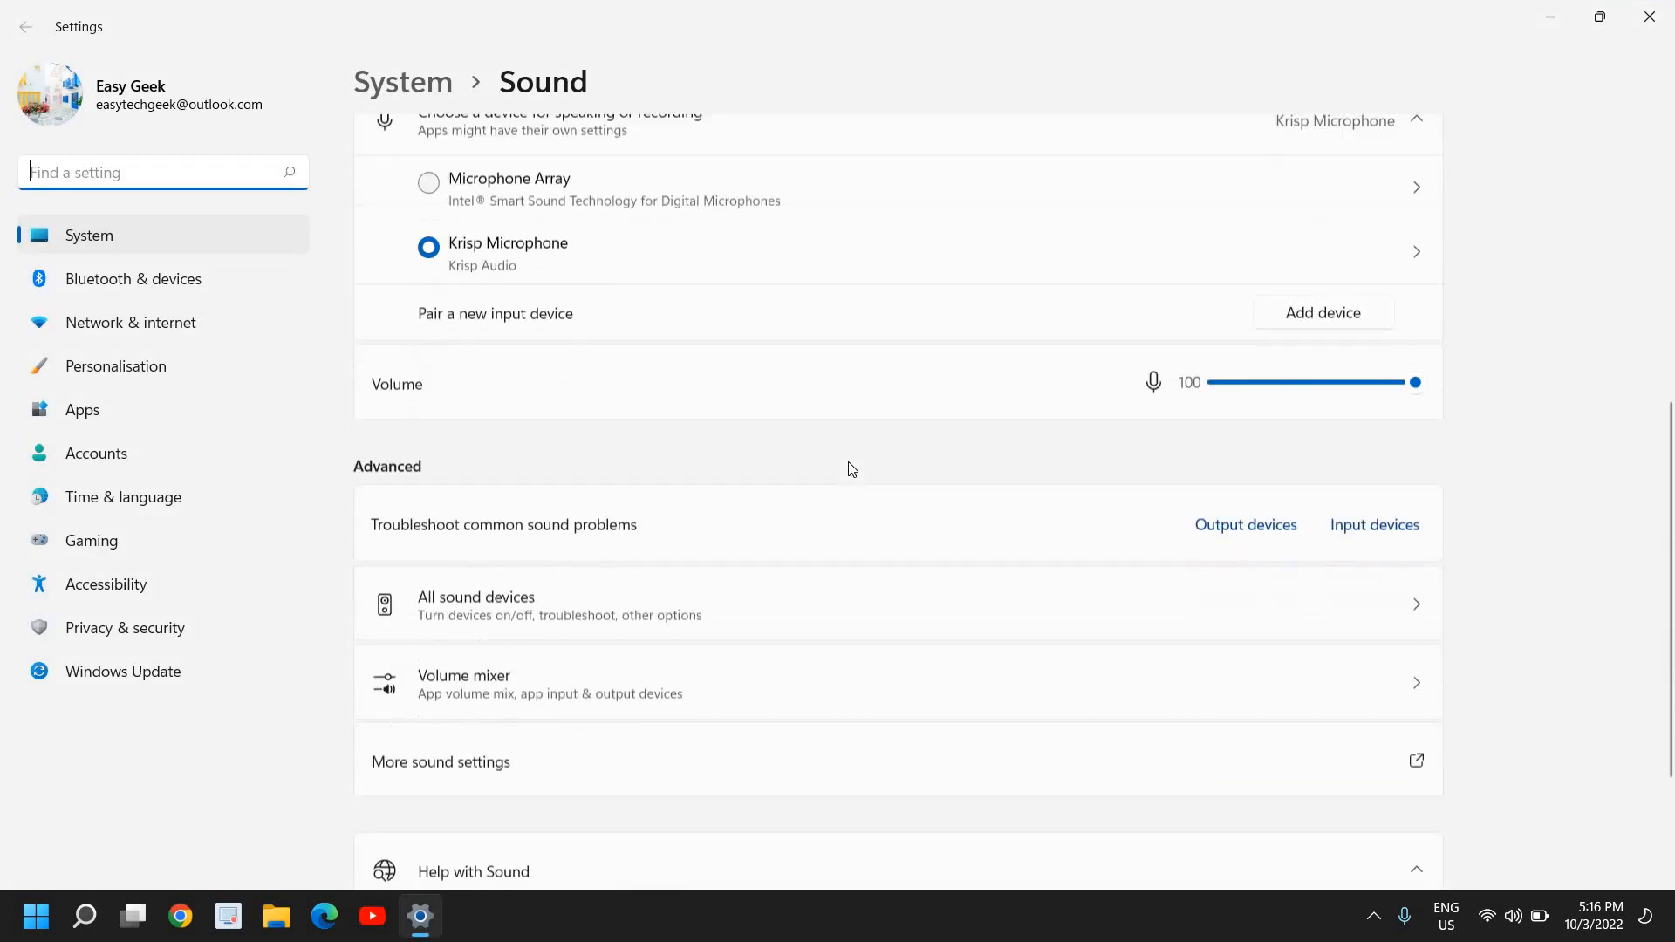
# Bring up the classic Sound control panel via More sound settings under Advanced
pyautogui.scroll(-3)
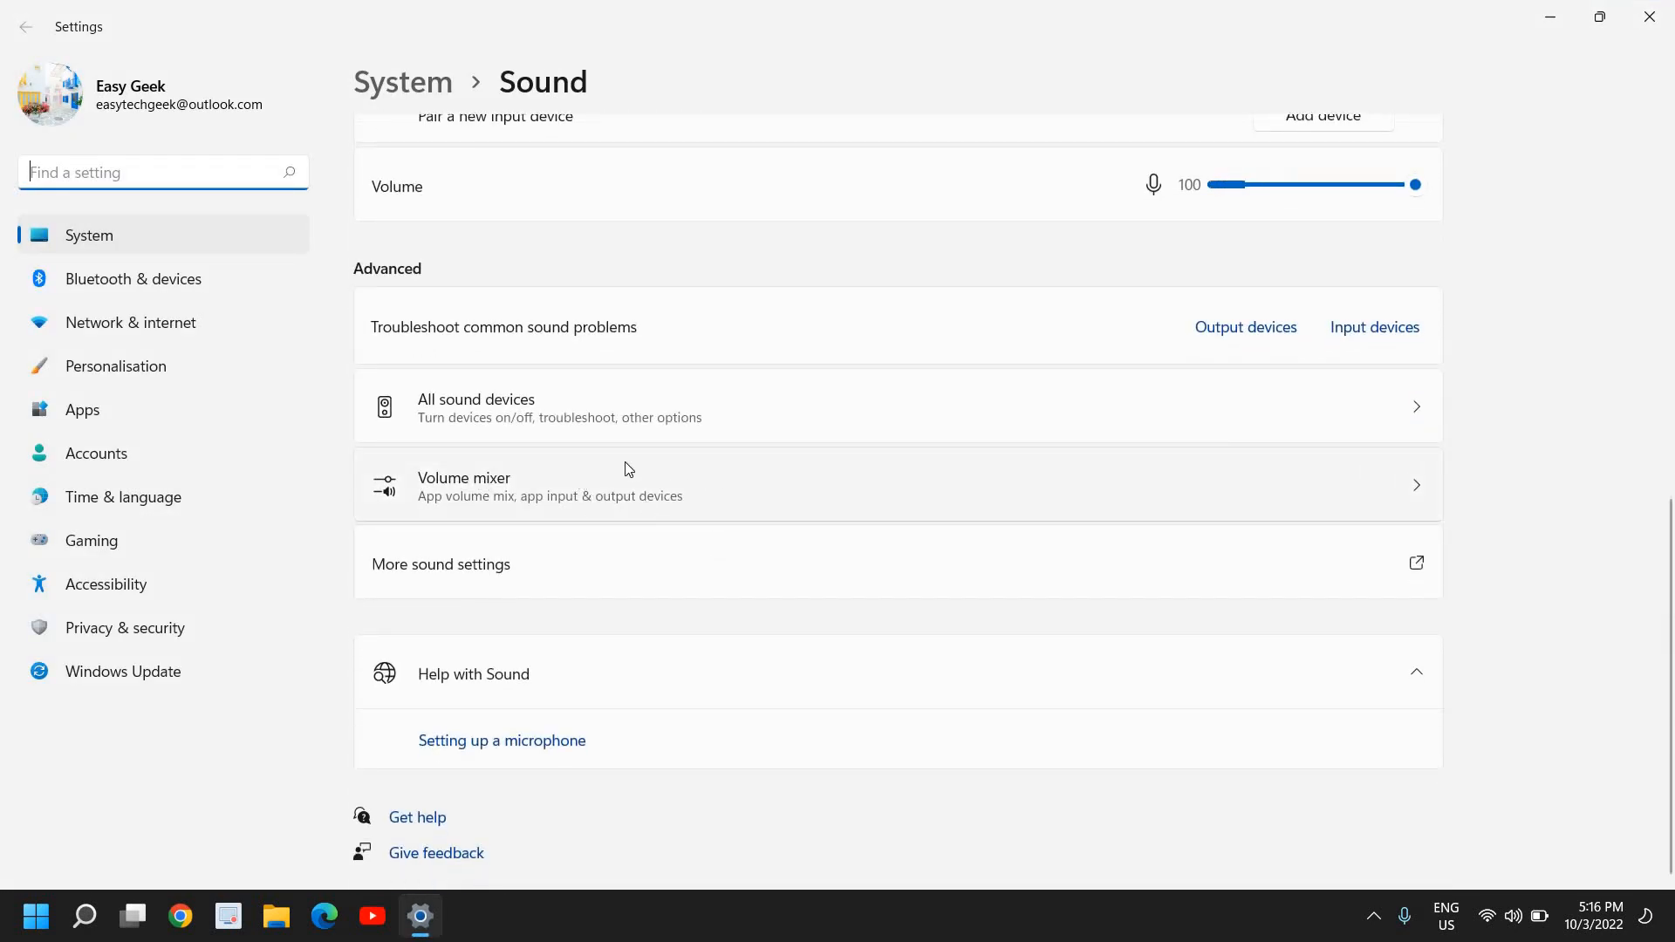
pyautogui.moveTo(513, 494)
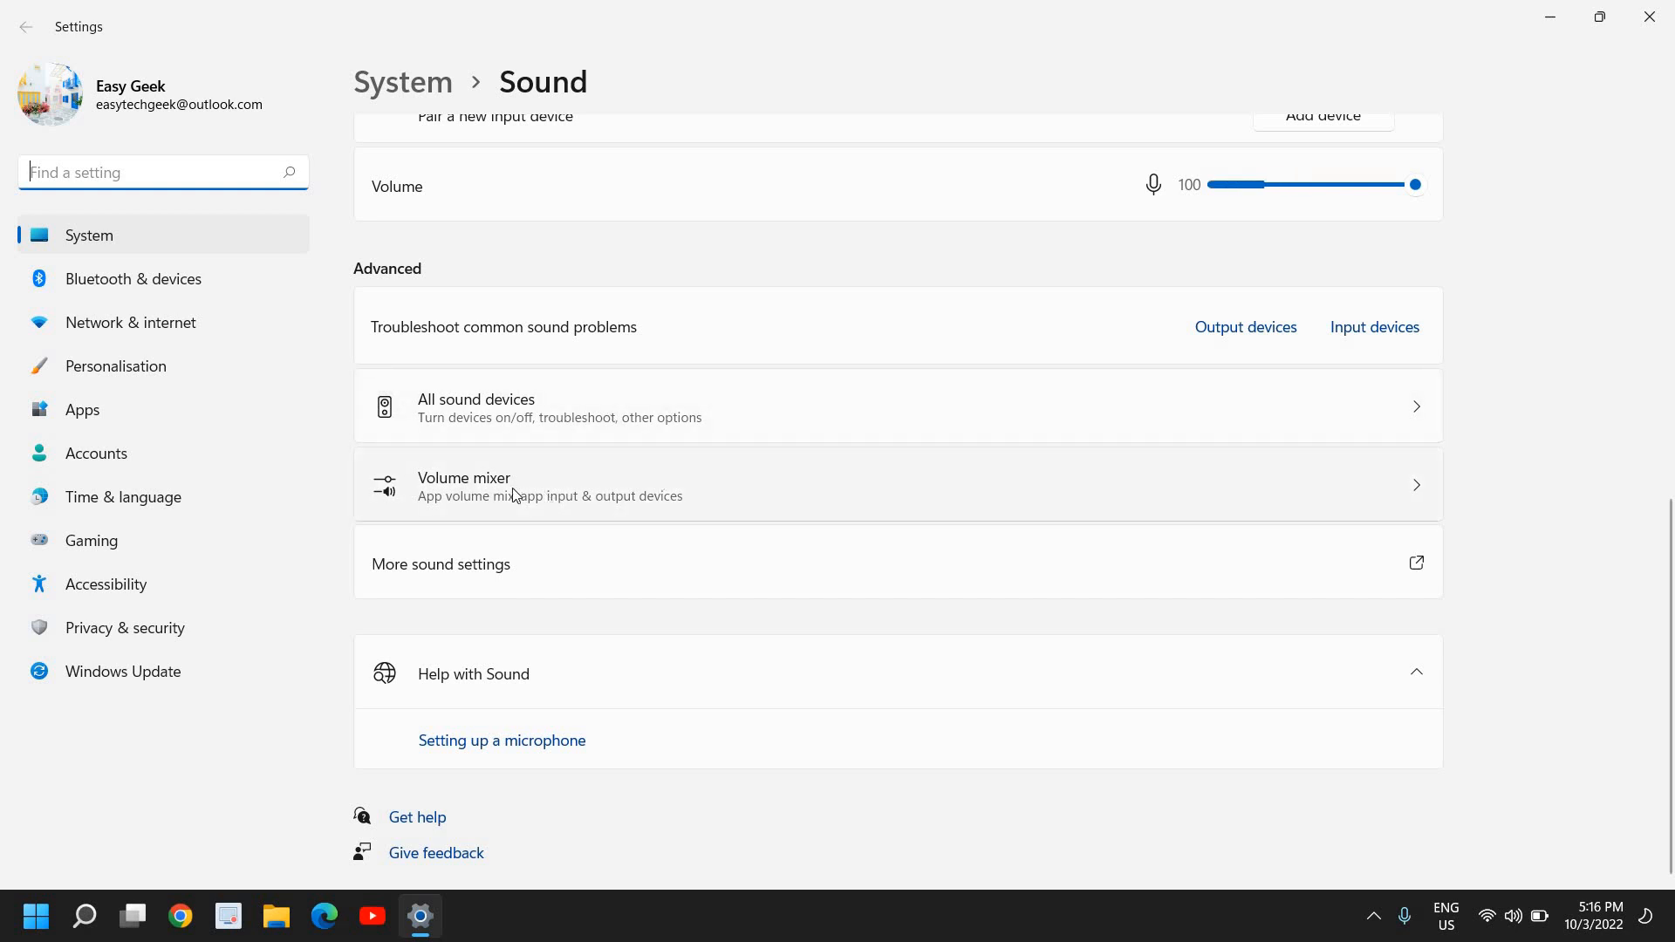
pyautogui.moveTo(492, 549)
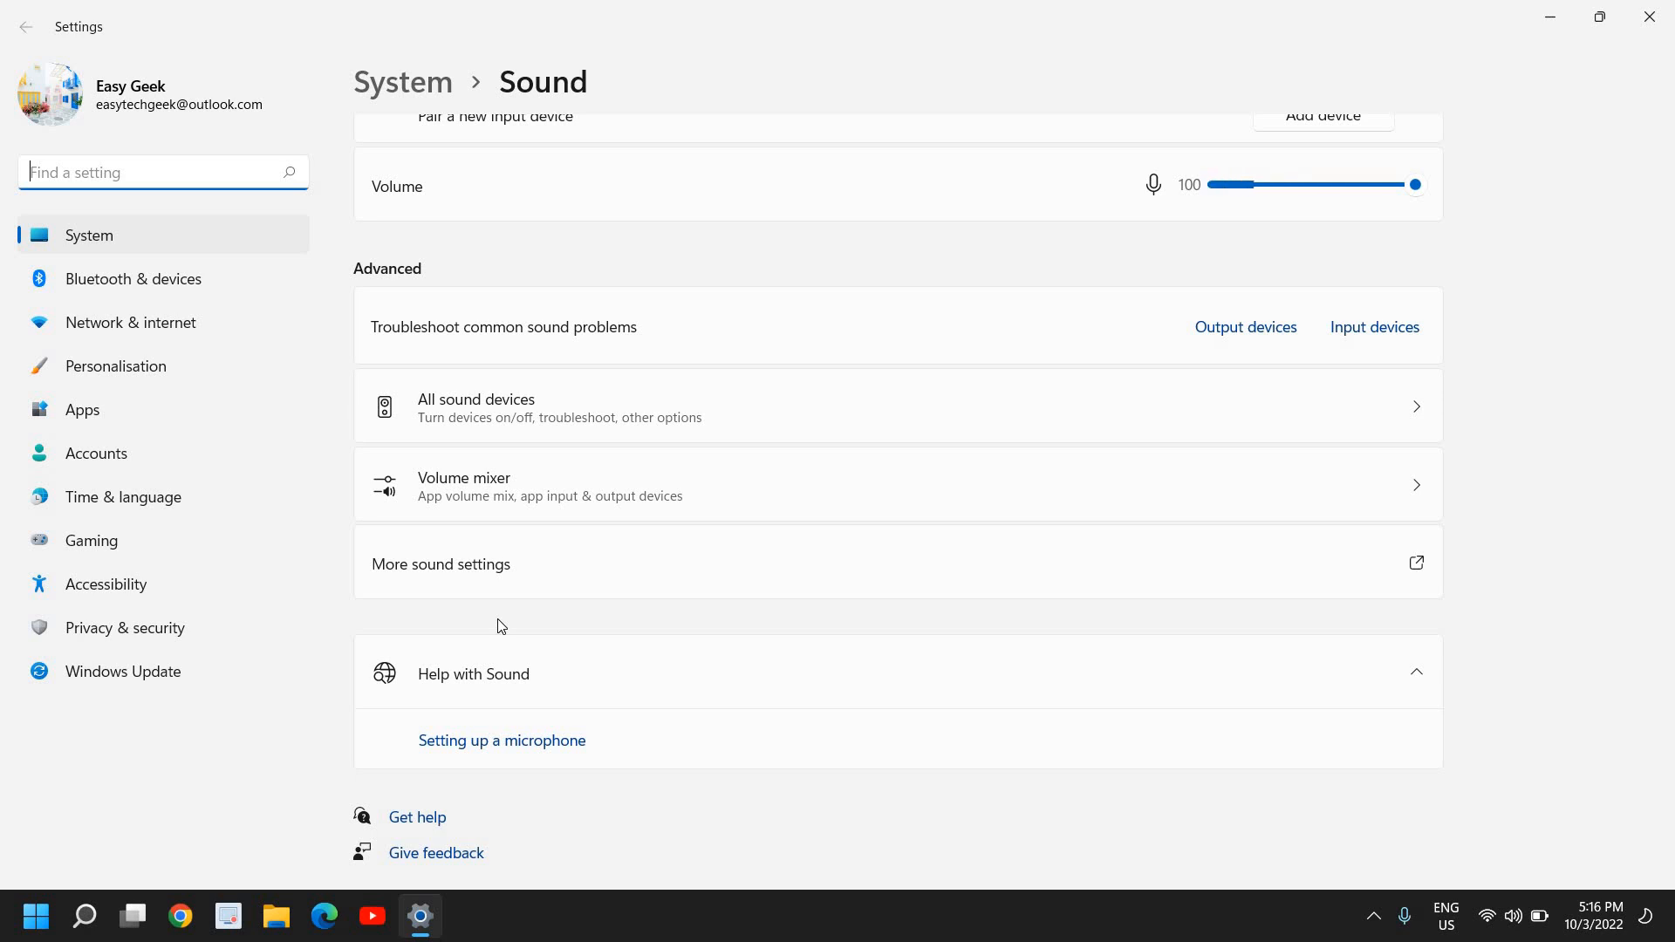
pyautogui.moveTo(452, 572)
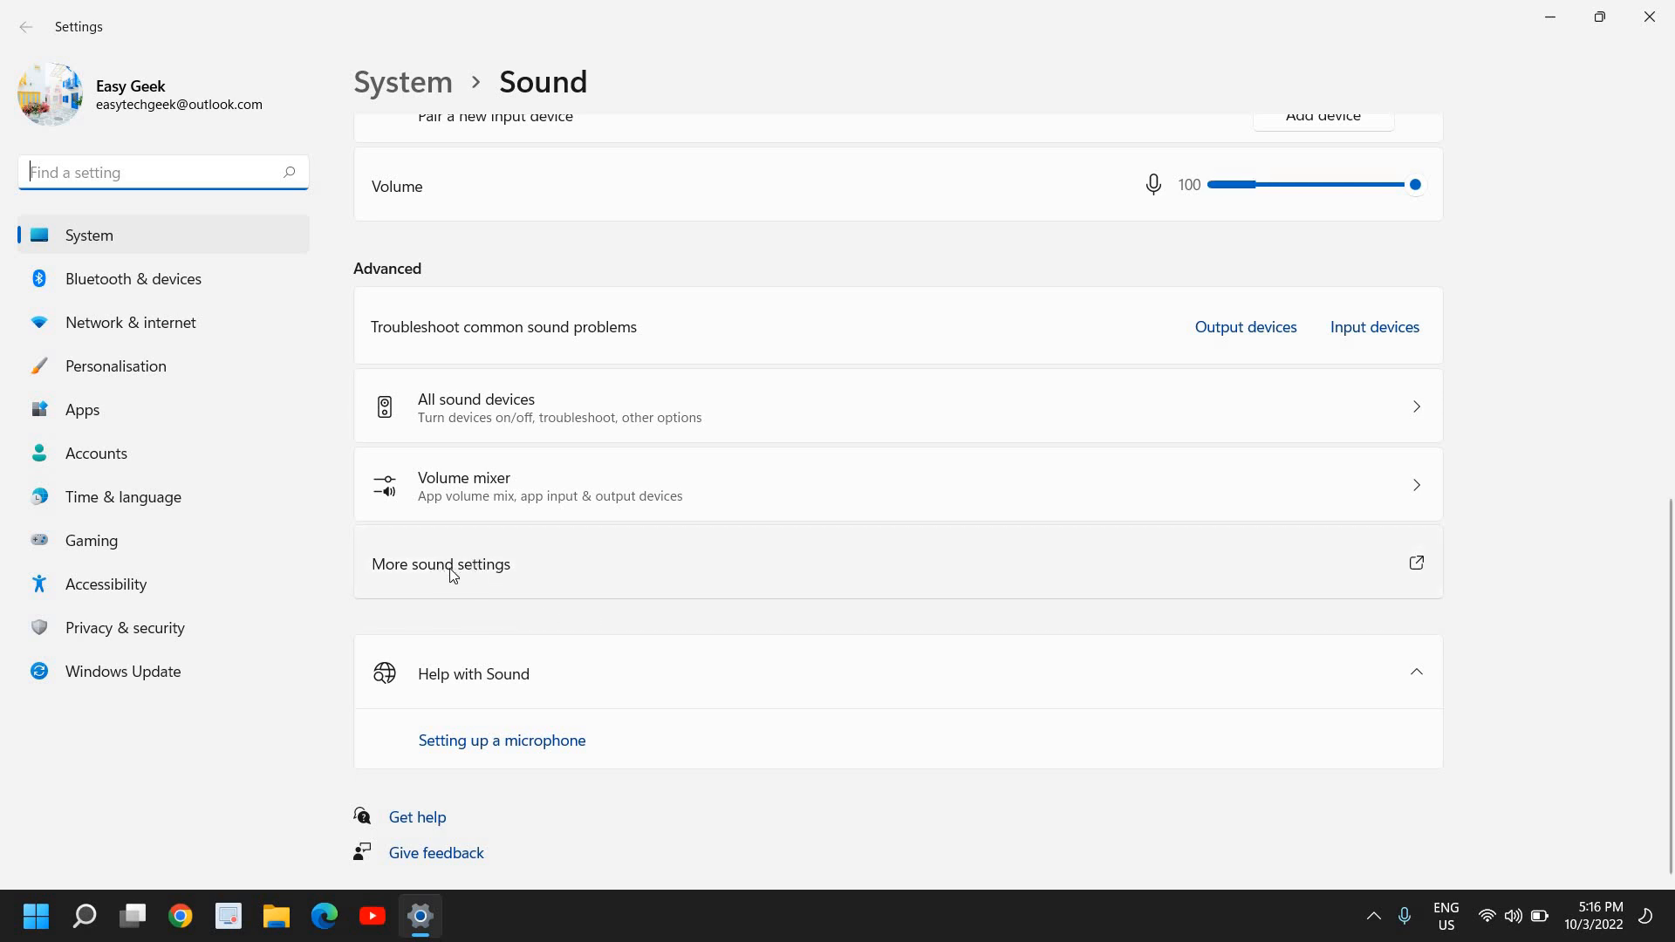
pyautogui.click(441, 566)
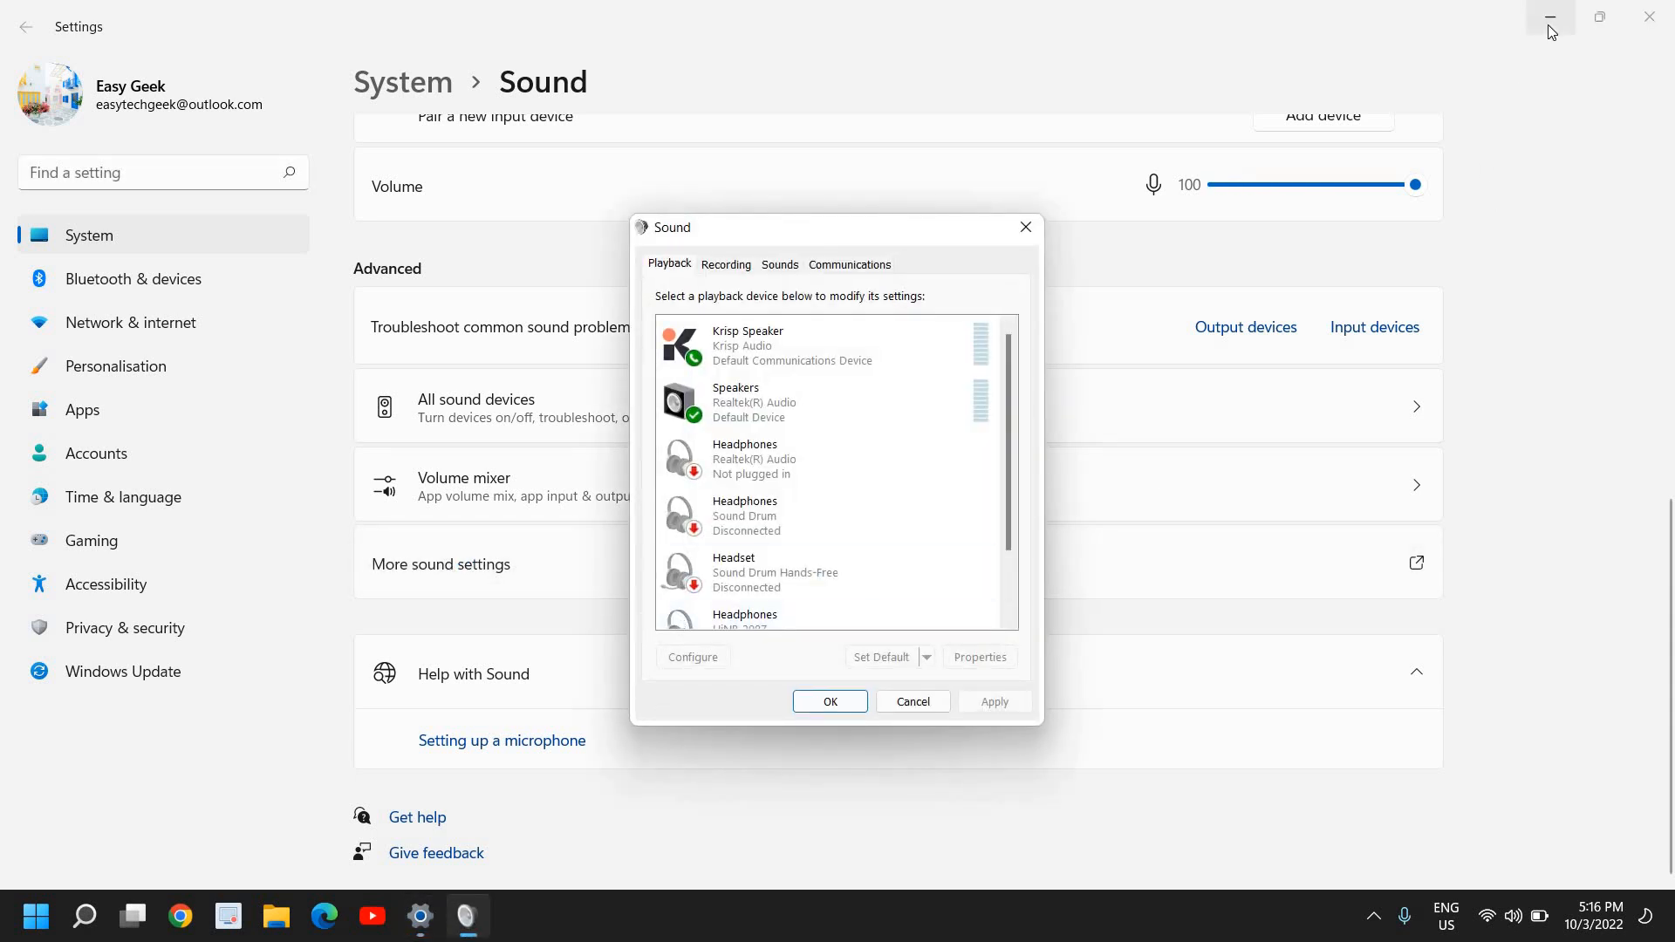
# Inspect the Krisp Speaker and default Realtek Speakers playback devices, then move to the Recording devices list
pyautogui.click(1549, 16)
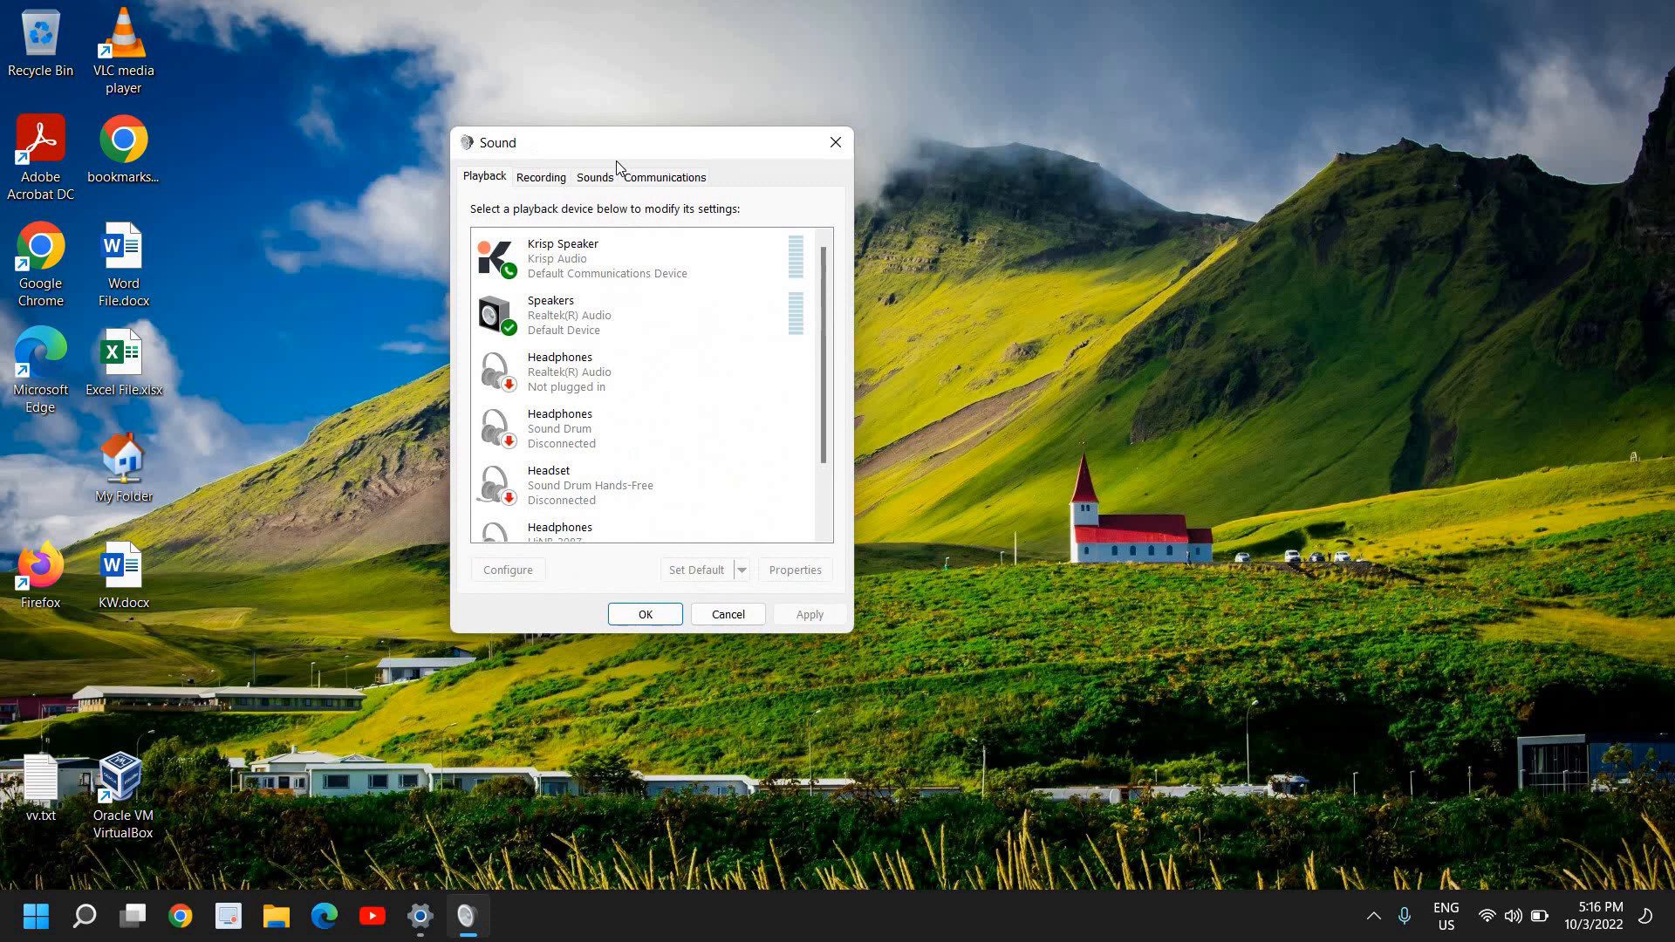
pyautogui.click(600, 258)
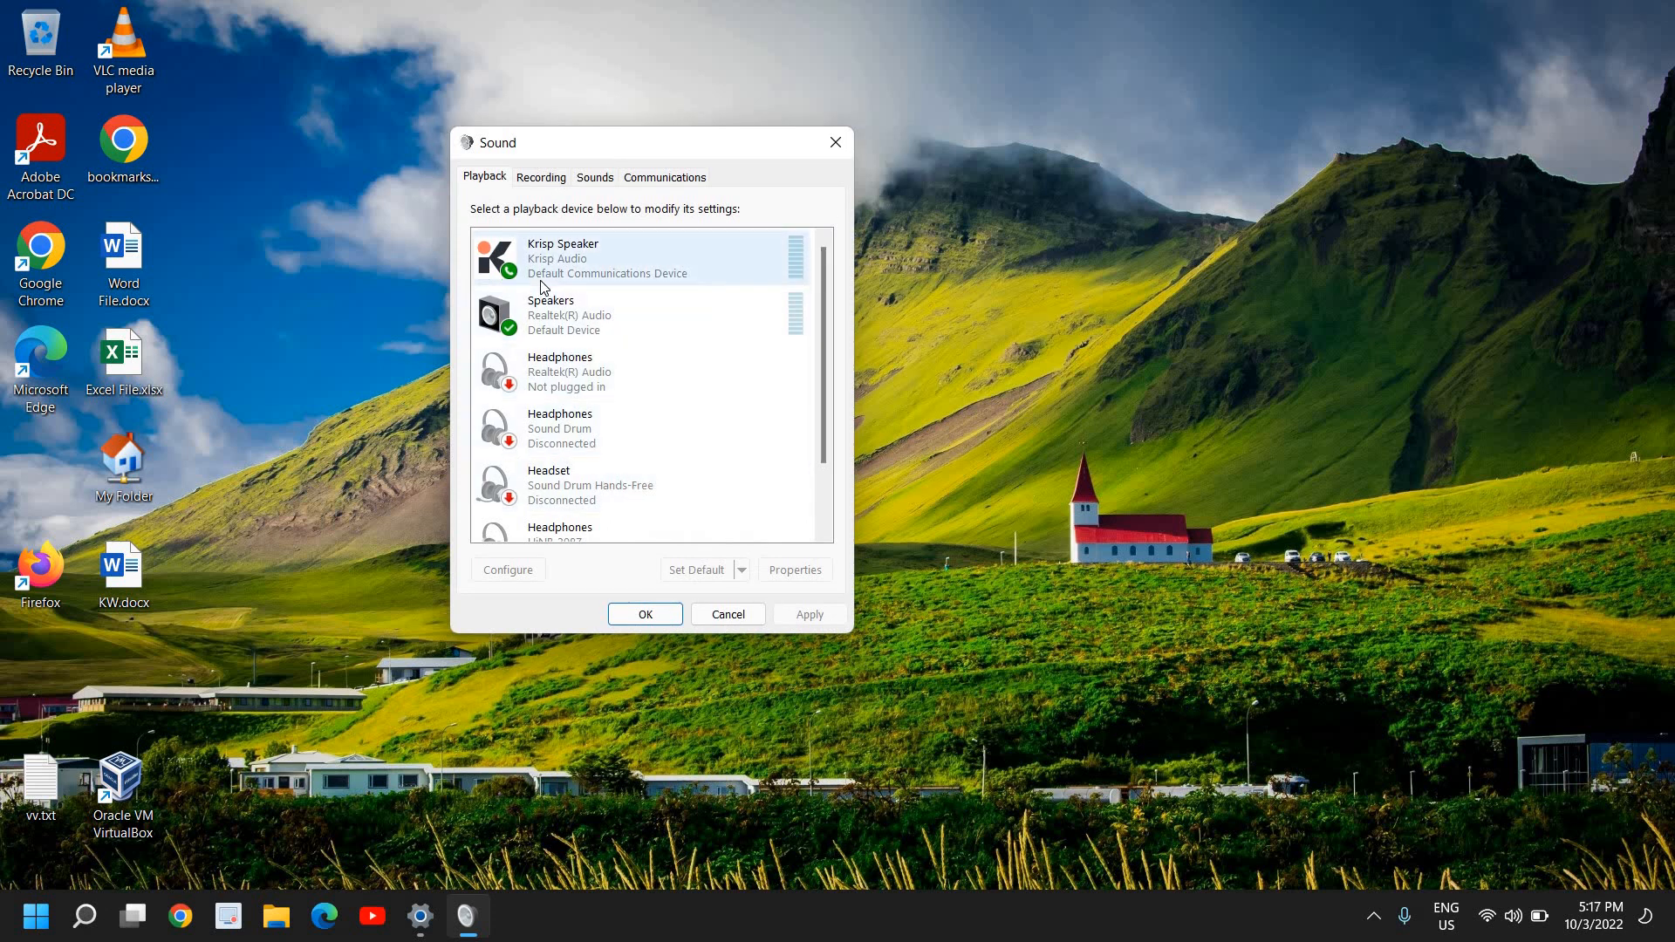
pyautogui.click(625, 314)
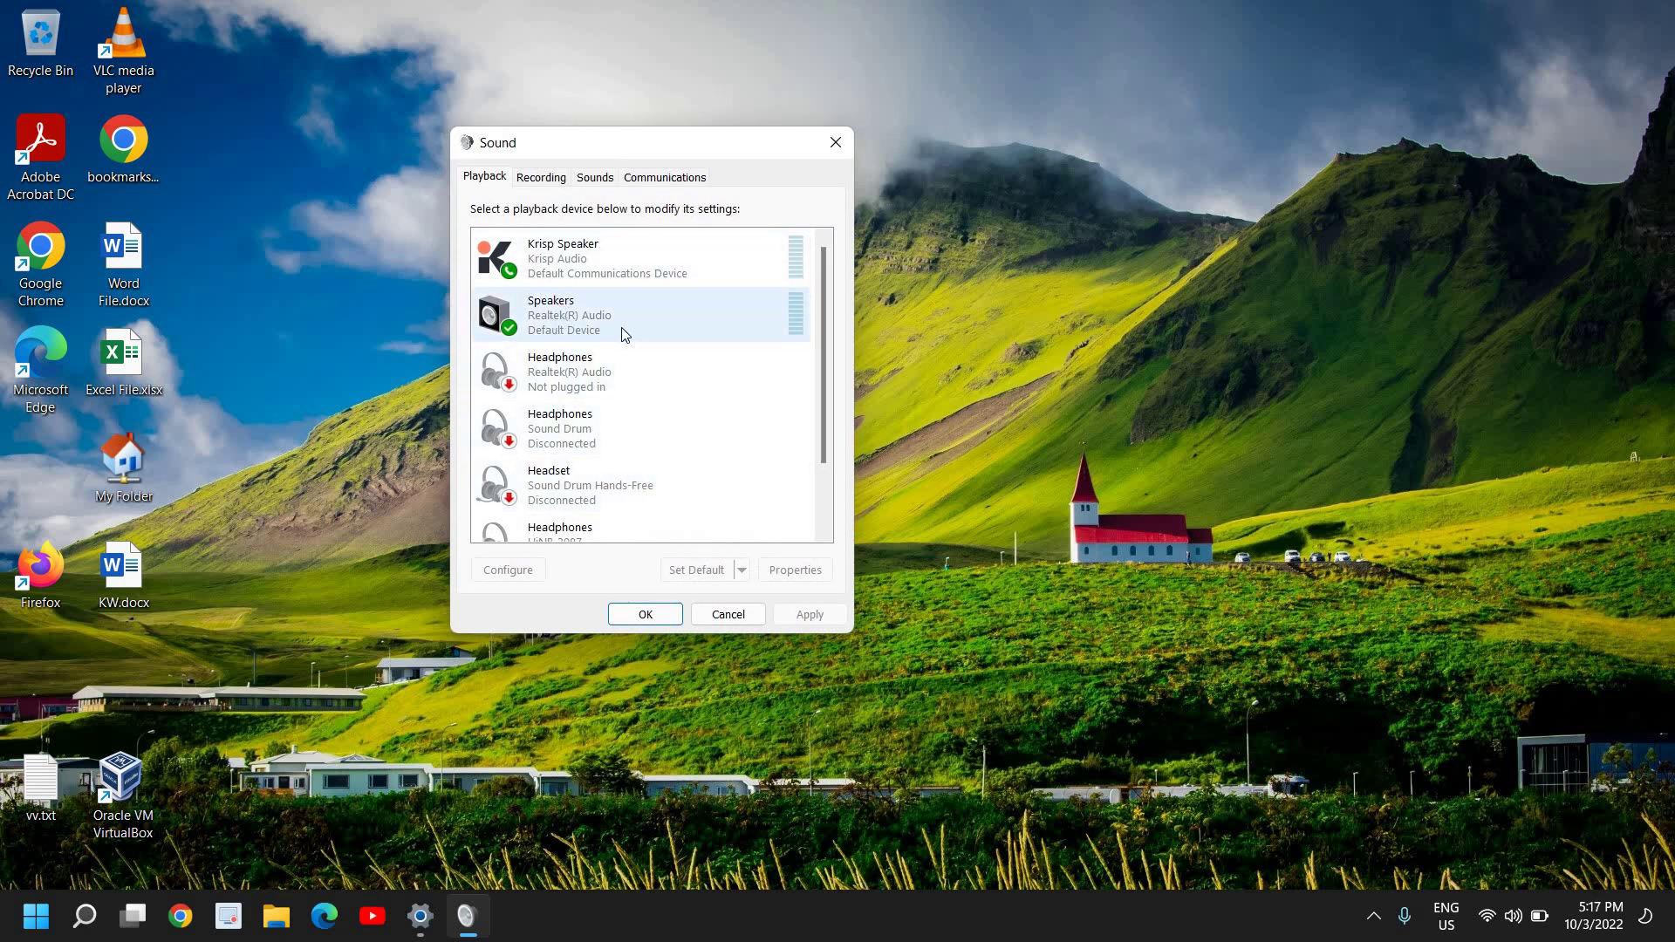
pyautogui.click(607, 258)
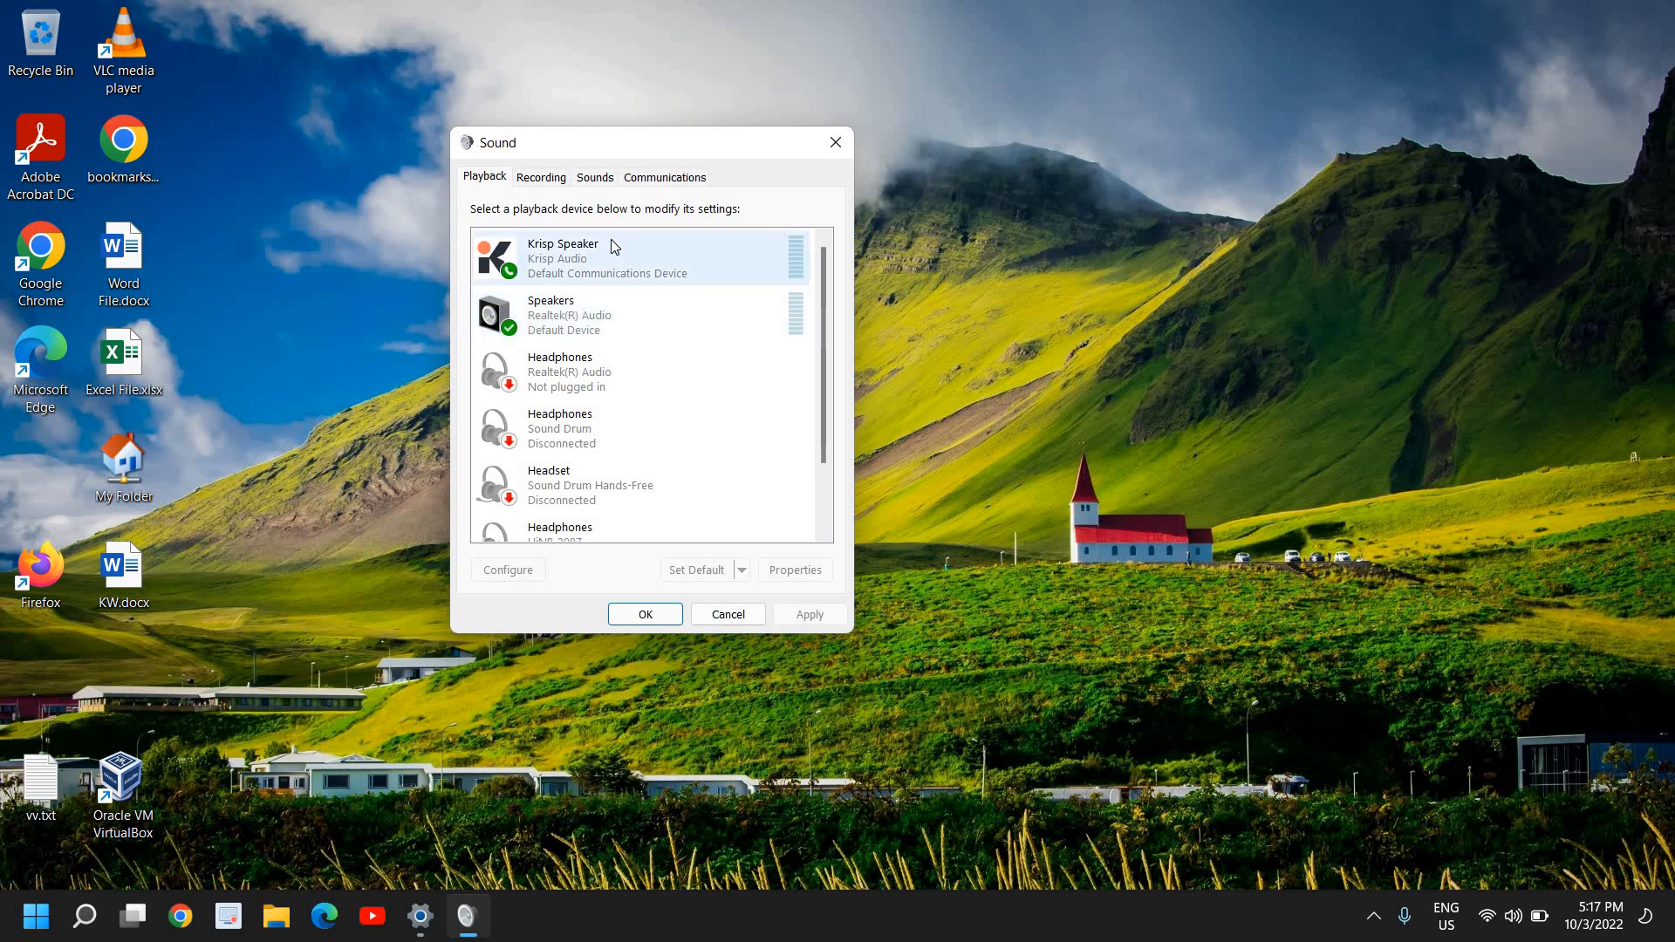
pyautogui.moveTo(535, 235)
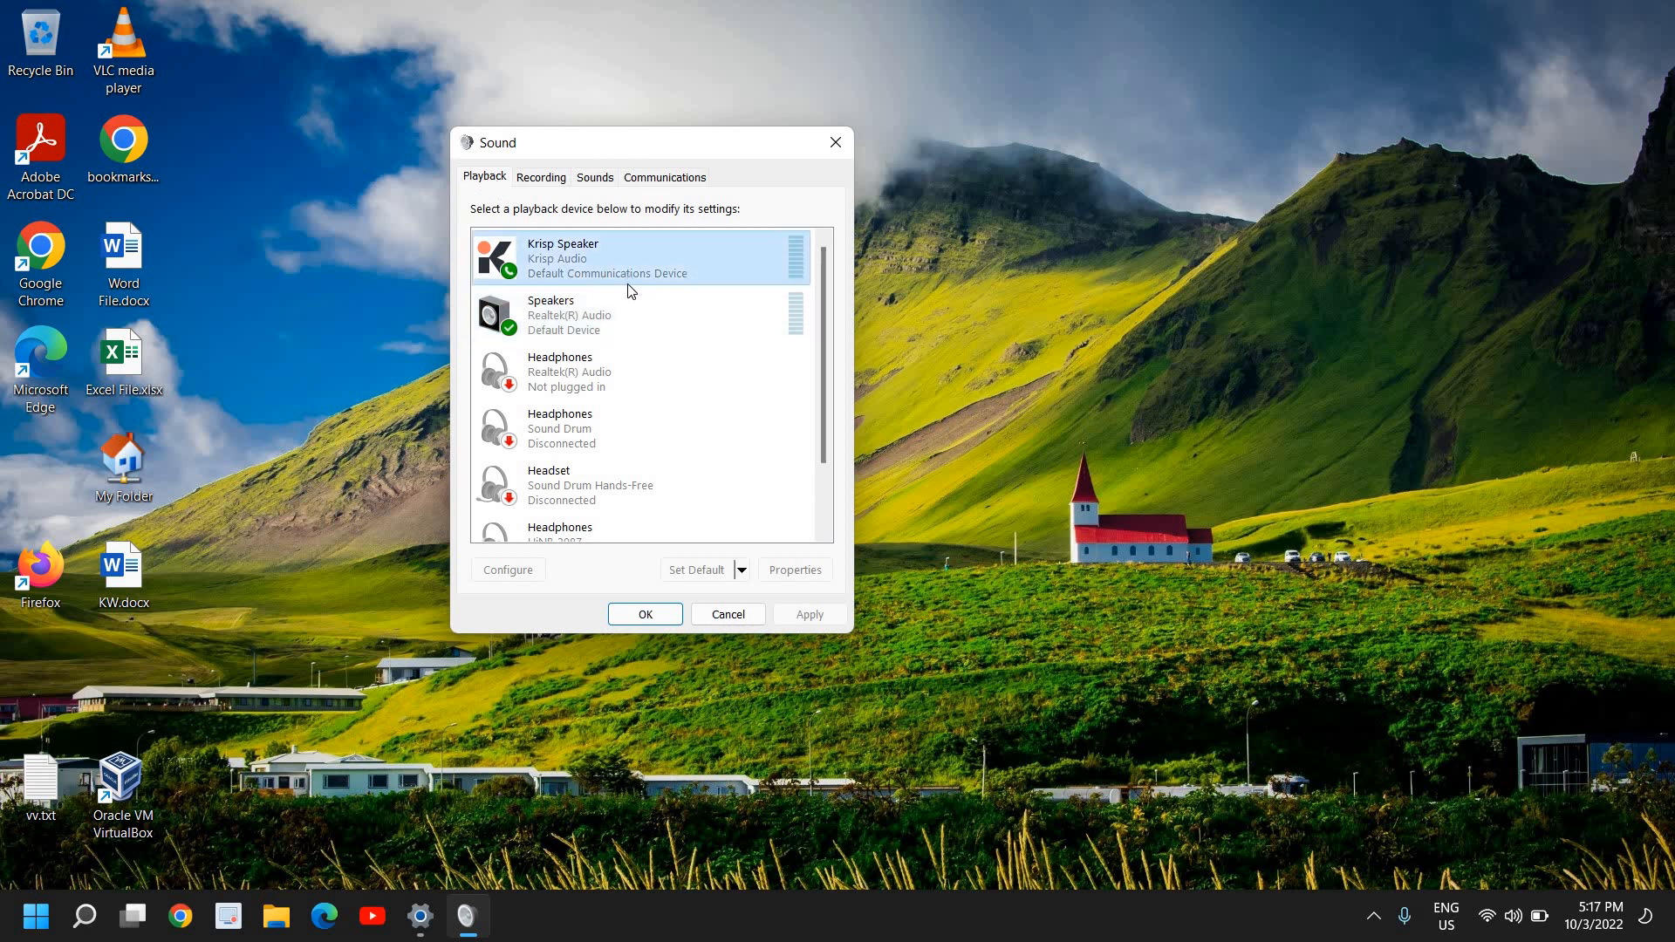
pyautogui.click(635, 314)
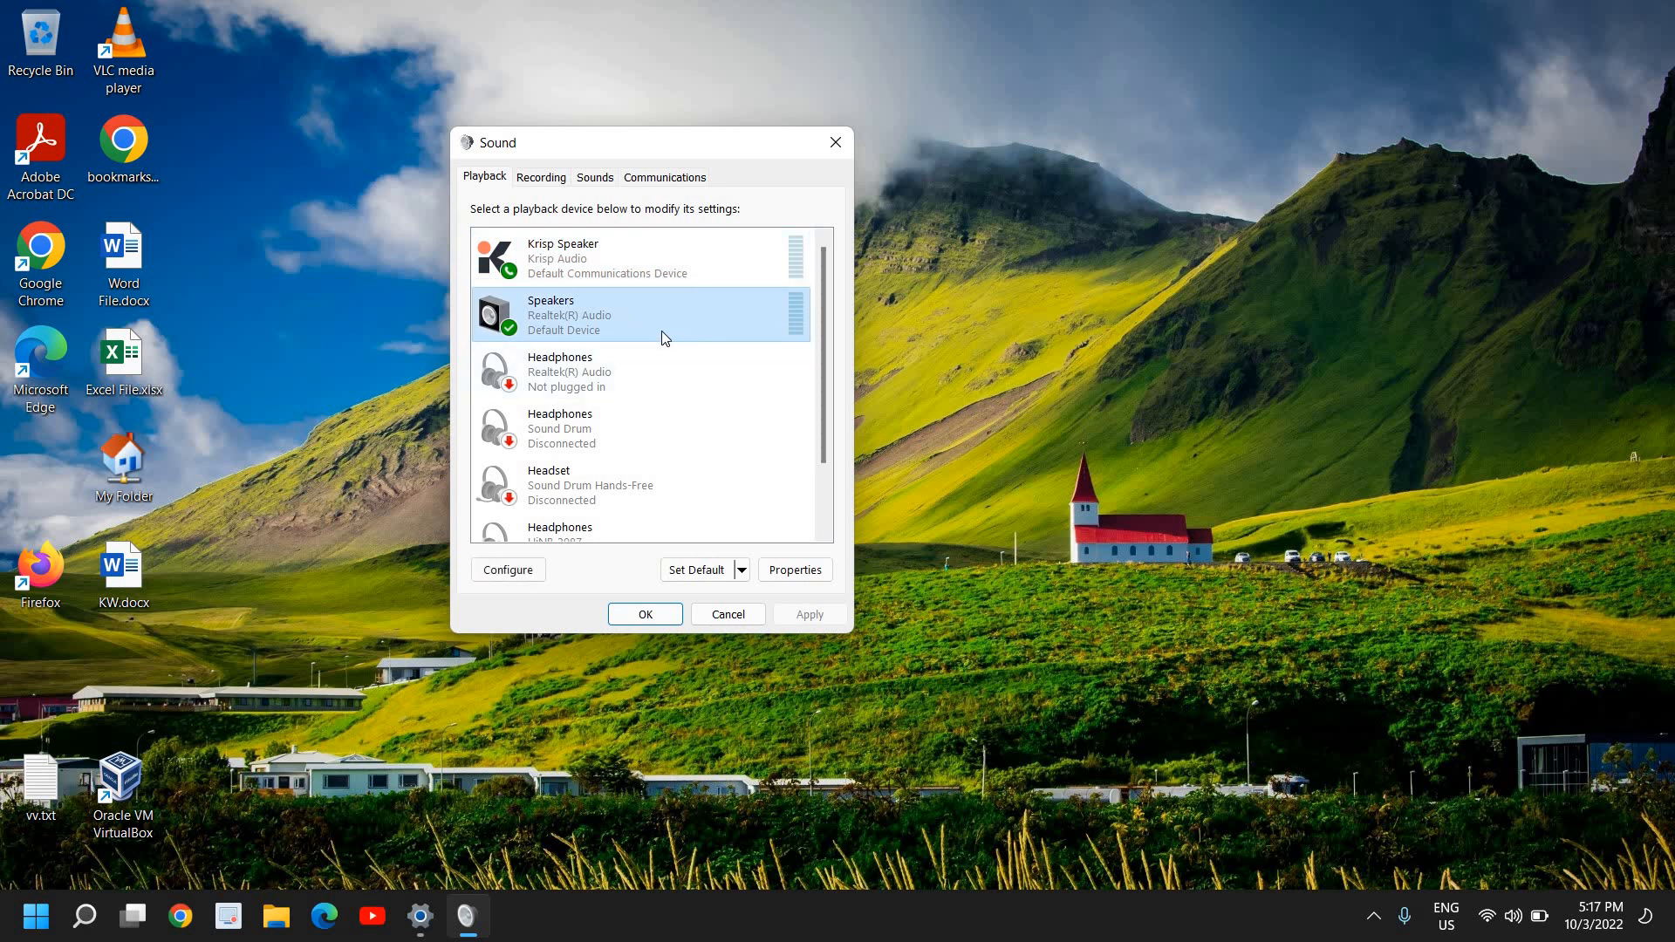
pyautogui.moveTo(556, 328)
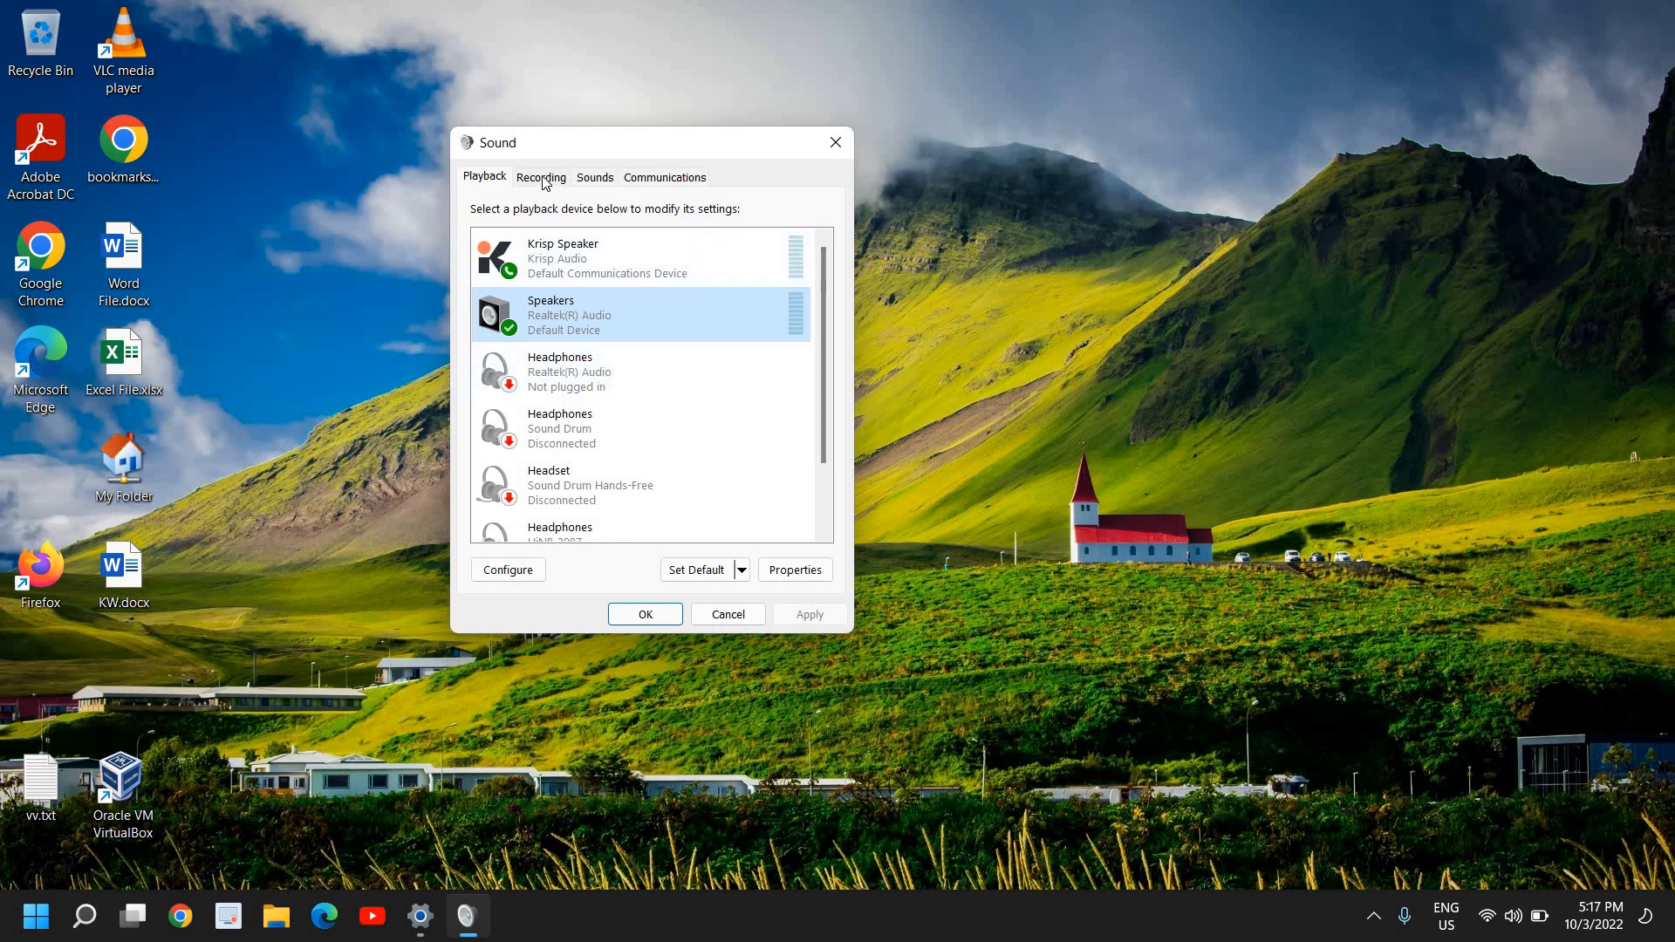
pyautogui.click(540, 178)
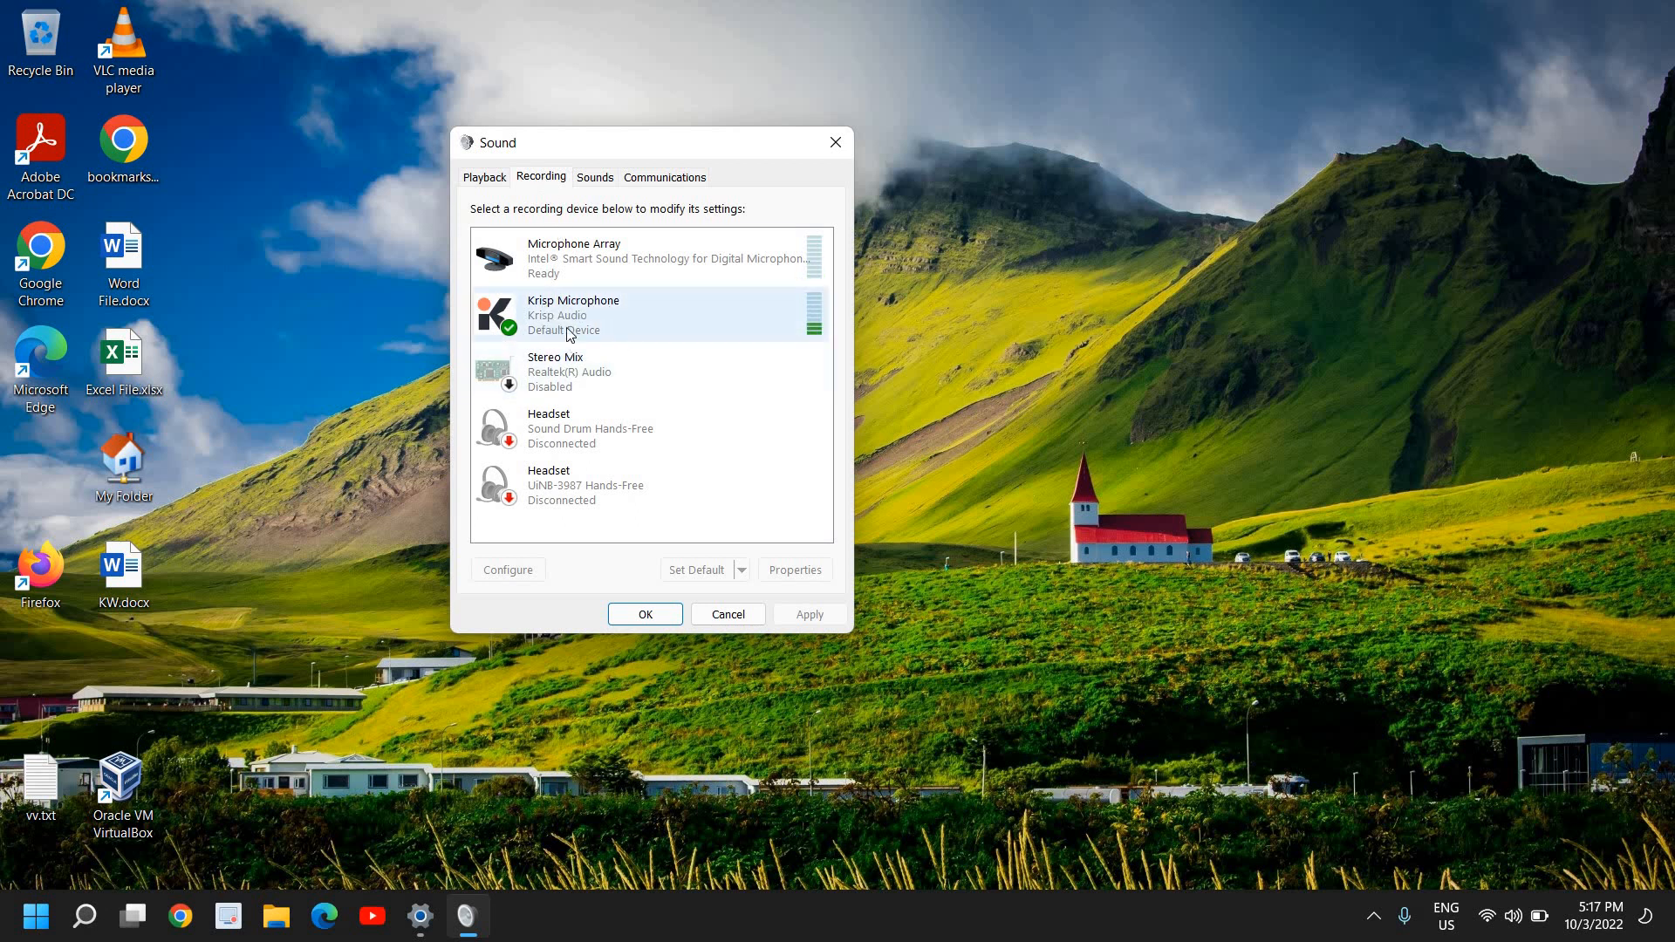
pyautogui.moveTo(597, 332)
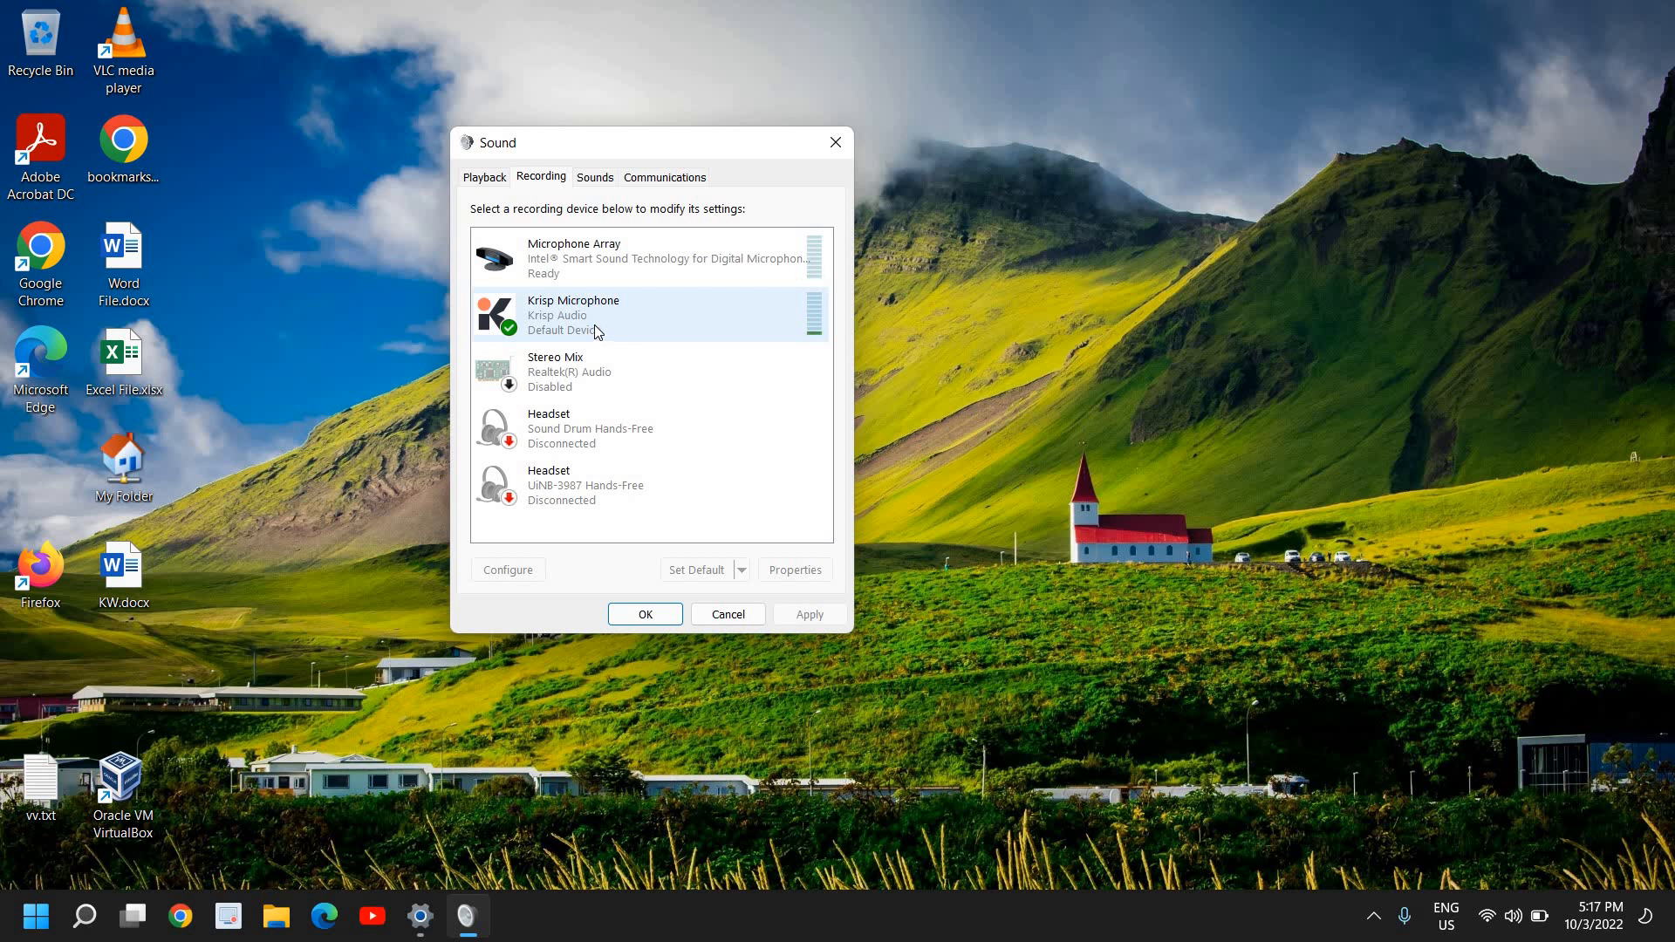
# Bring up the Krisp Microphone Properties dialog from the Recording tab
pyautogui.rightClick(595, 332)
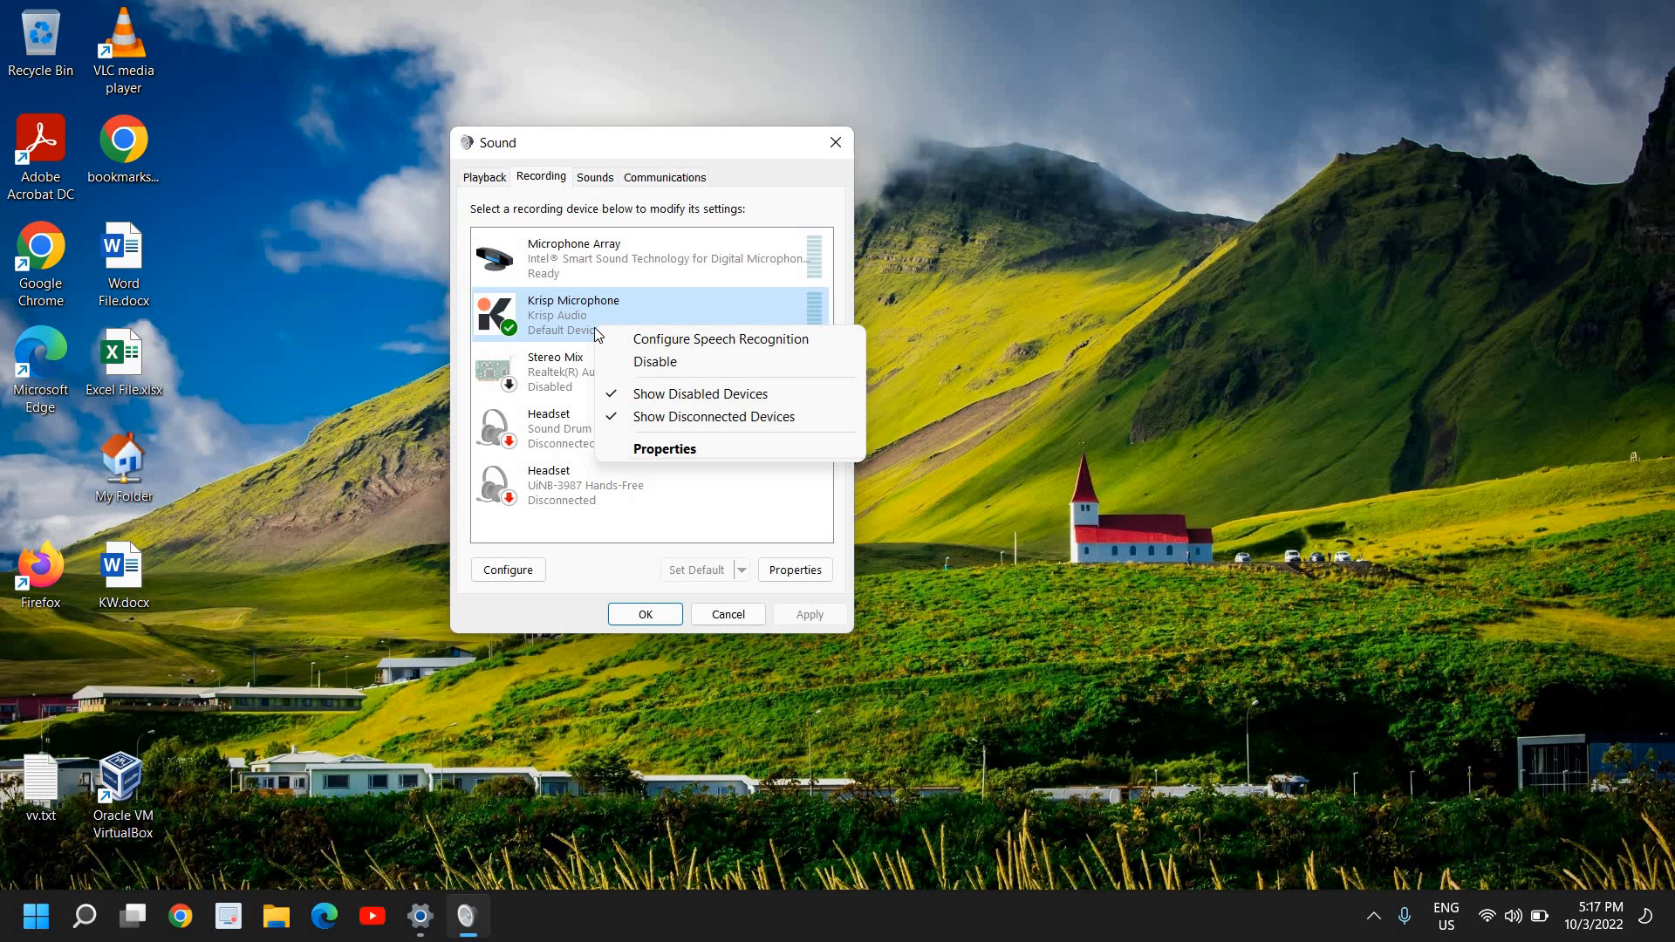
pyautogui.moveTo(616, 301)
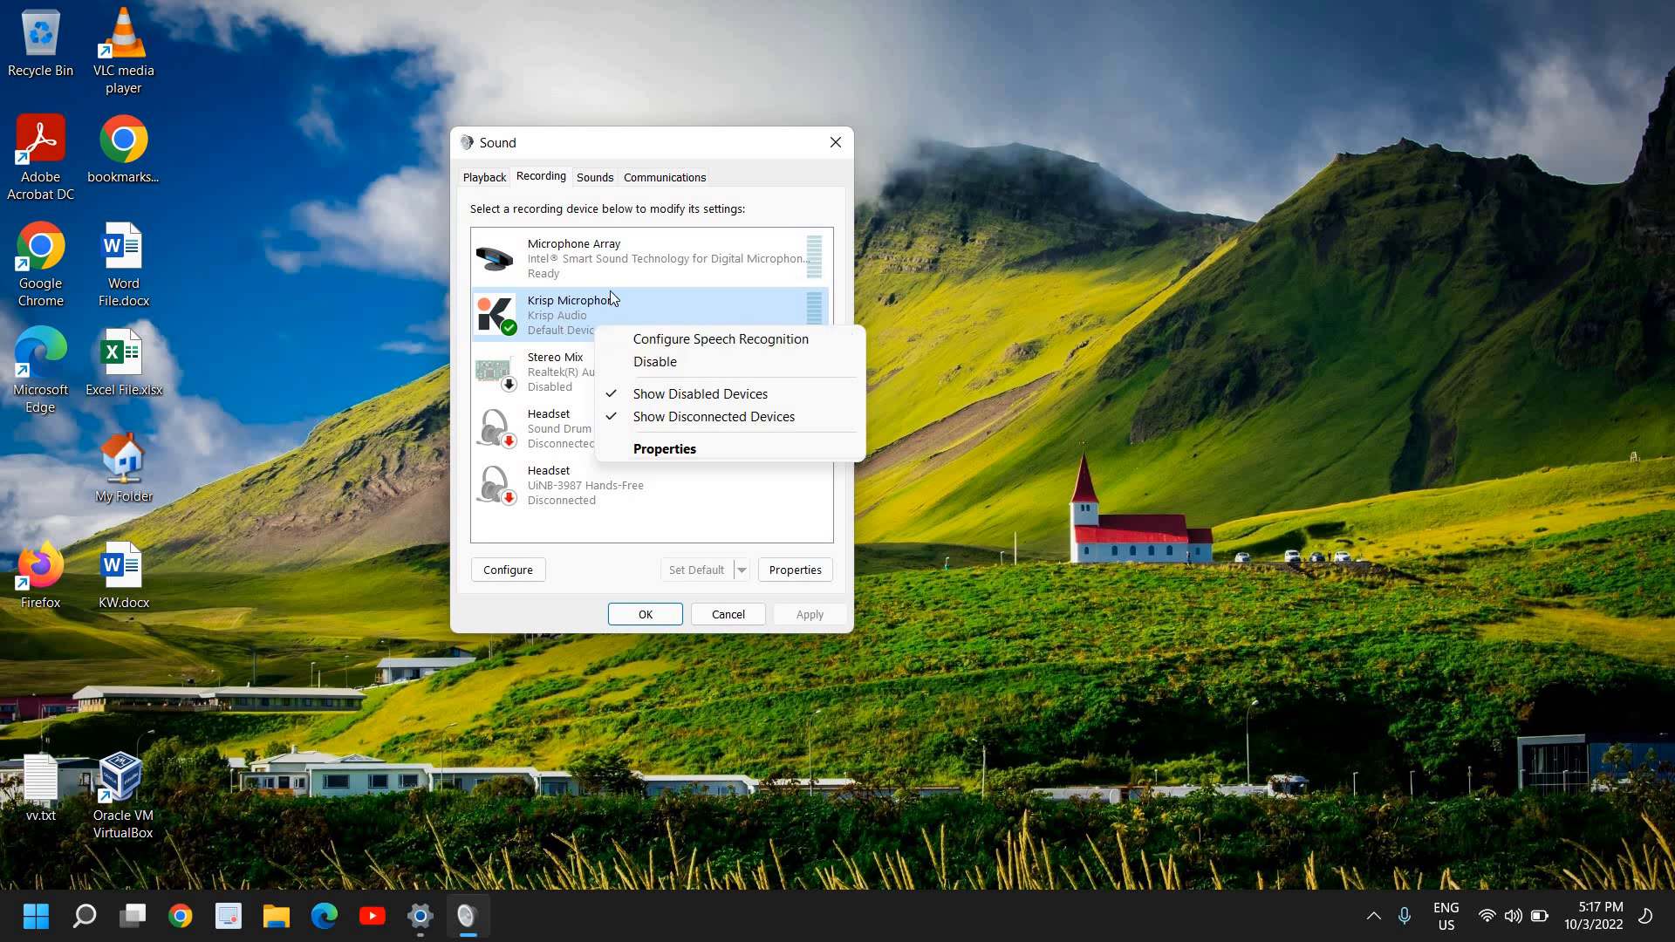
pyautogui.rightClick(572, 257)
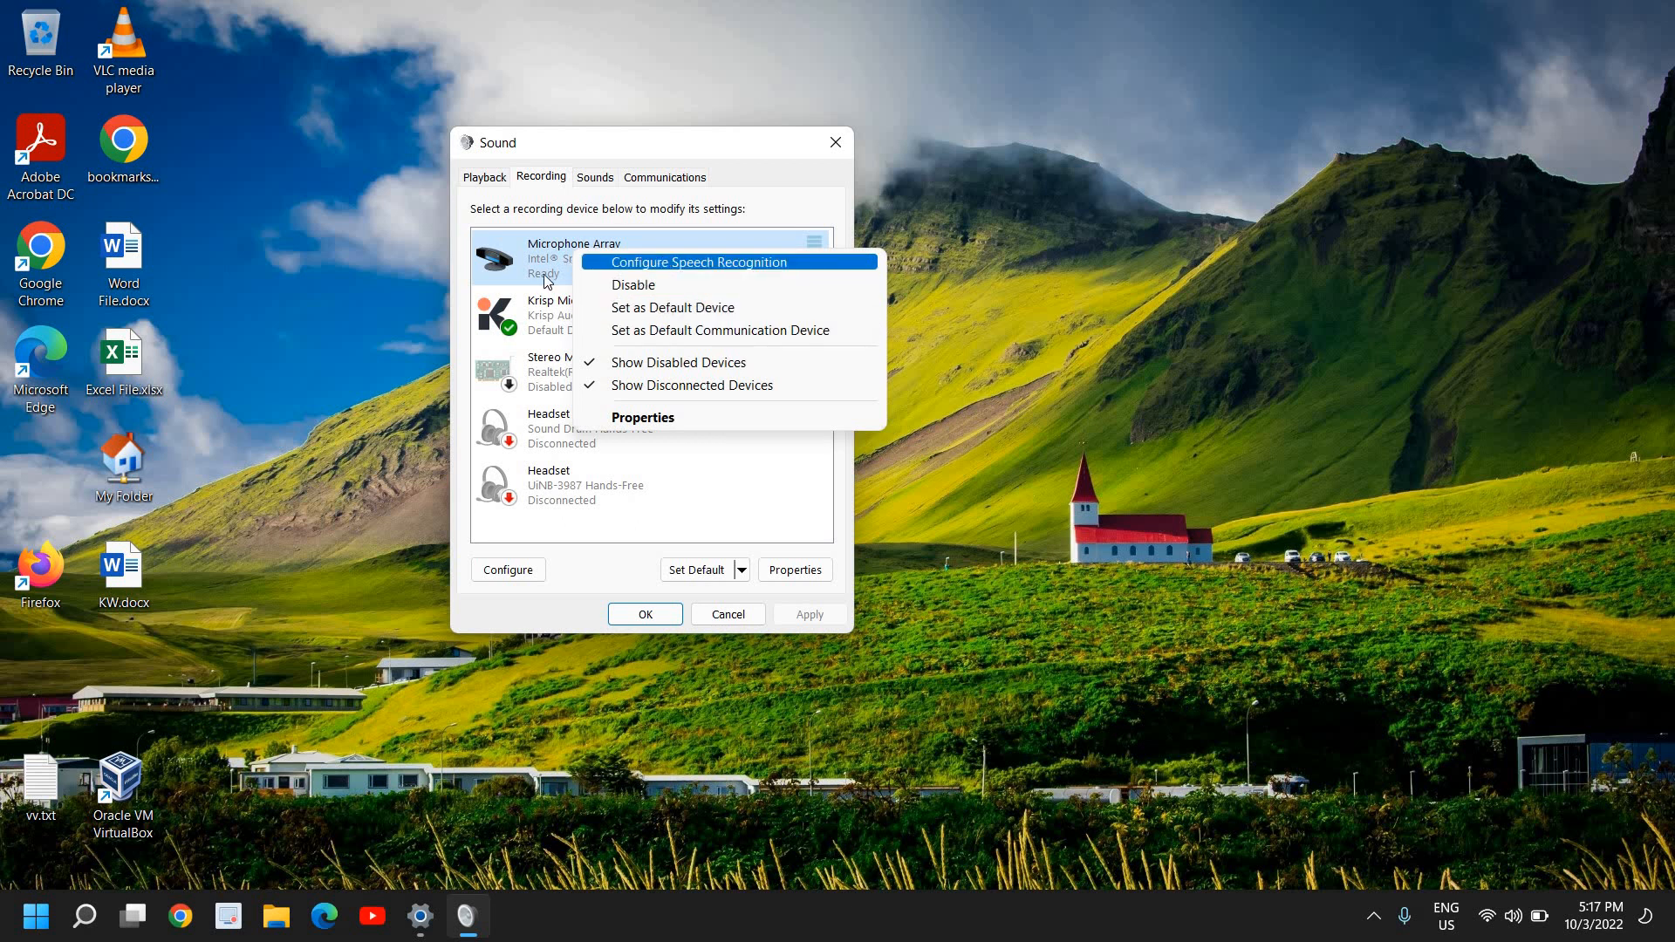
pyautogui.click(617, 315)
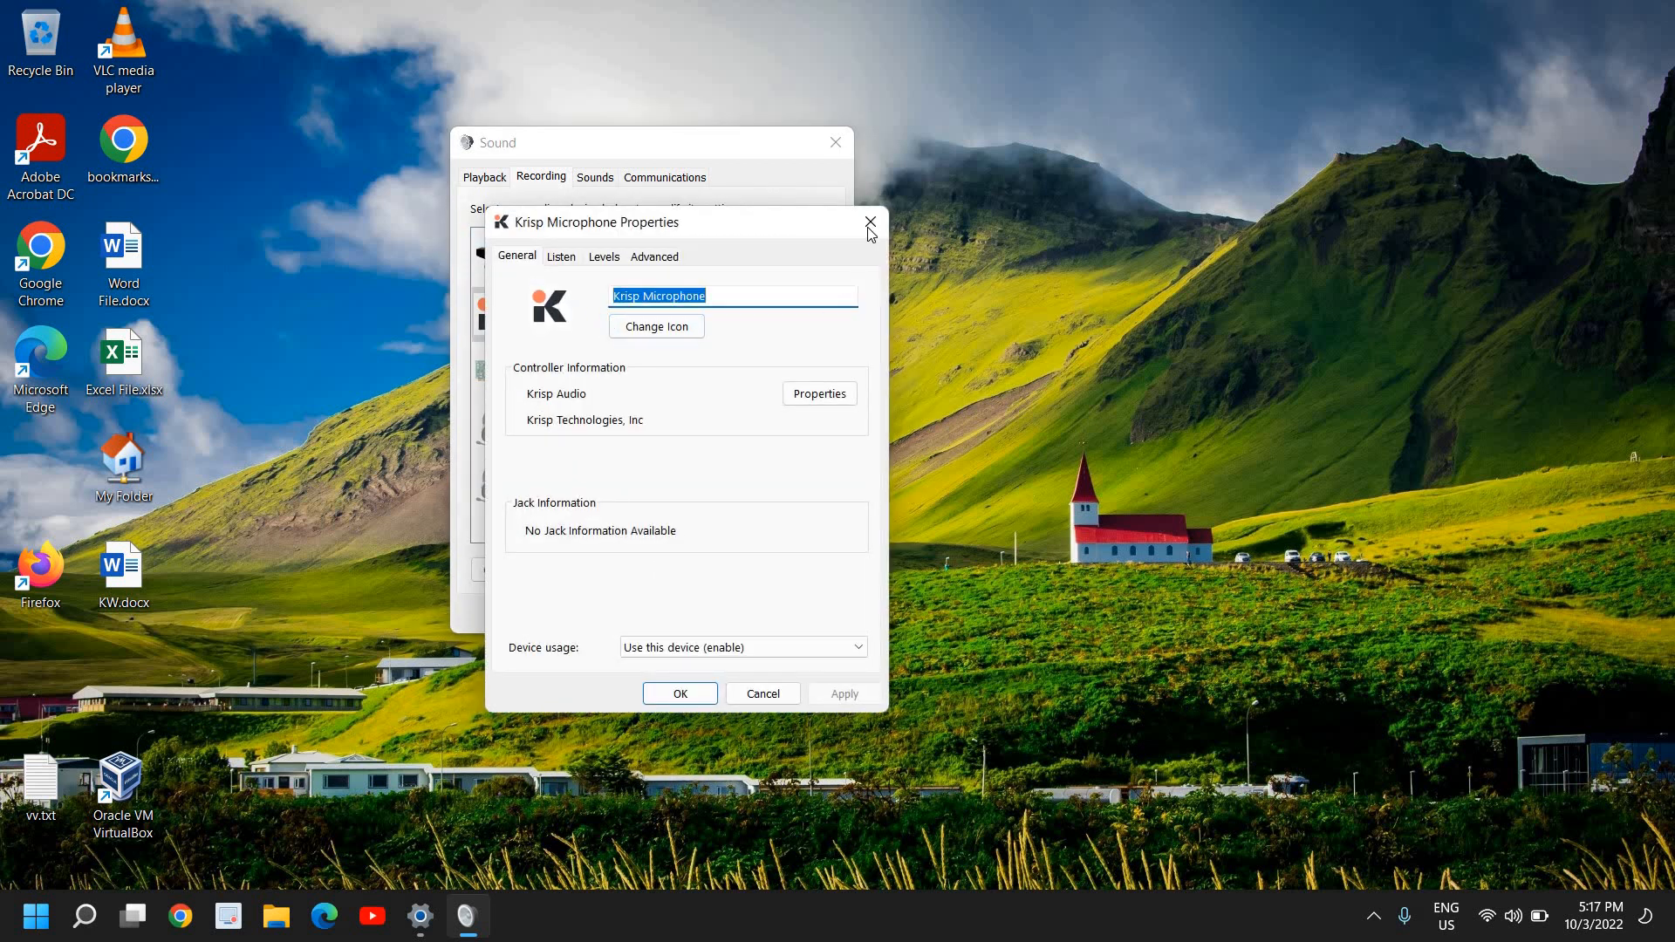
pyautogui.click(869, 221)
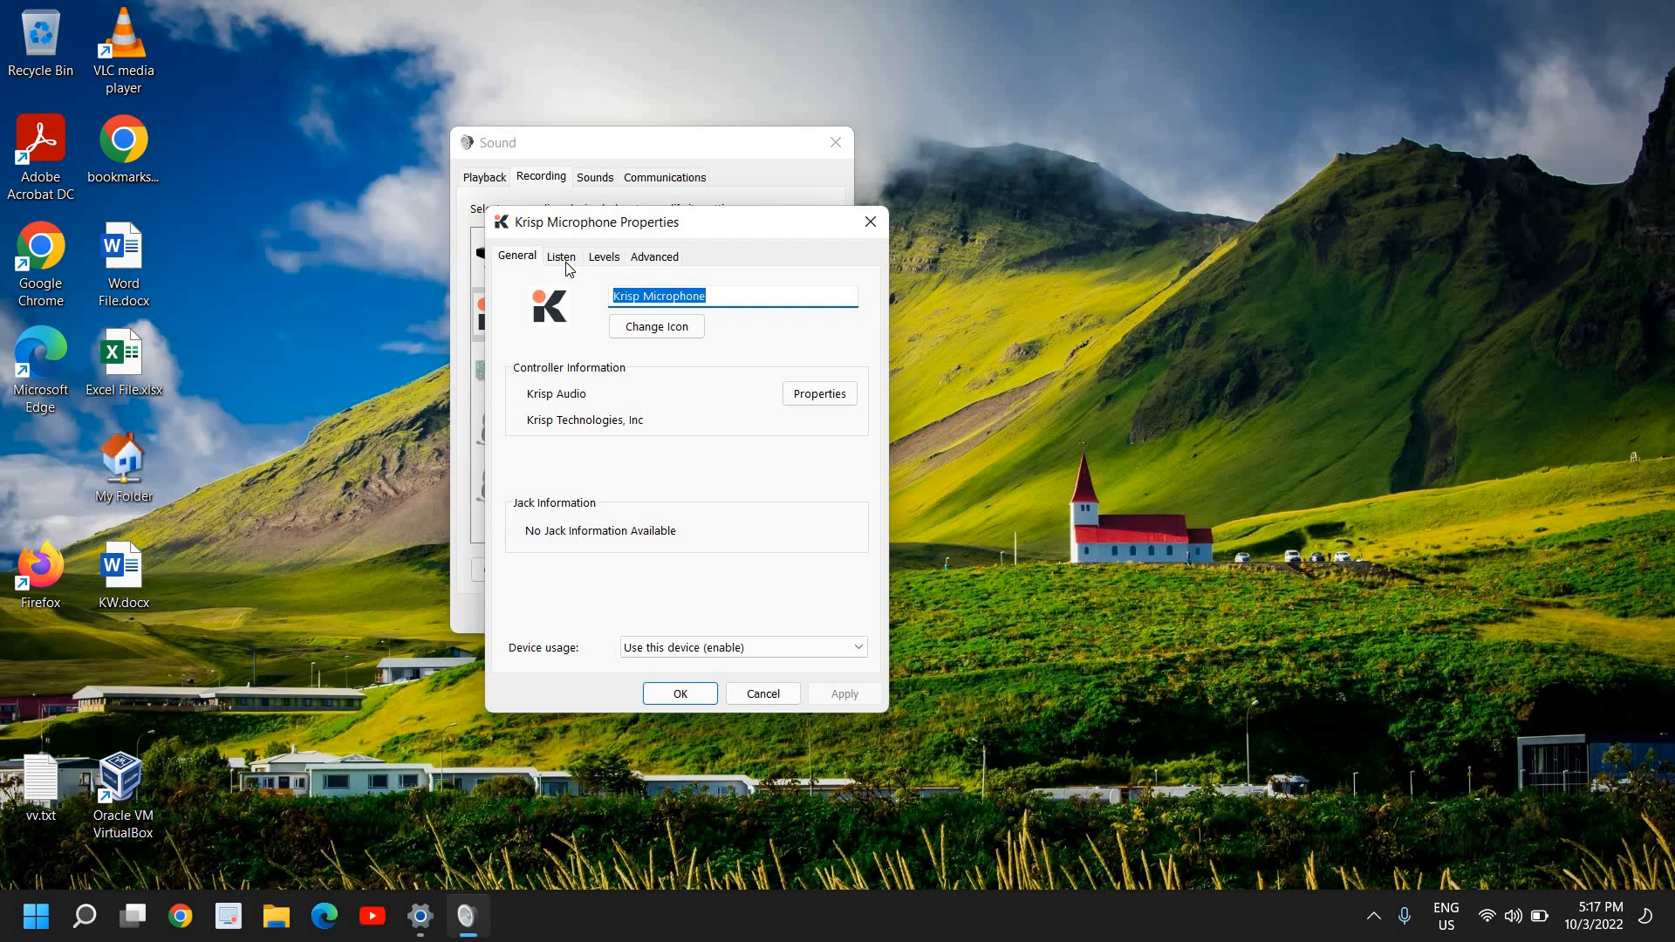
# Confirm the Krisp Microphone level is 100, accept it, and bring up the Speakers Properties dialog
pyautogui.click(604, 255)
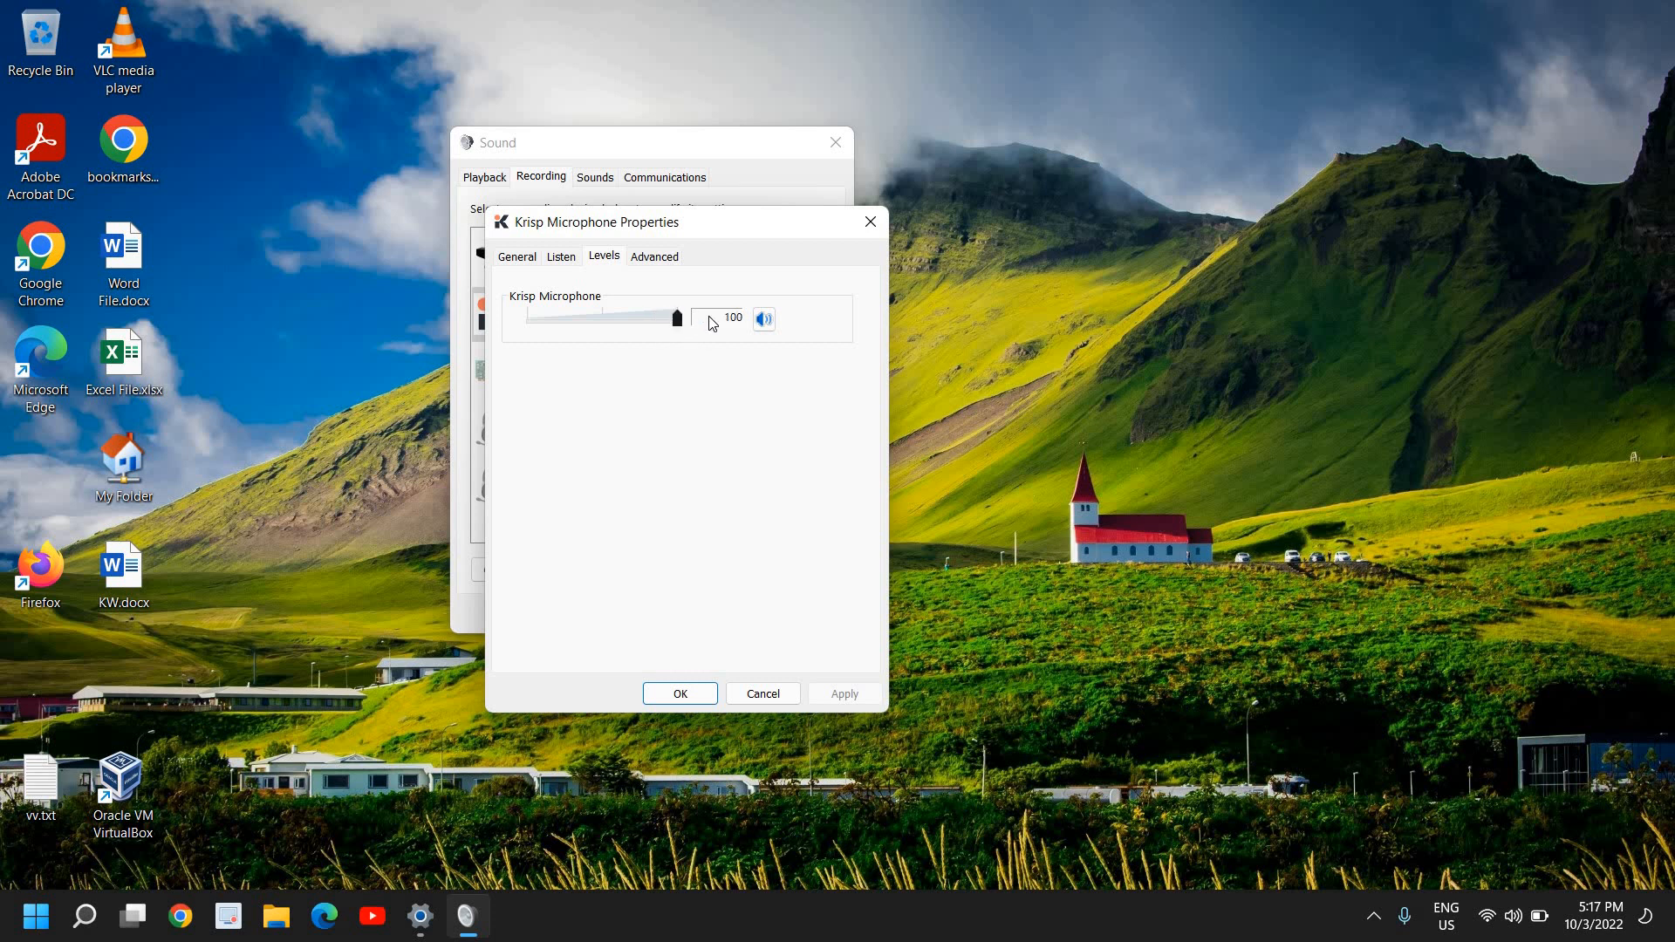
pyautogui.click(655, 255)
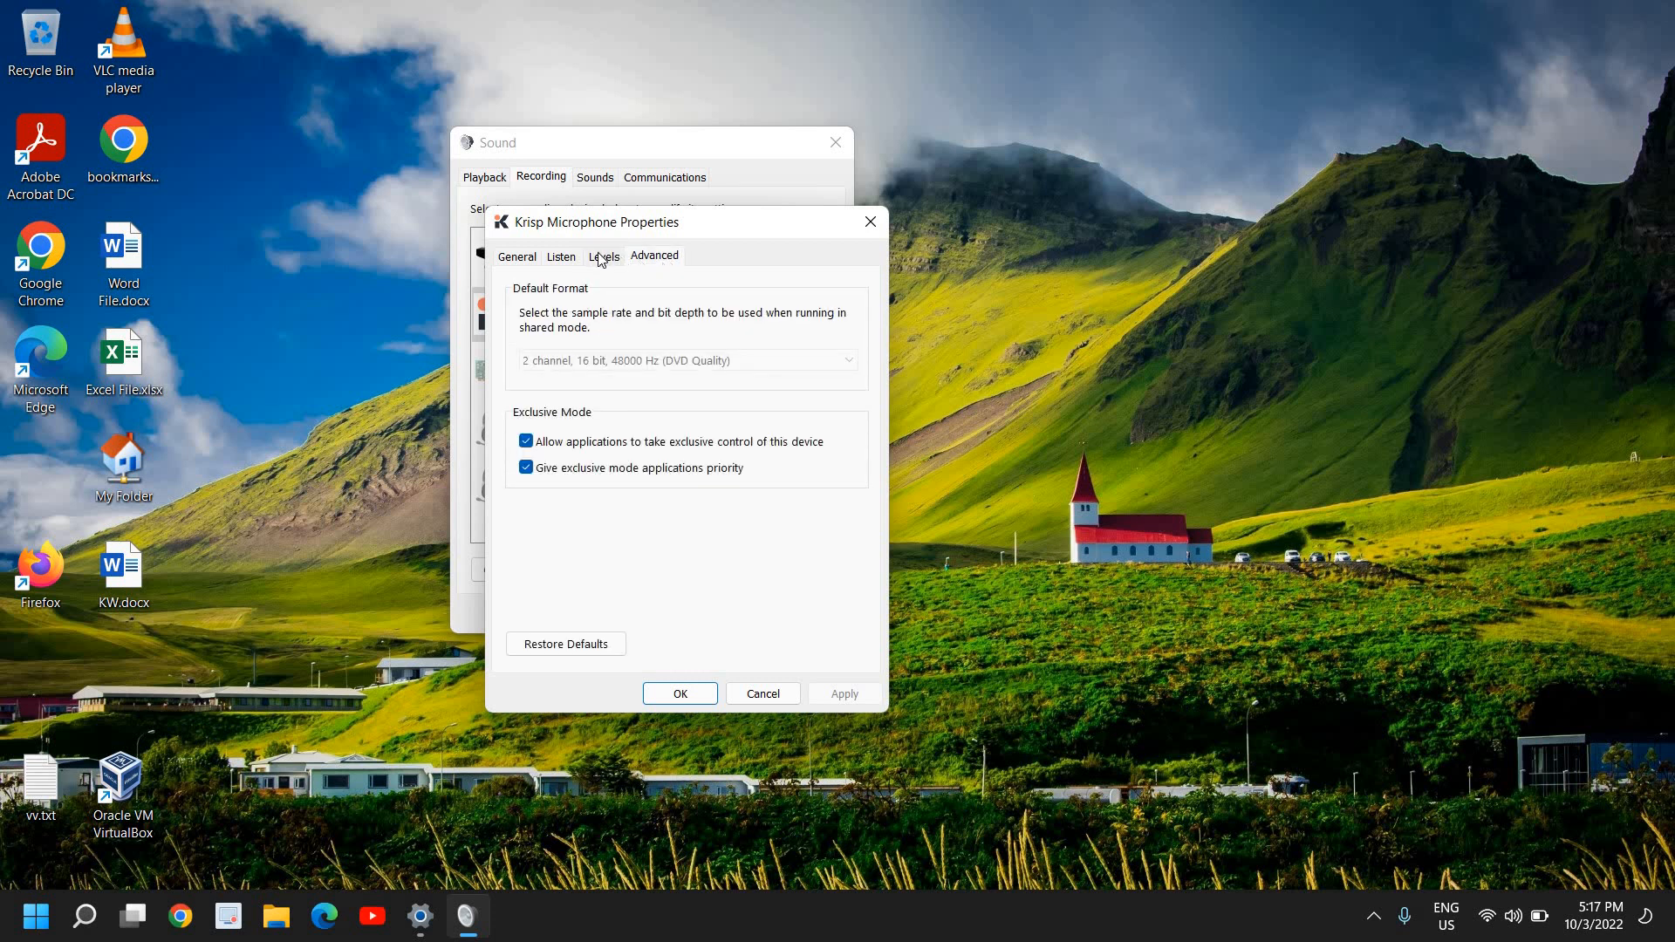
pyautogui.click(603, 255)
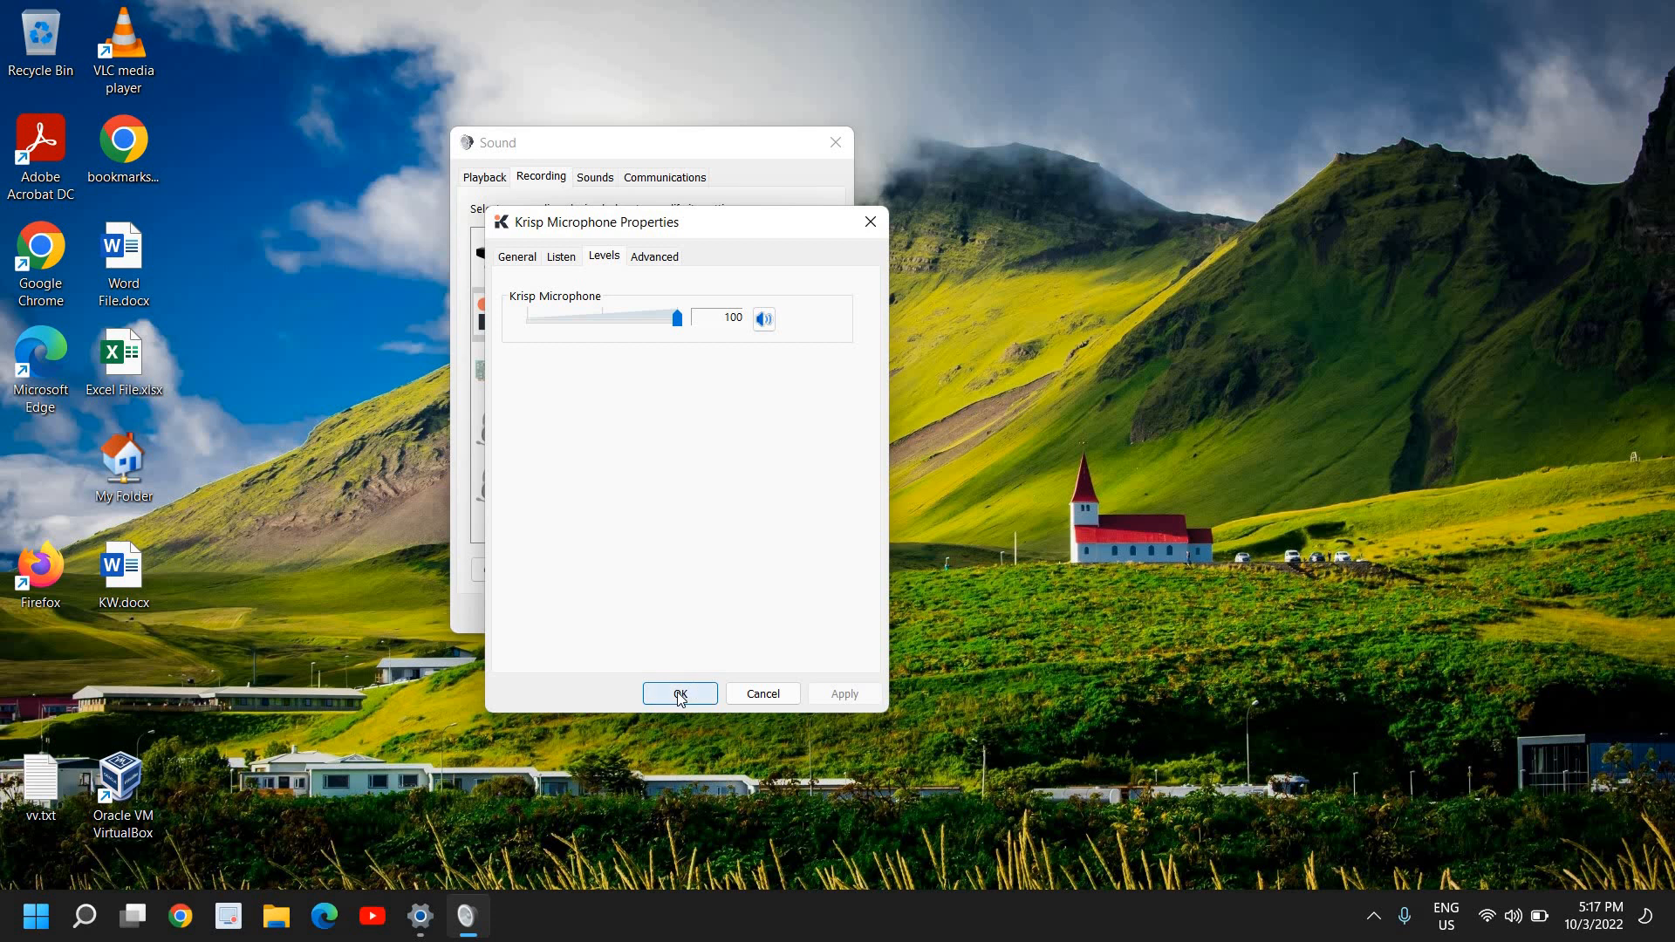
pyautogui.click(681, 694)
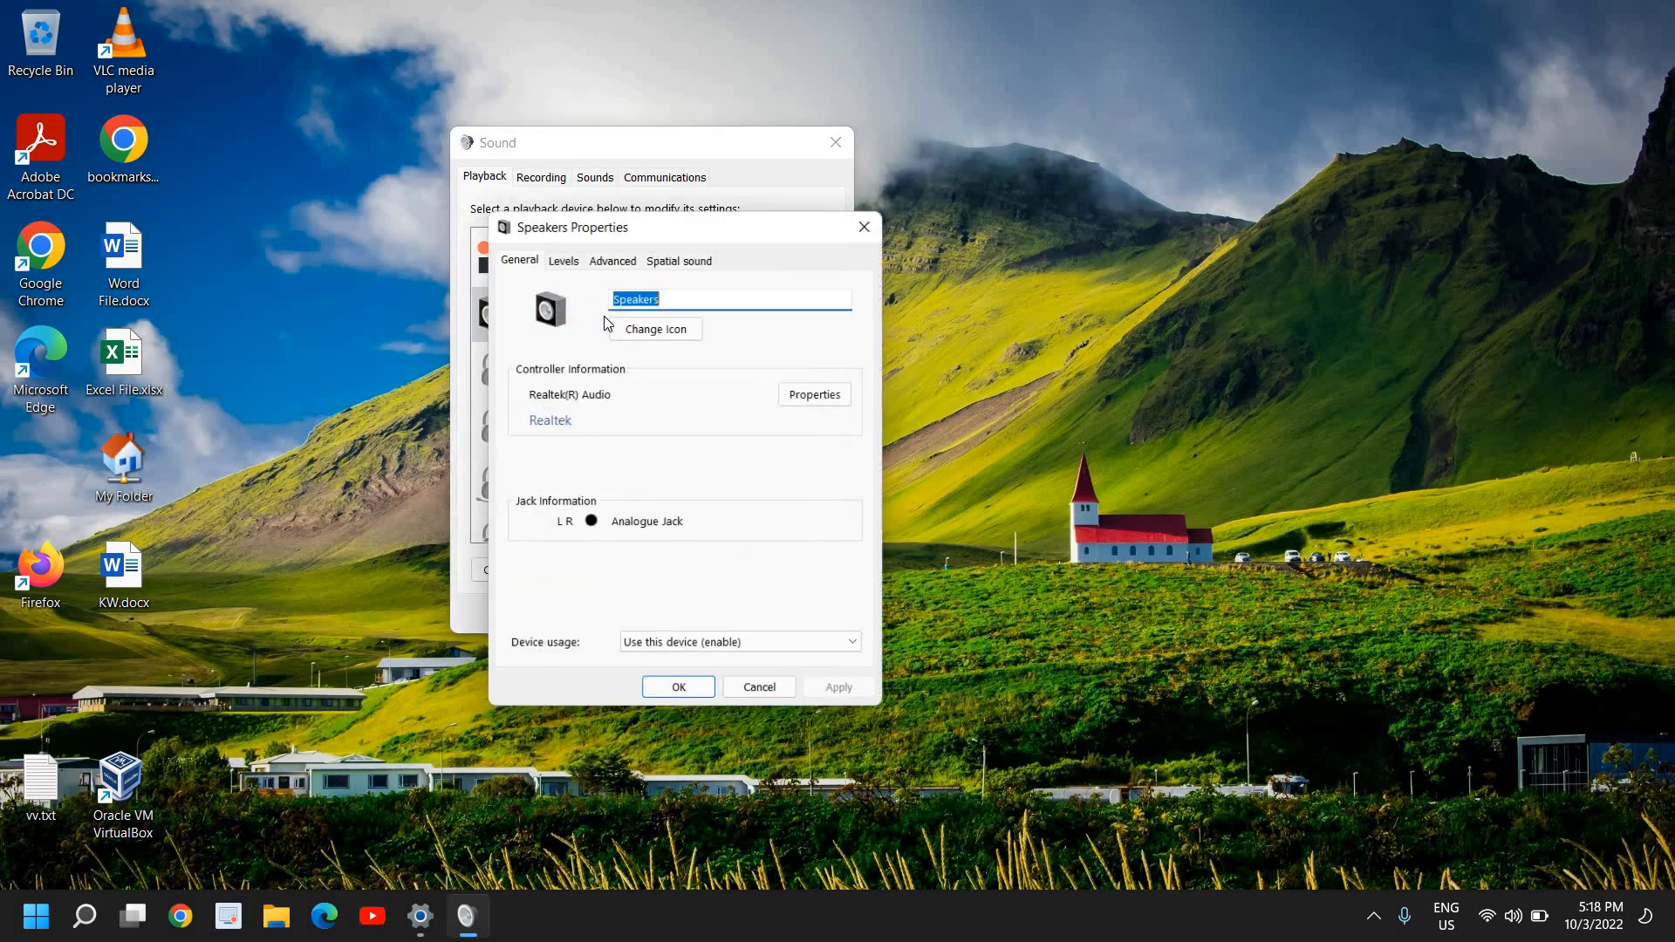
# Verify the Speakers output level is 100, then accept and close the Sound control panel
pyautogui.click(564, 260)
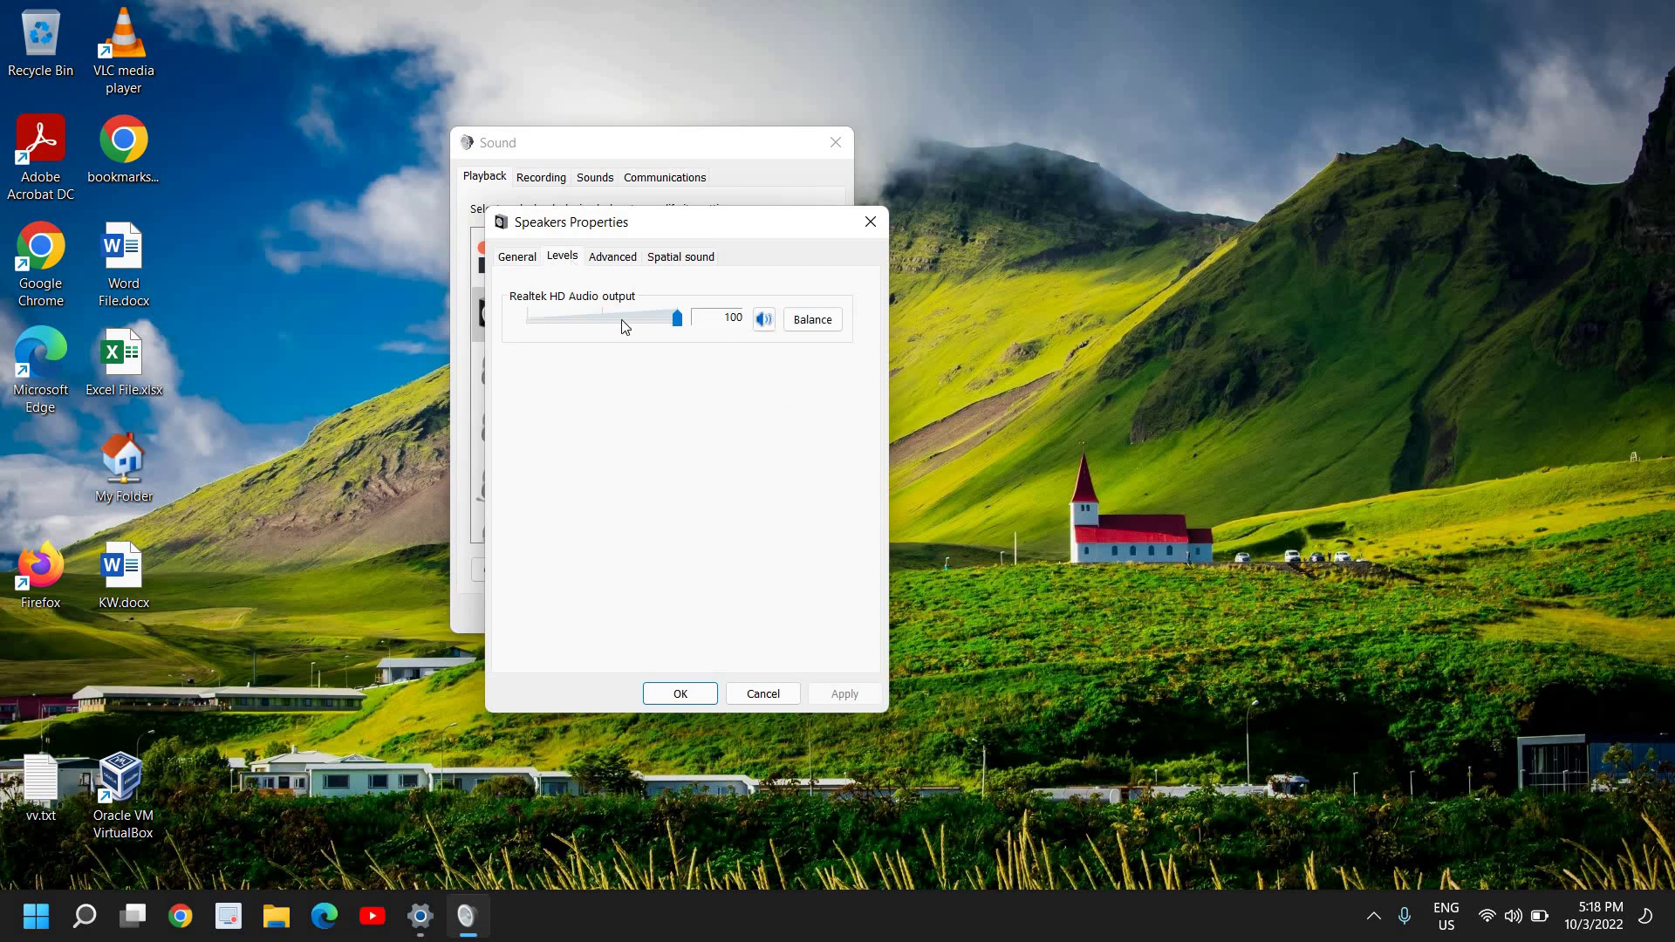
pyautogui.moveTo(645, 328)
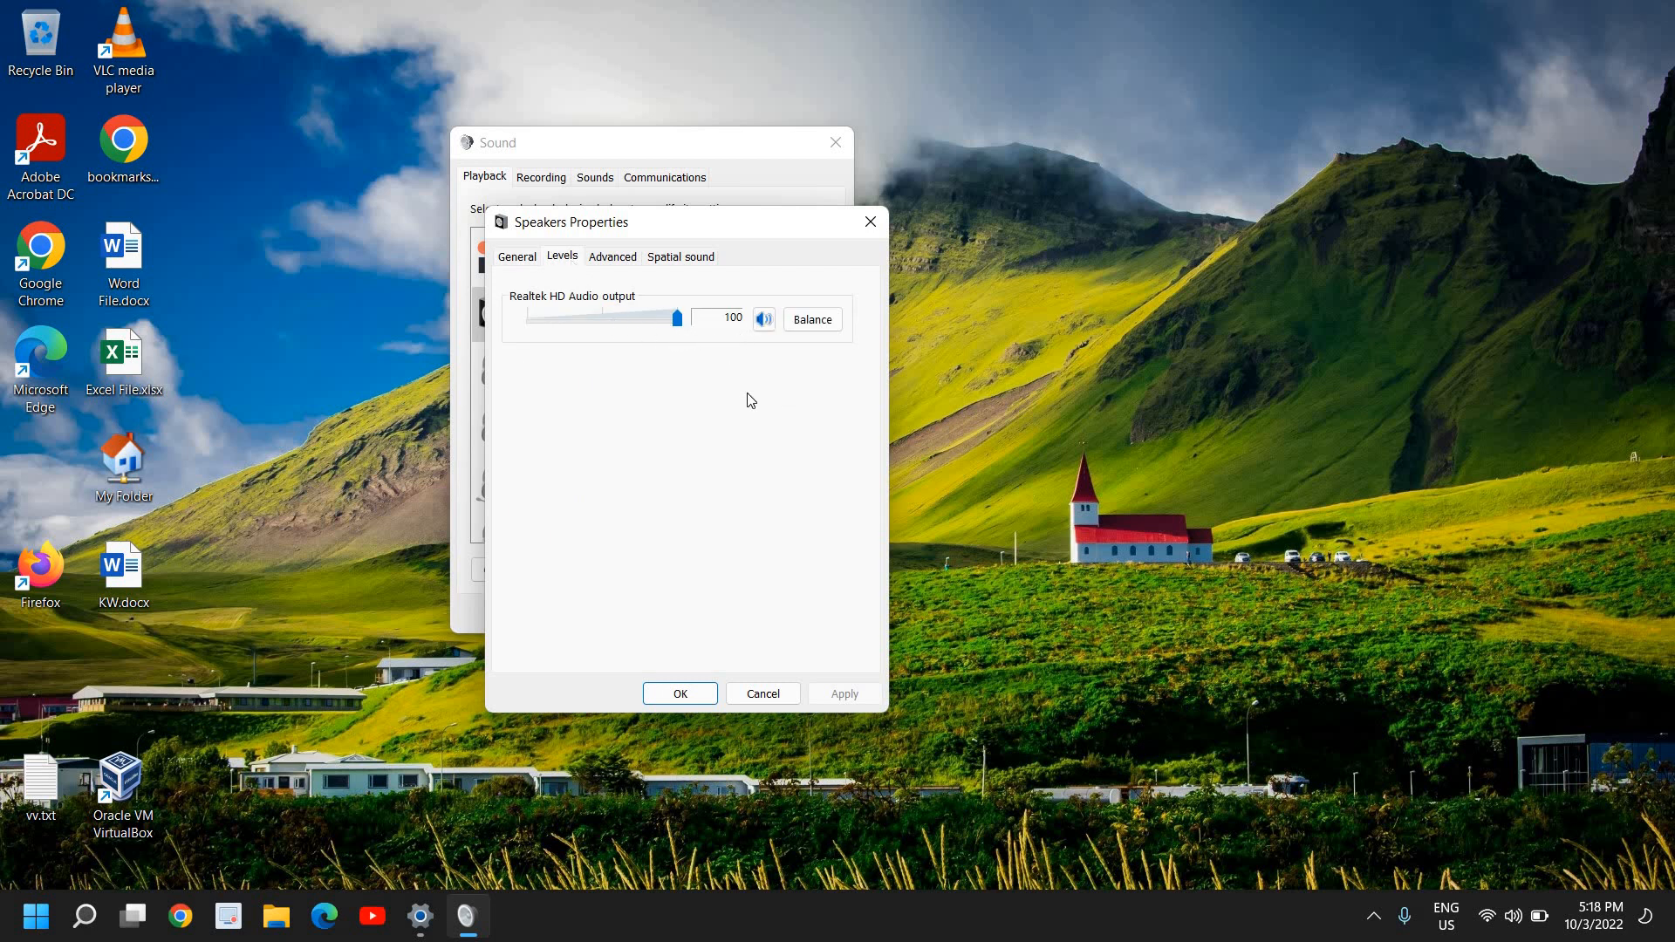
pyautogui.click(681, 695)
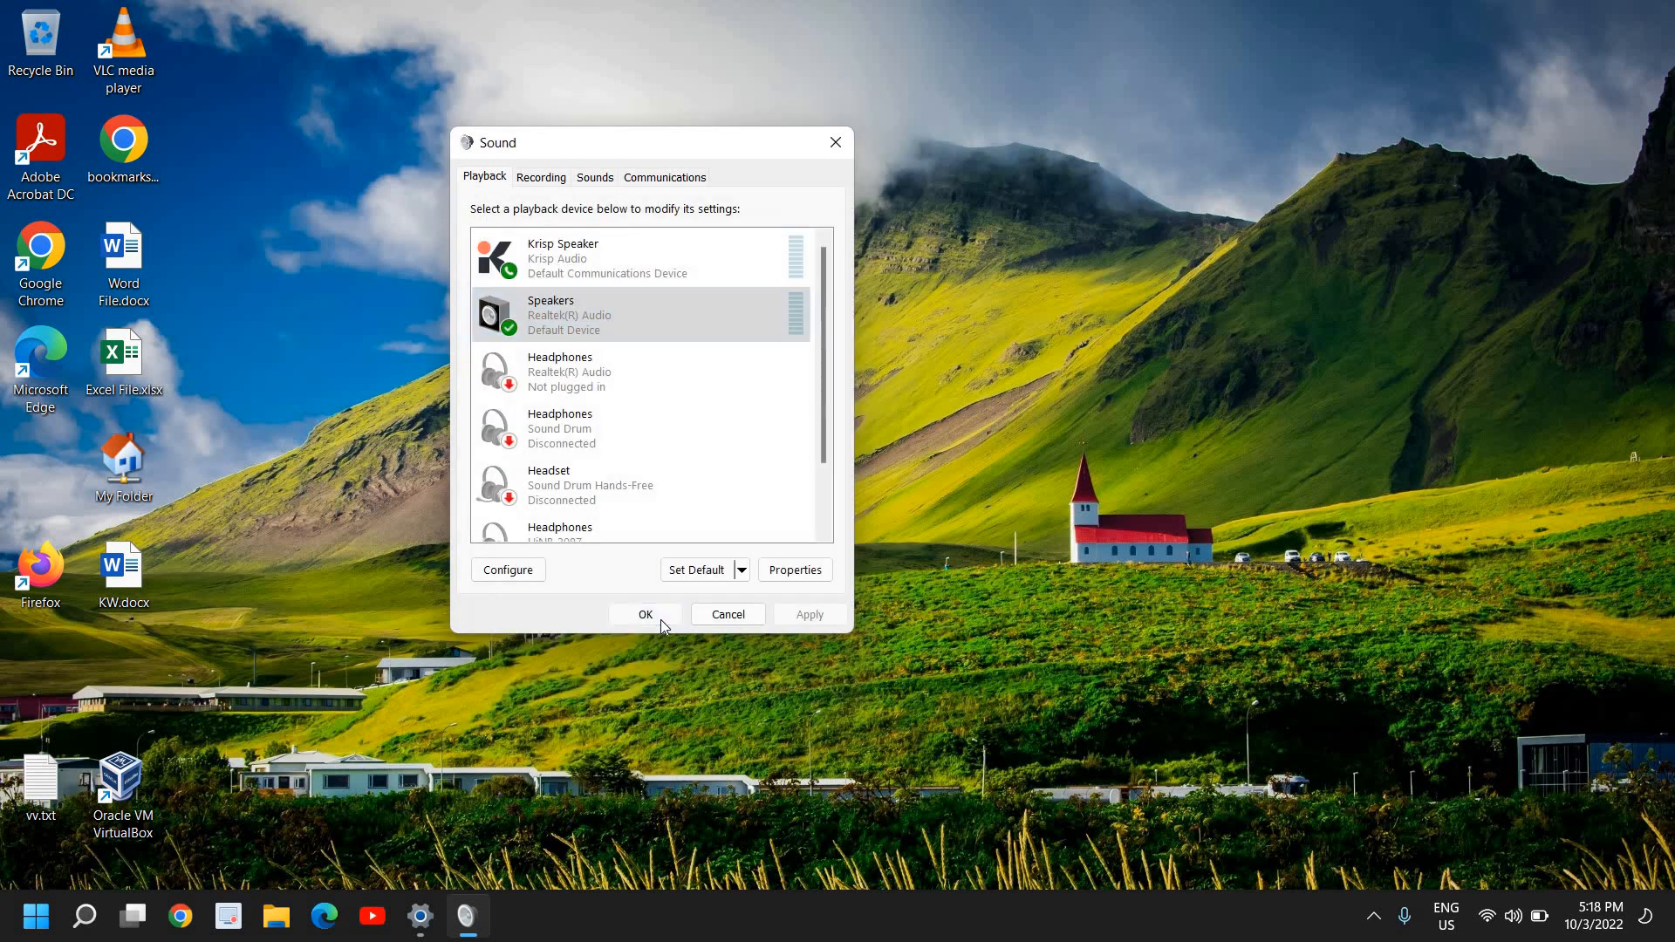
pyautogui.click(645, 614)
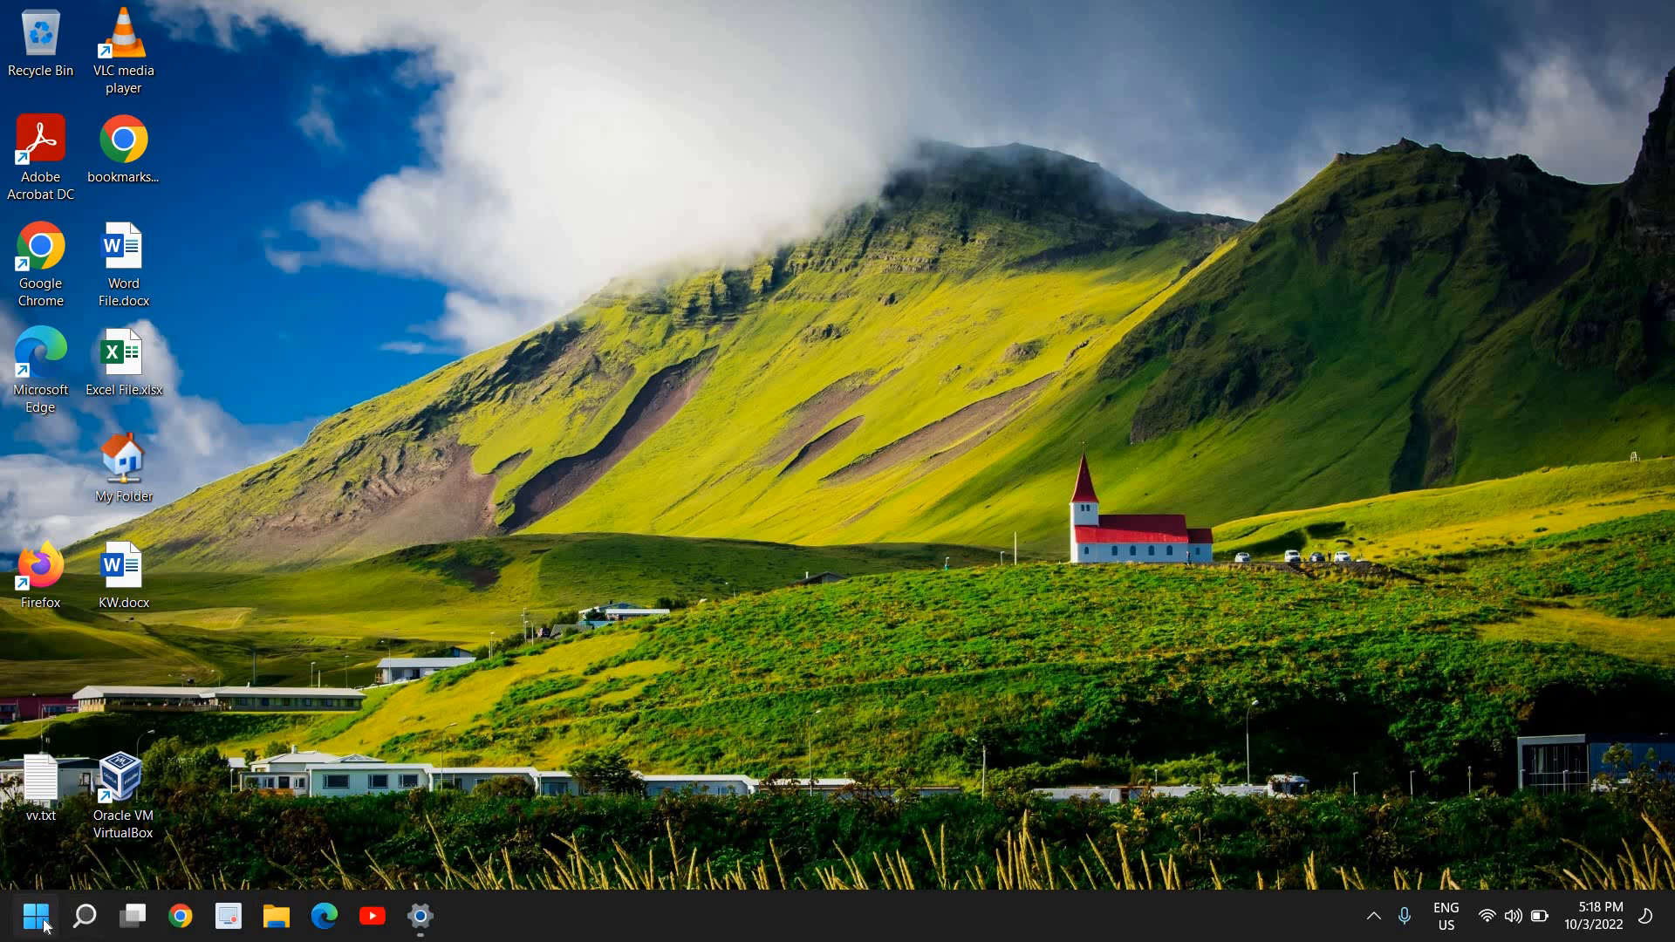
# Reach the Settings Troubleshoot page by searching 'troub' from Start
pyautogui.click(84, 916)
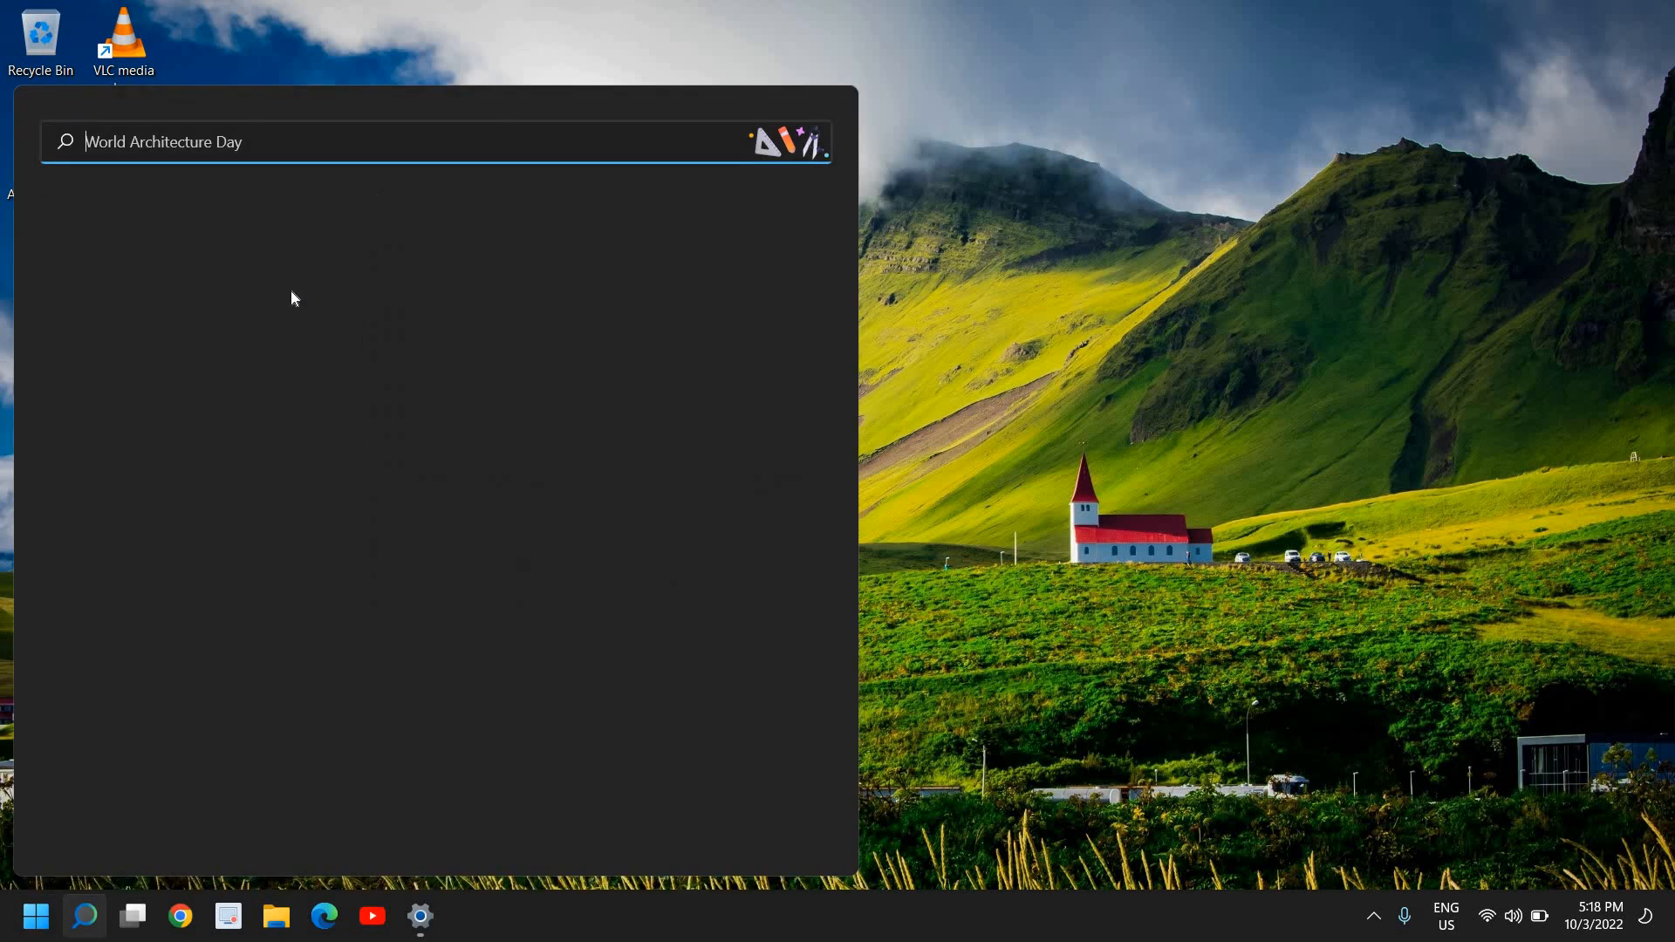
pyautogui.write('tru')
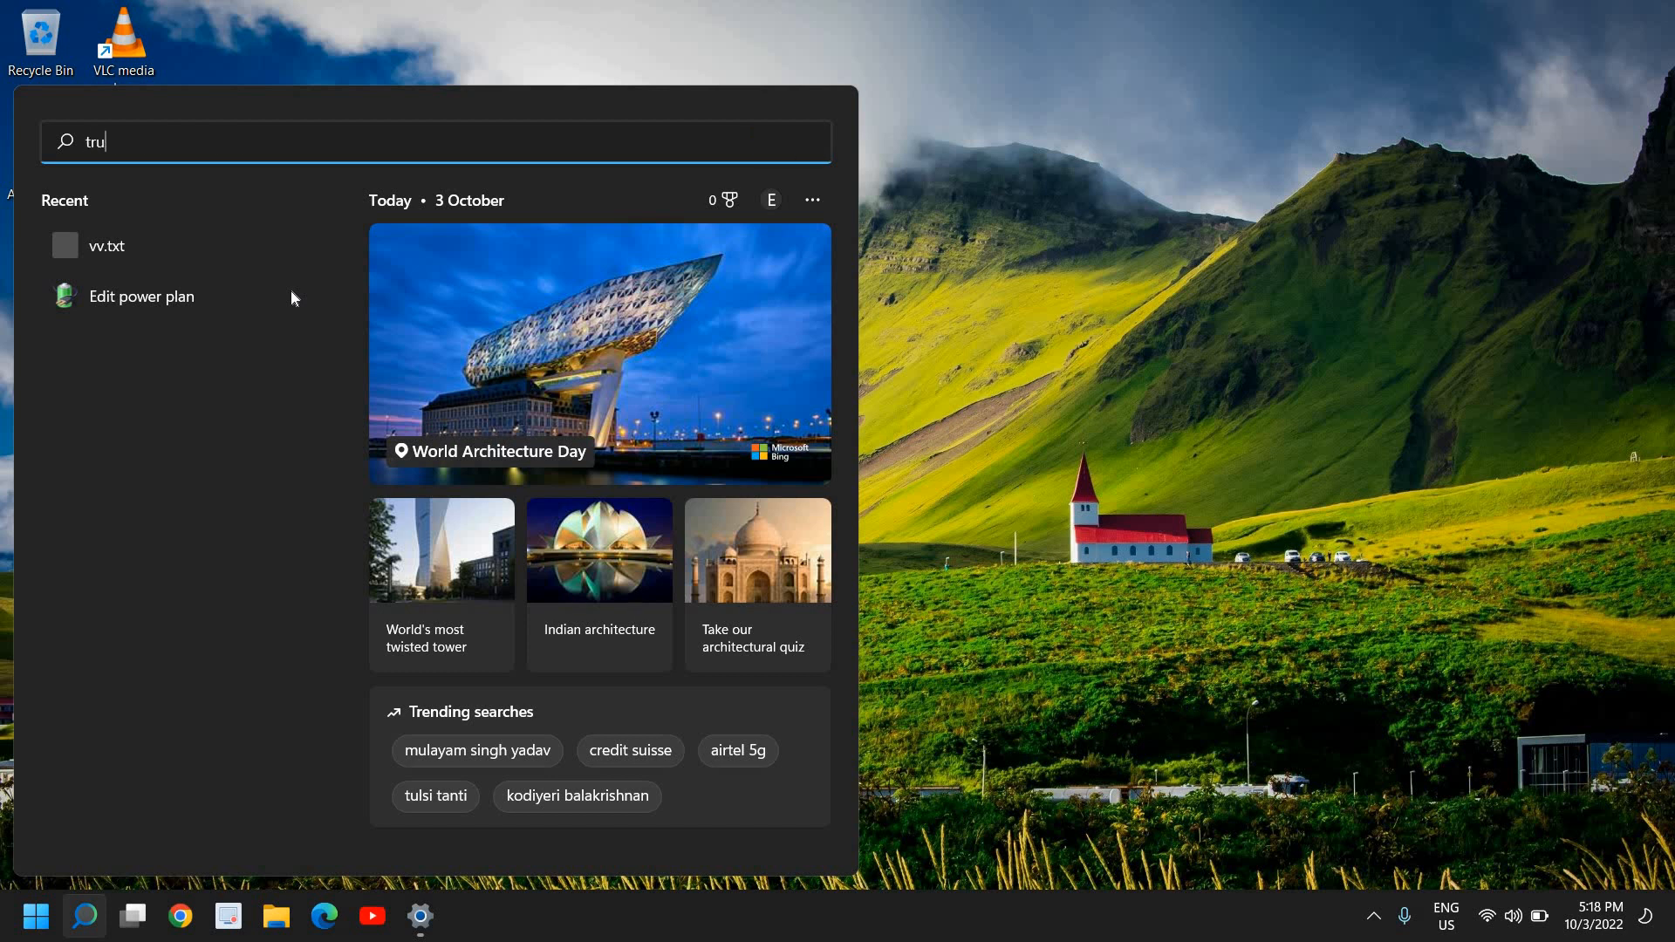
pyautogui.write('oub')
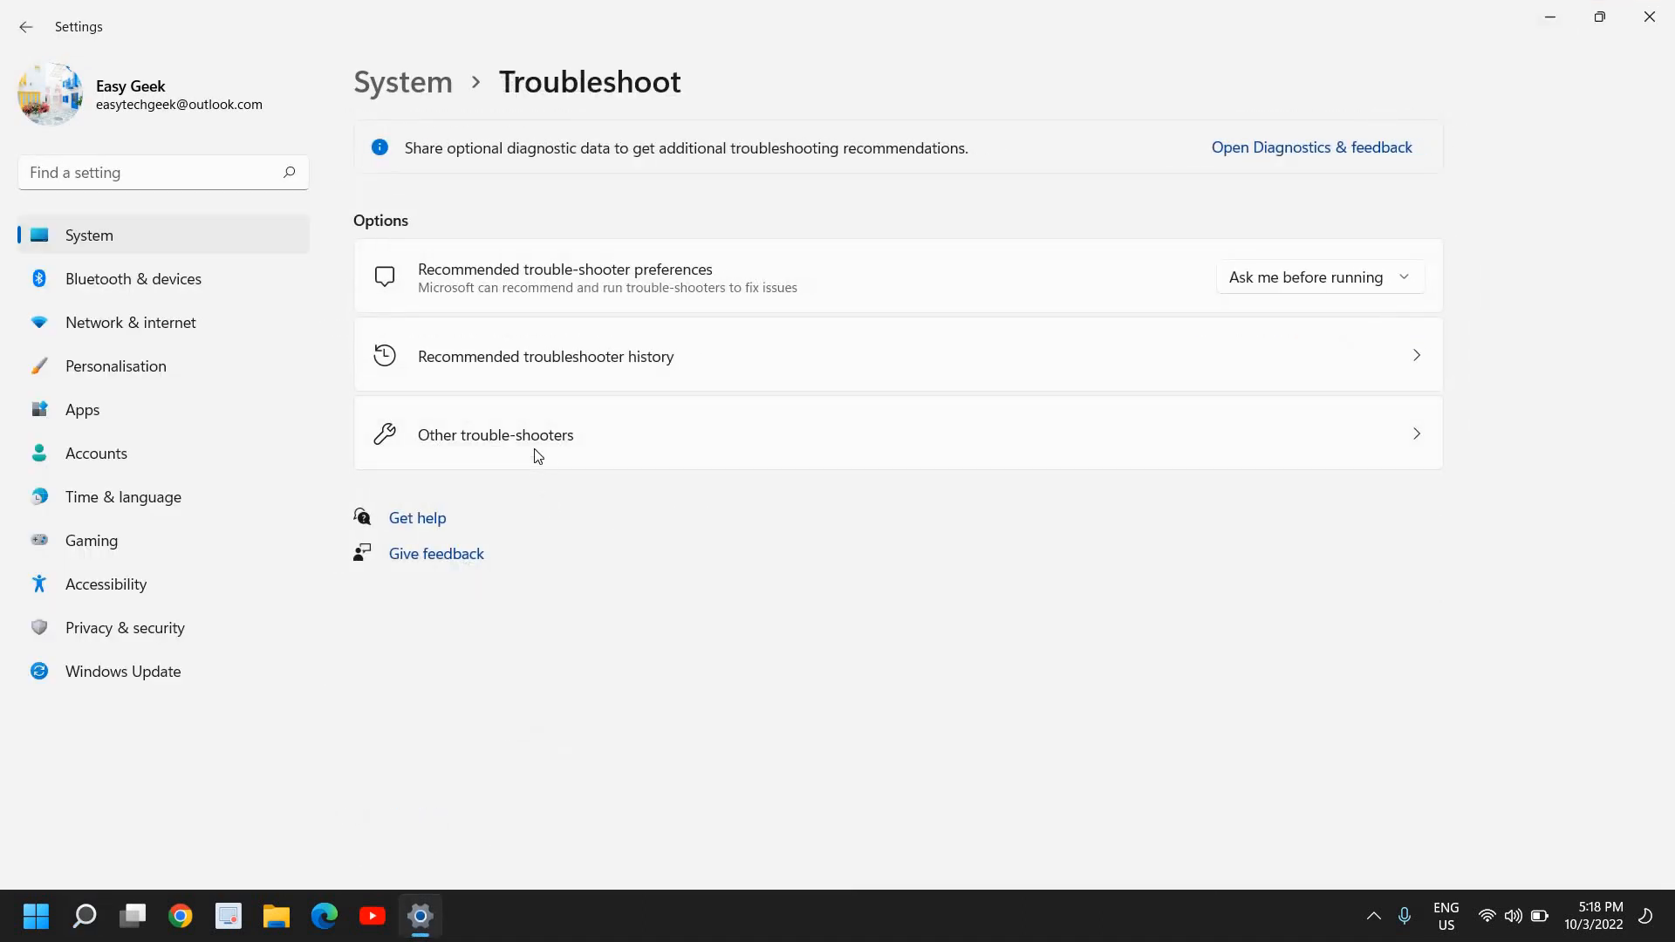
# Browse the Other trouble-shooters list to Playing Audio and Recording Audio, then close Settings
pyautogui.click(496, 436)
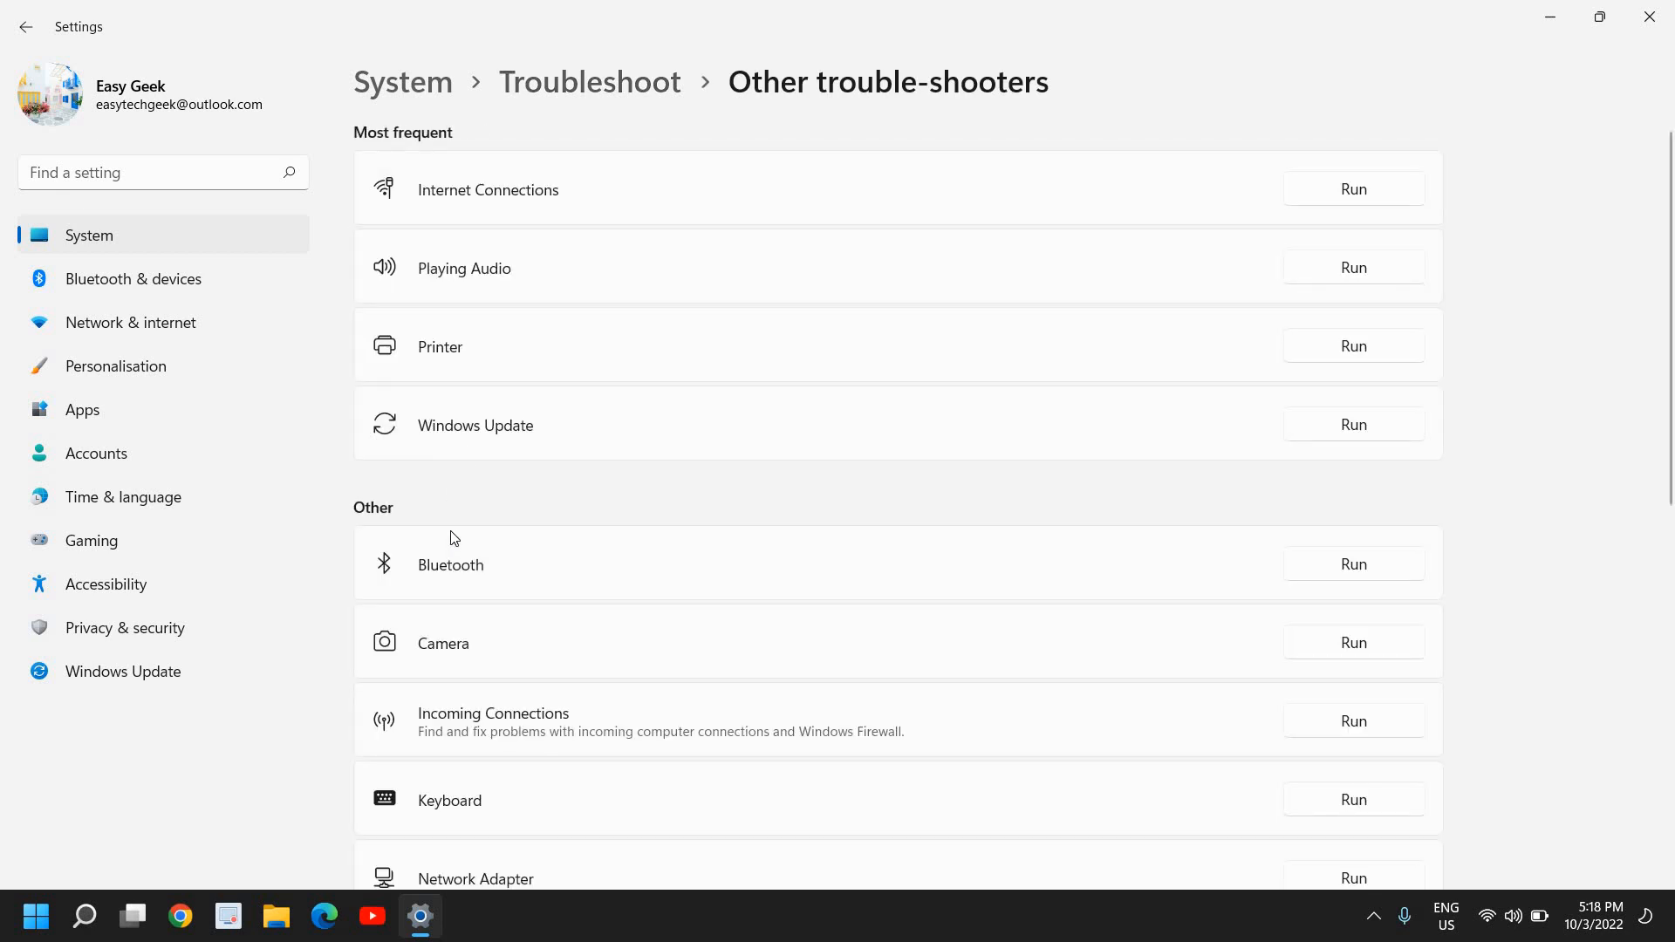
pyautogui.moveTo(820, 586)
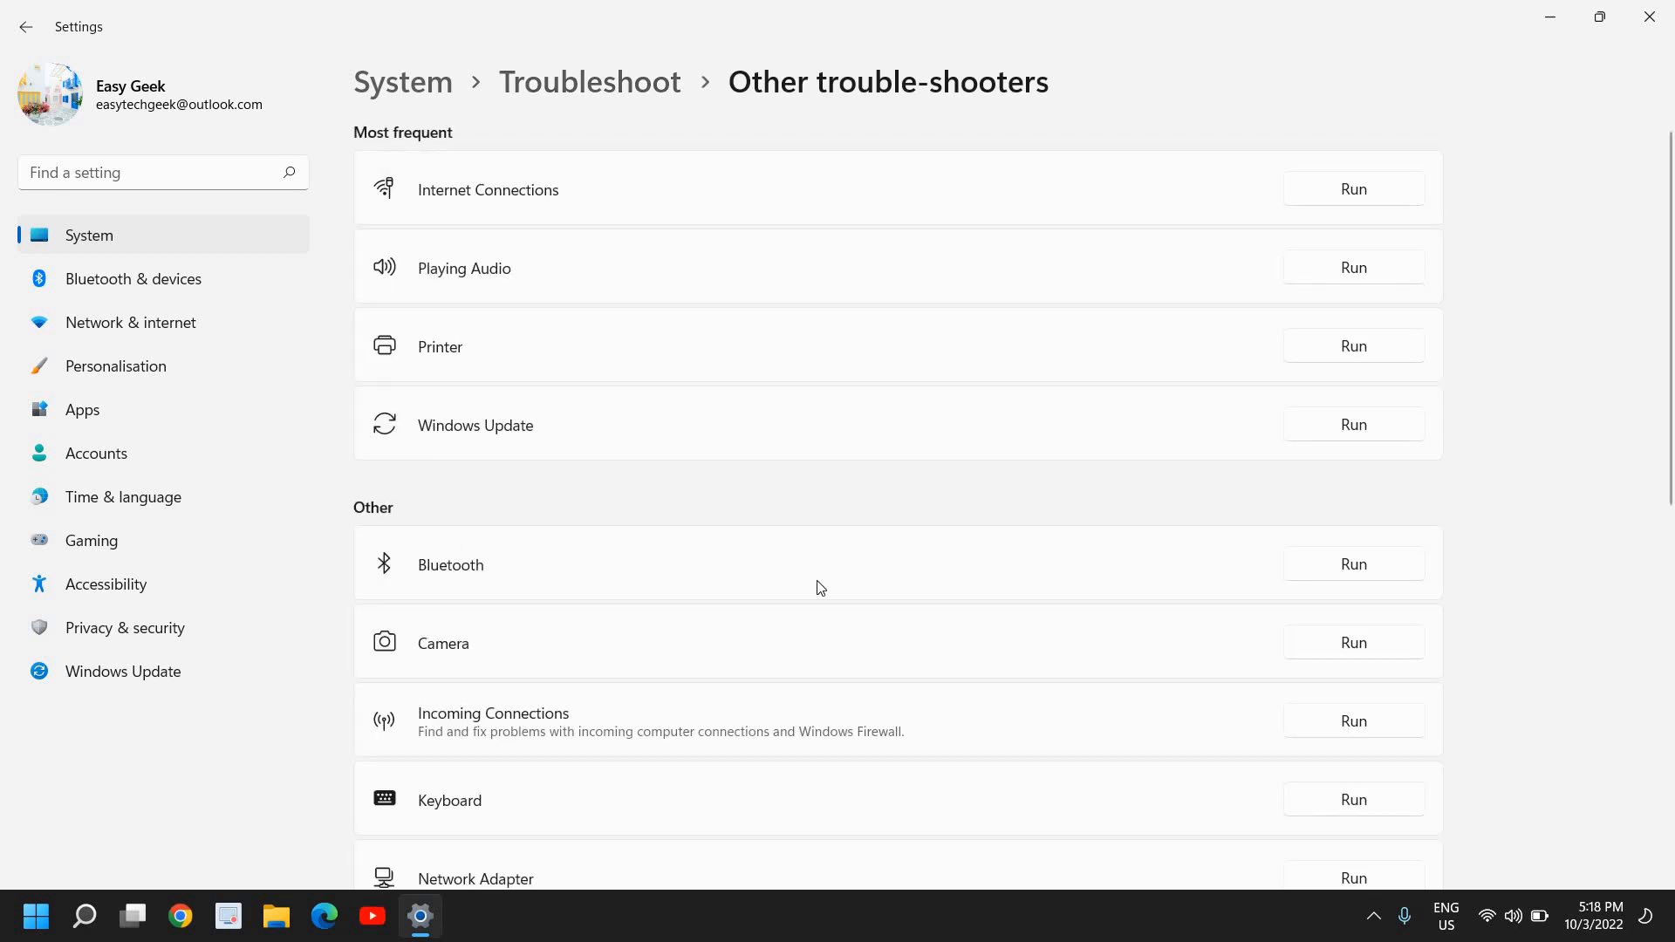
pyautogui.moveTo(638, 112)
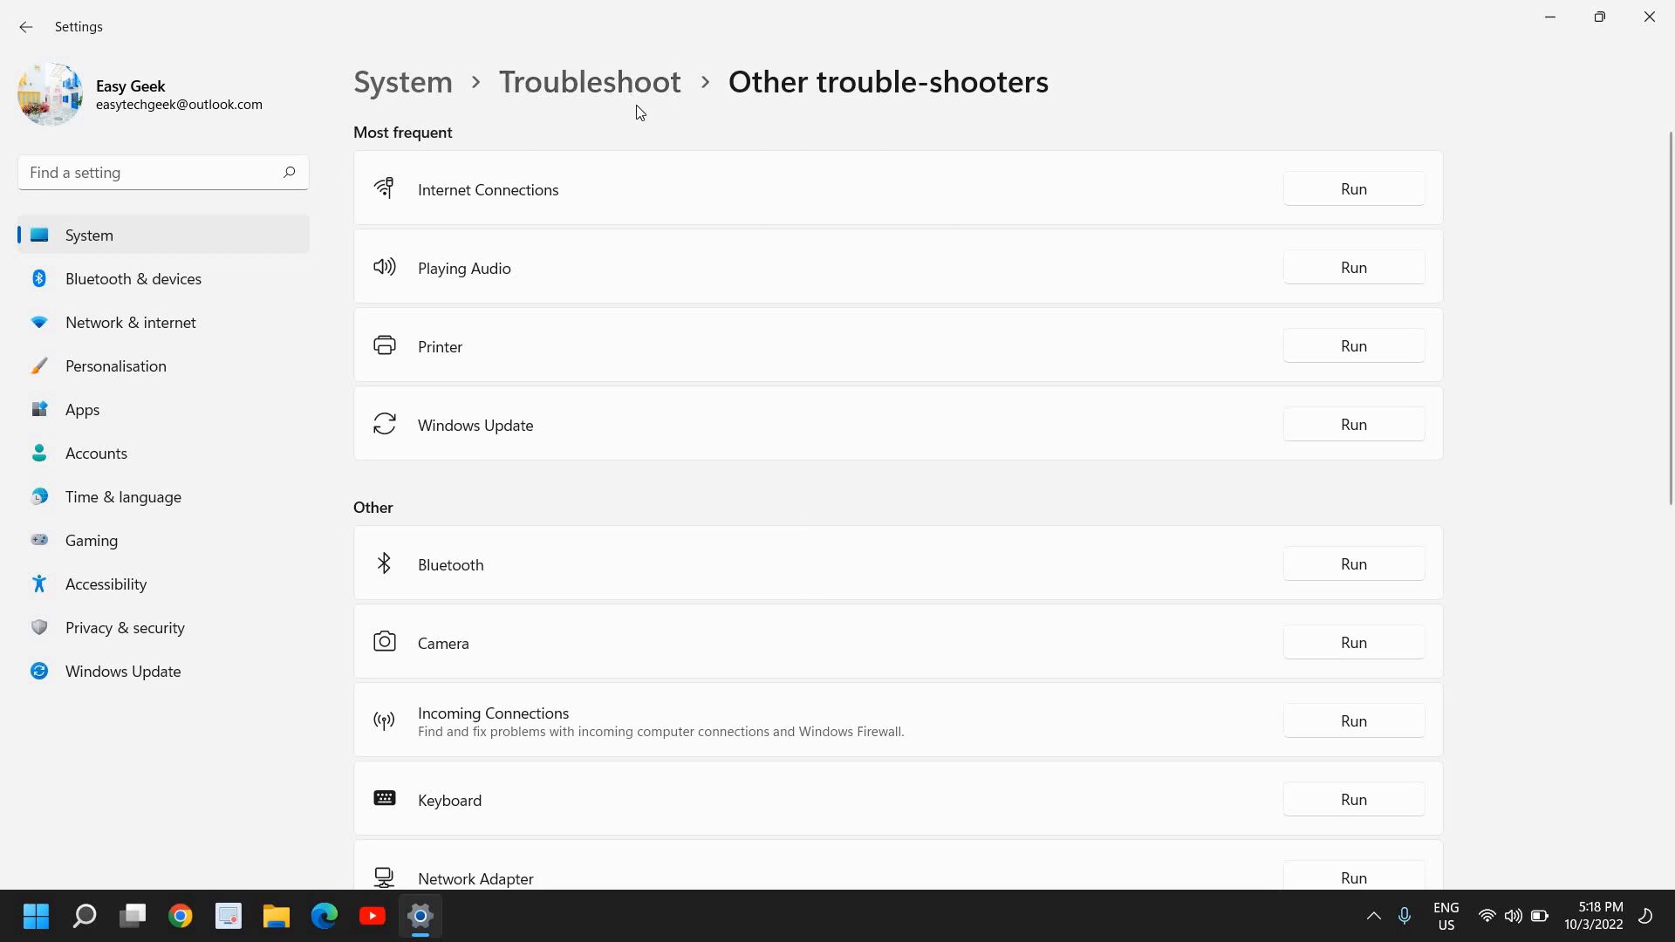
pyautogui.moveTo(844, 690)
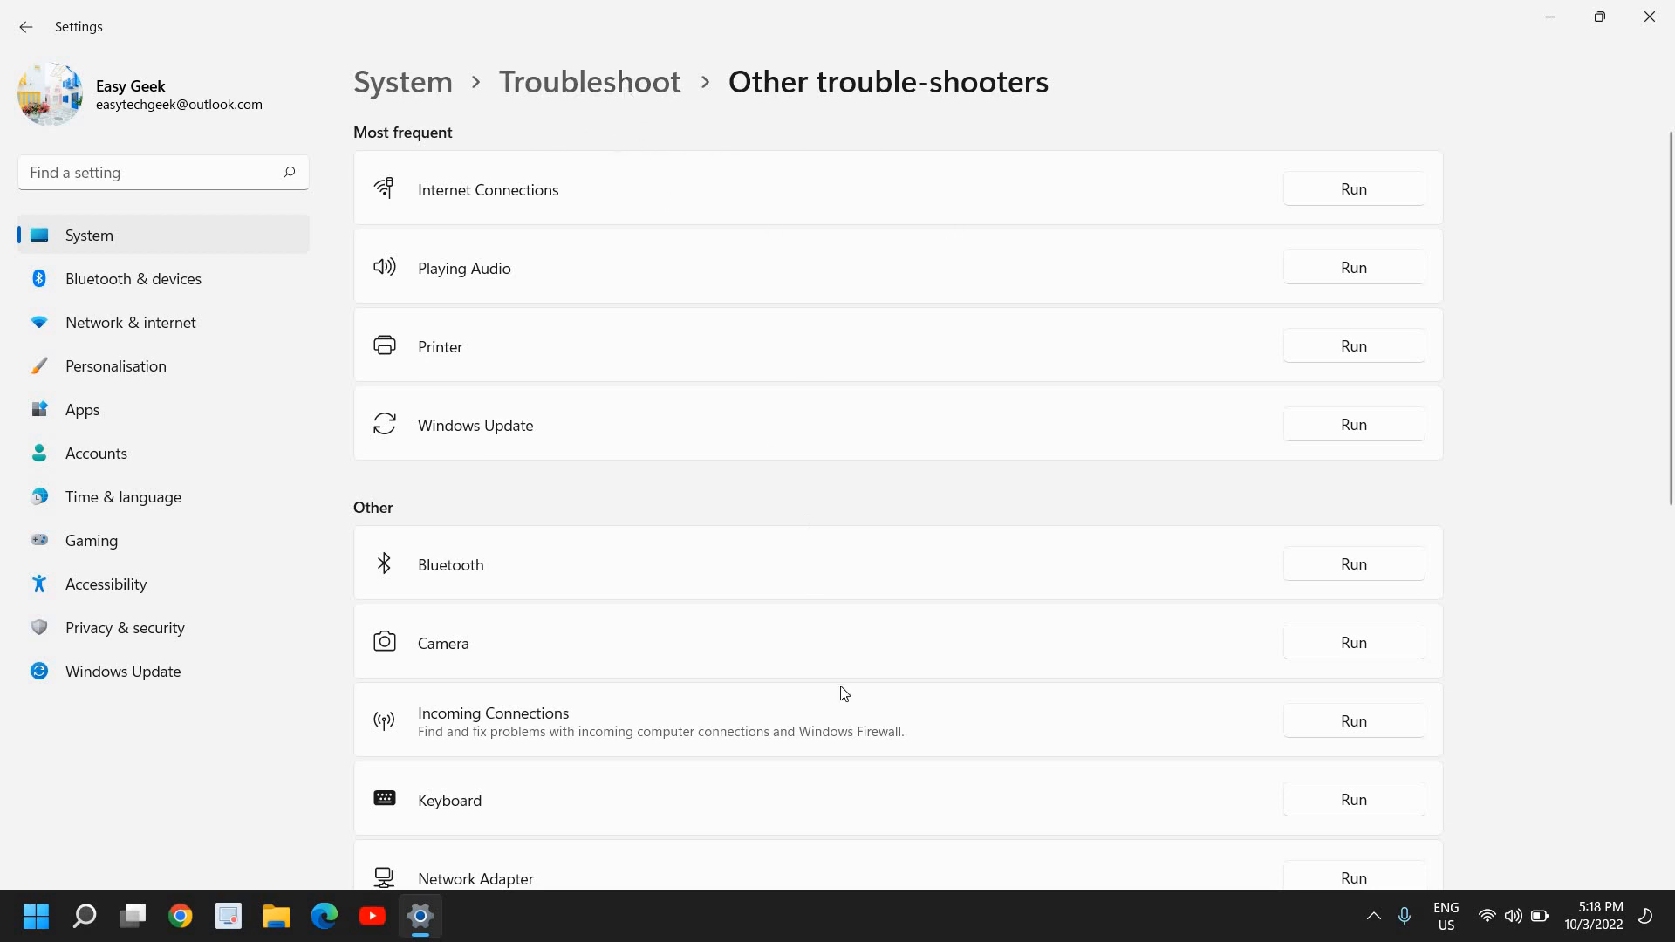
pyautogui.moveTo(532, 458)
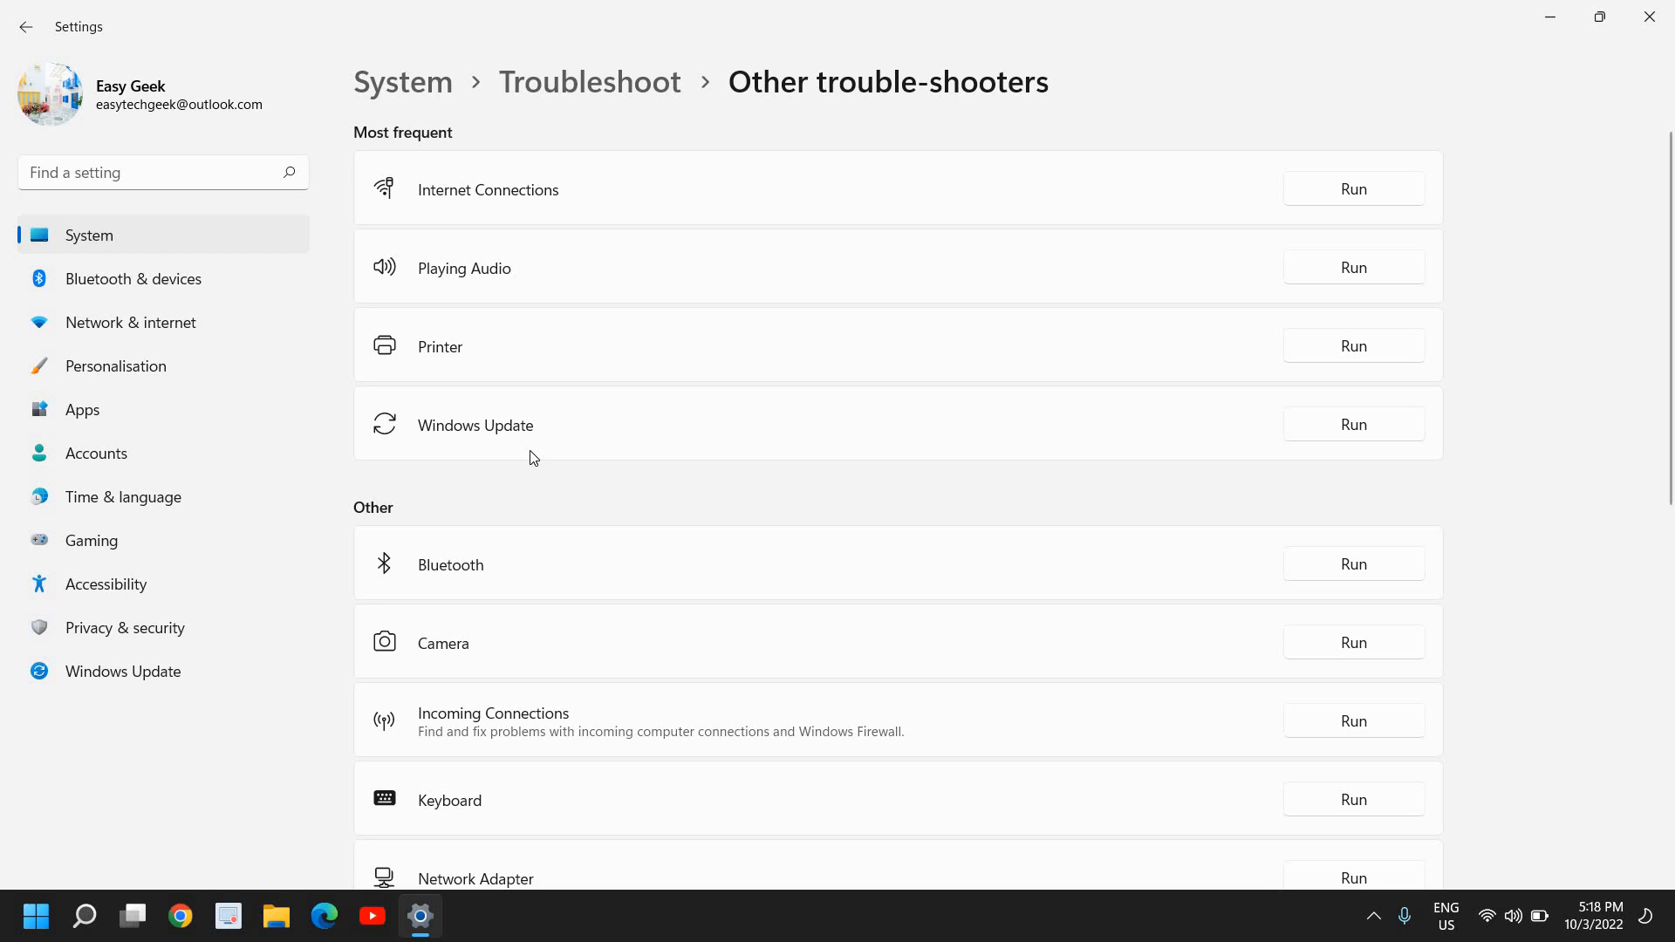
pyautogui.scroll(-3)
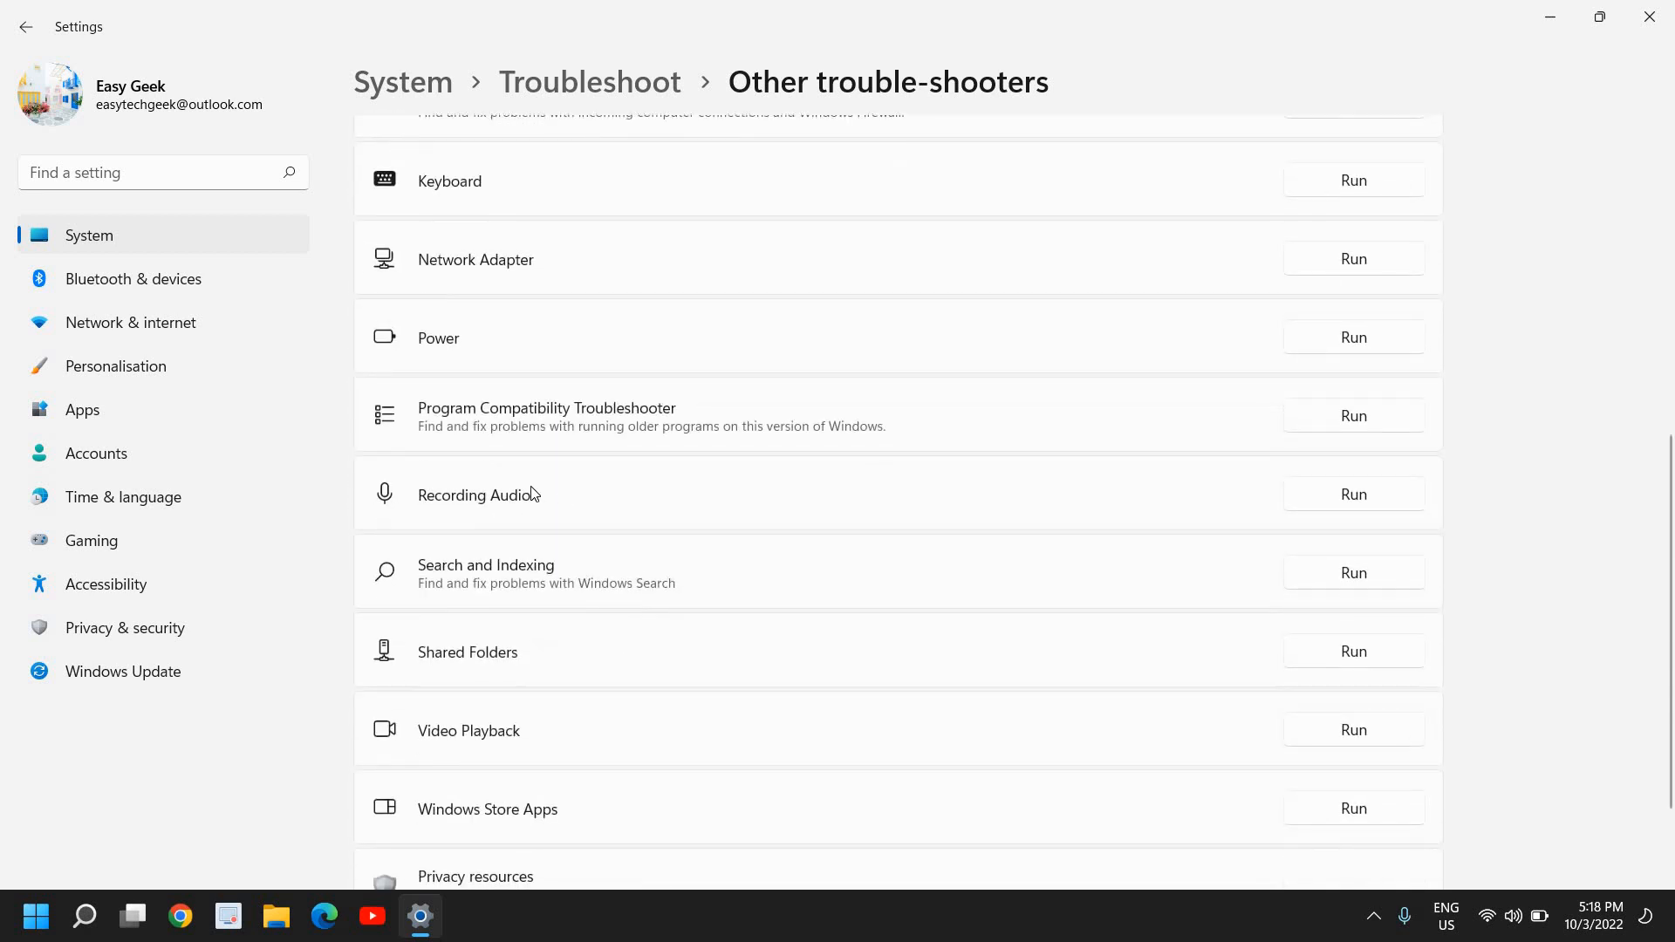
pyautogui.scroll(-3)
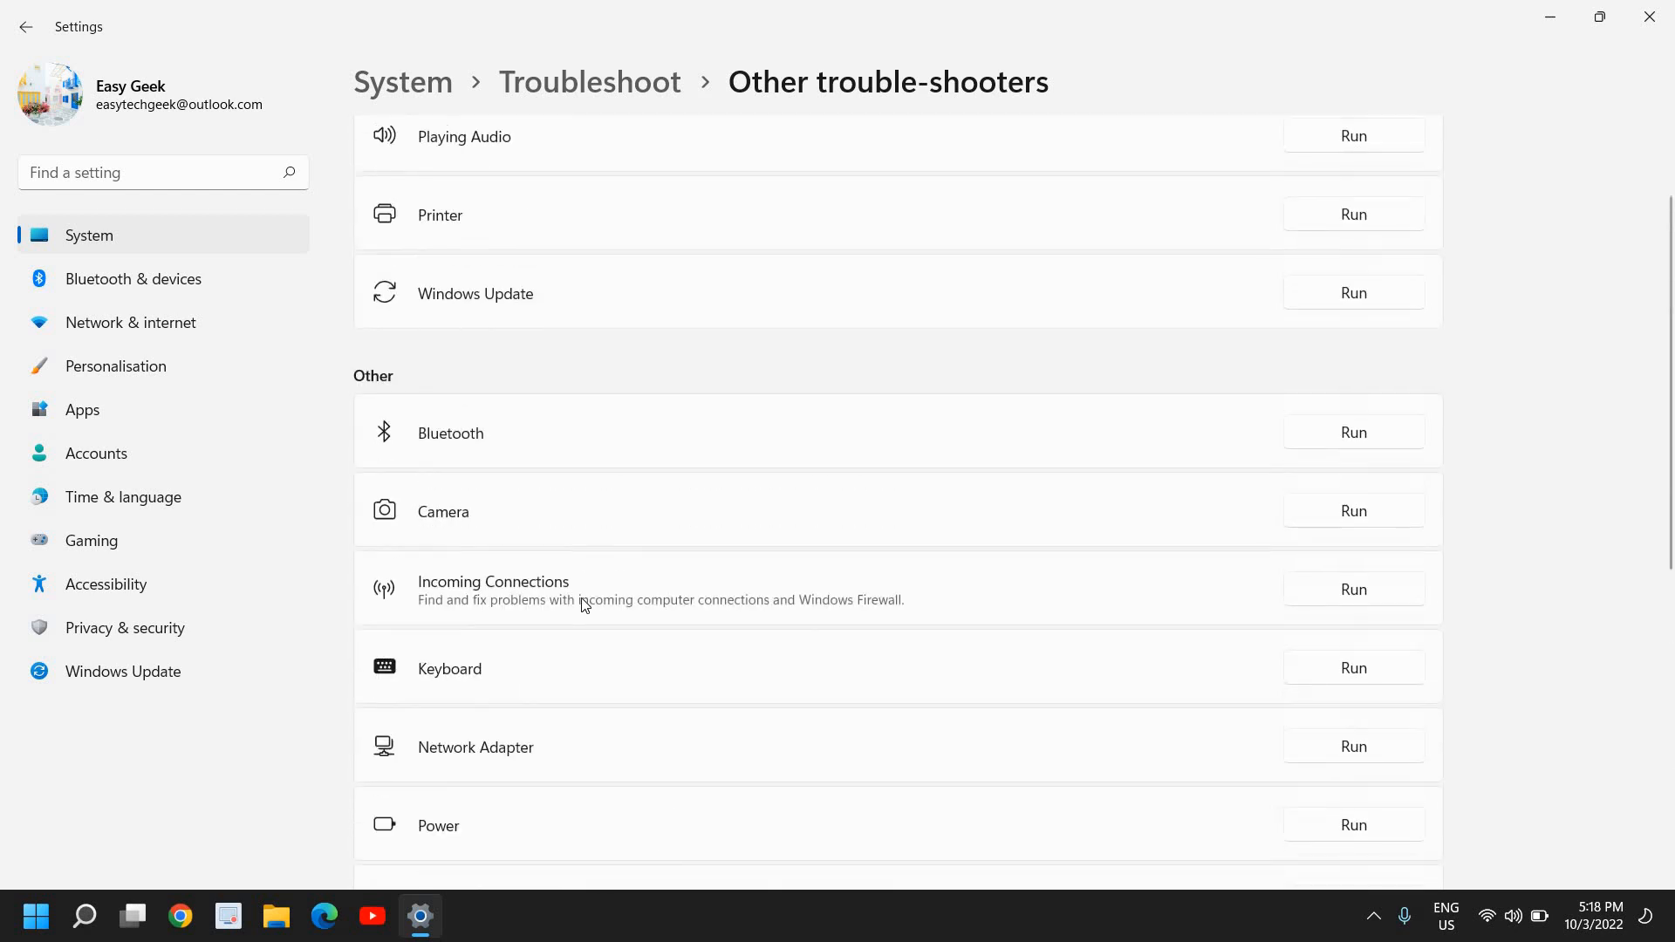
pyautogui.scroll(3)
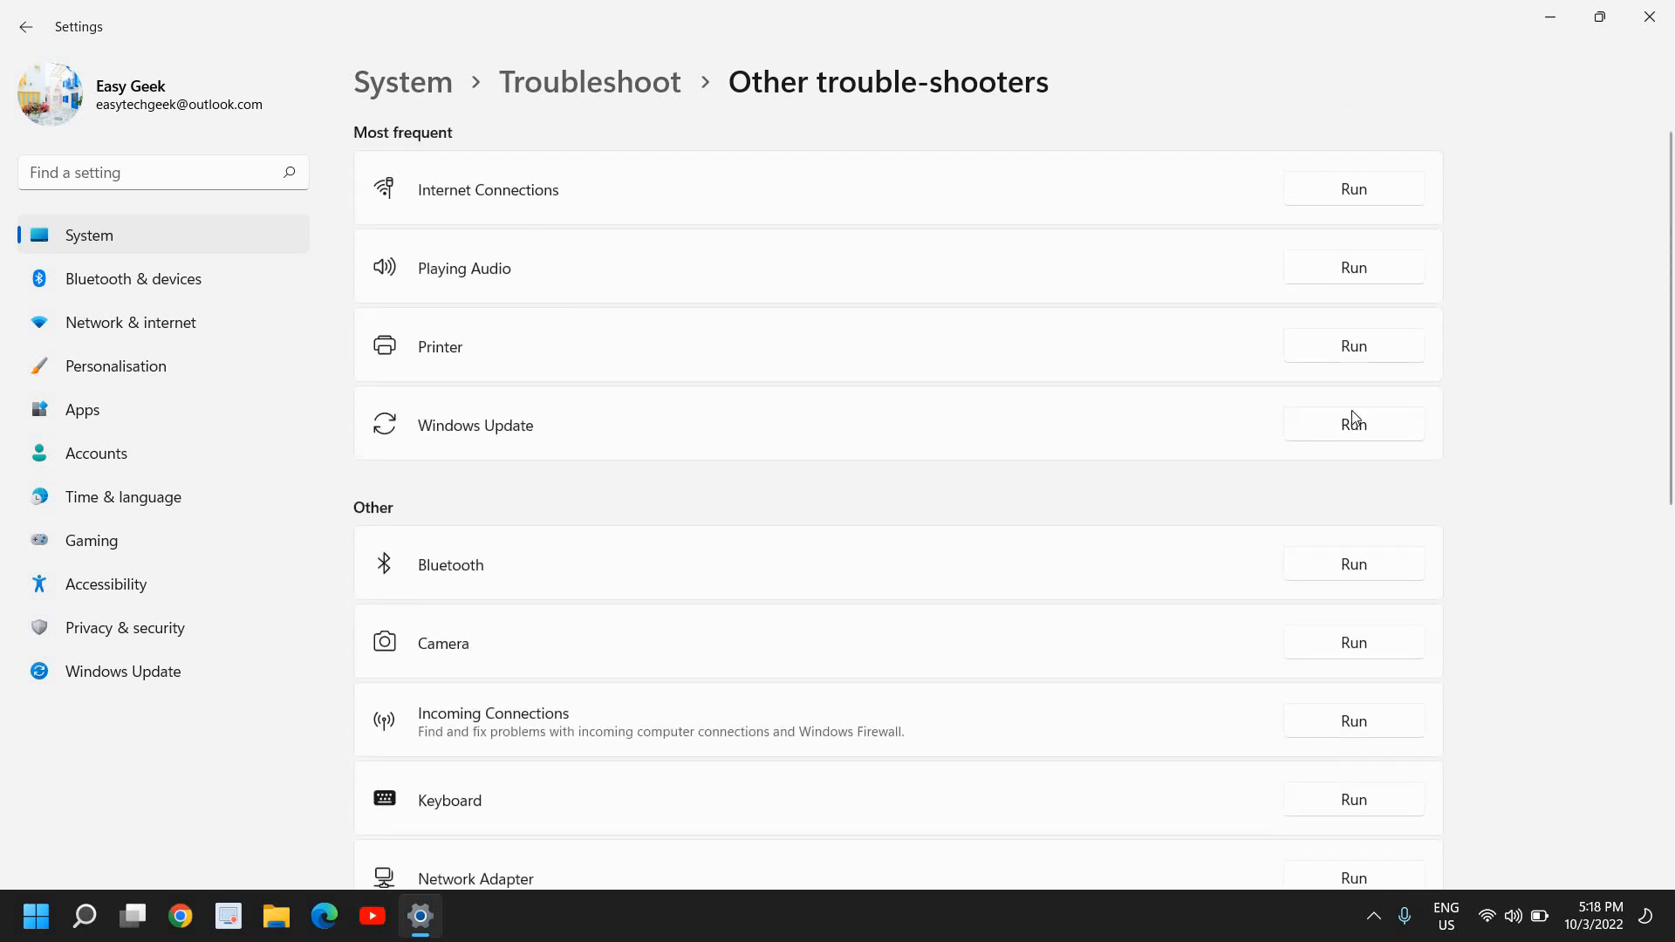
pyautogui.moveTo(1369, 276)
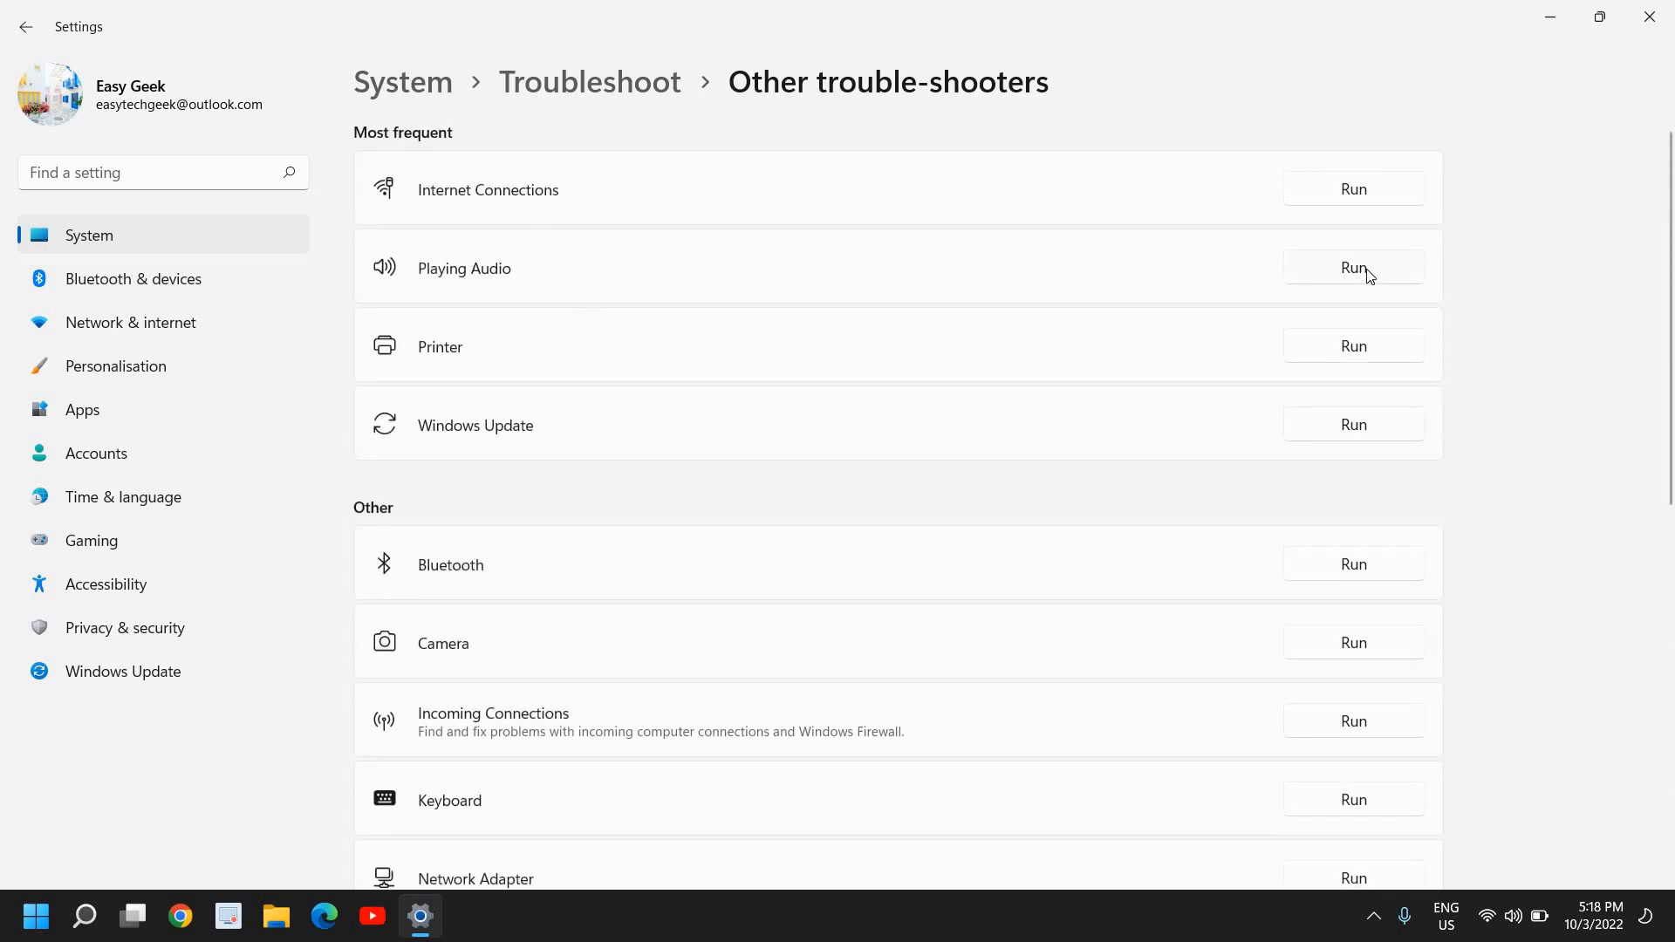
pyautogui.scroll(-3)
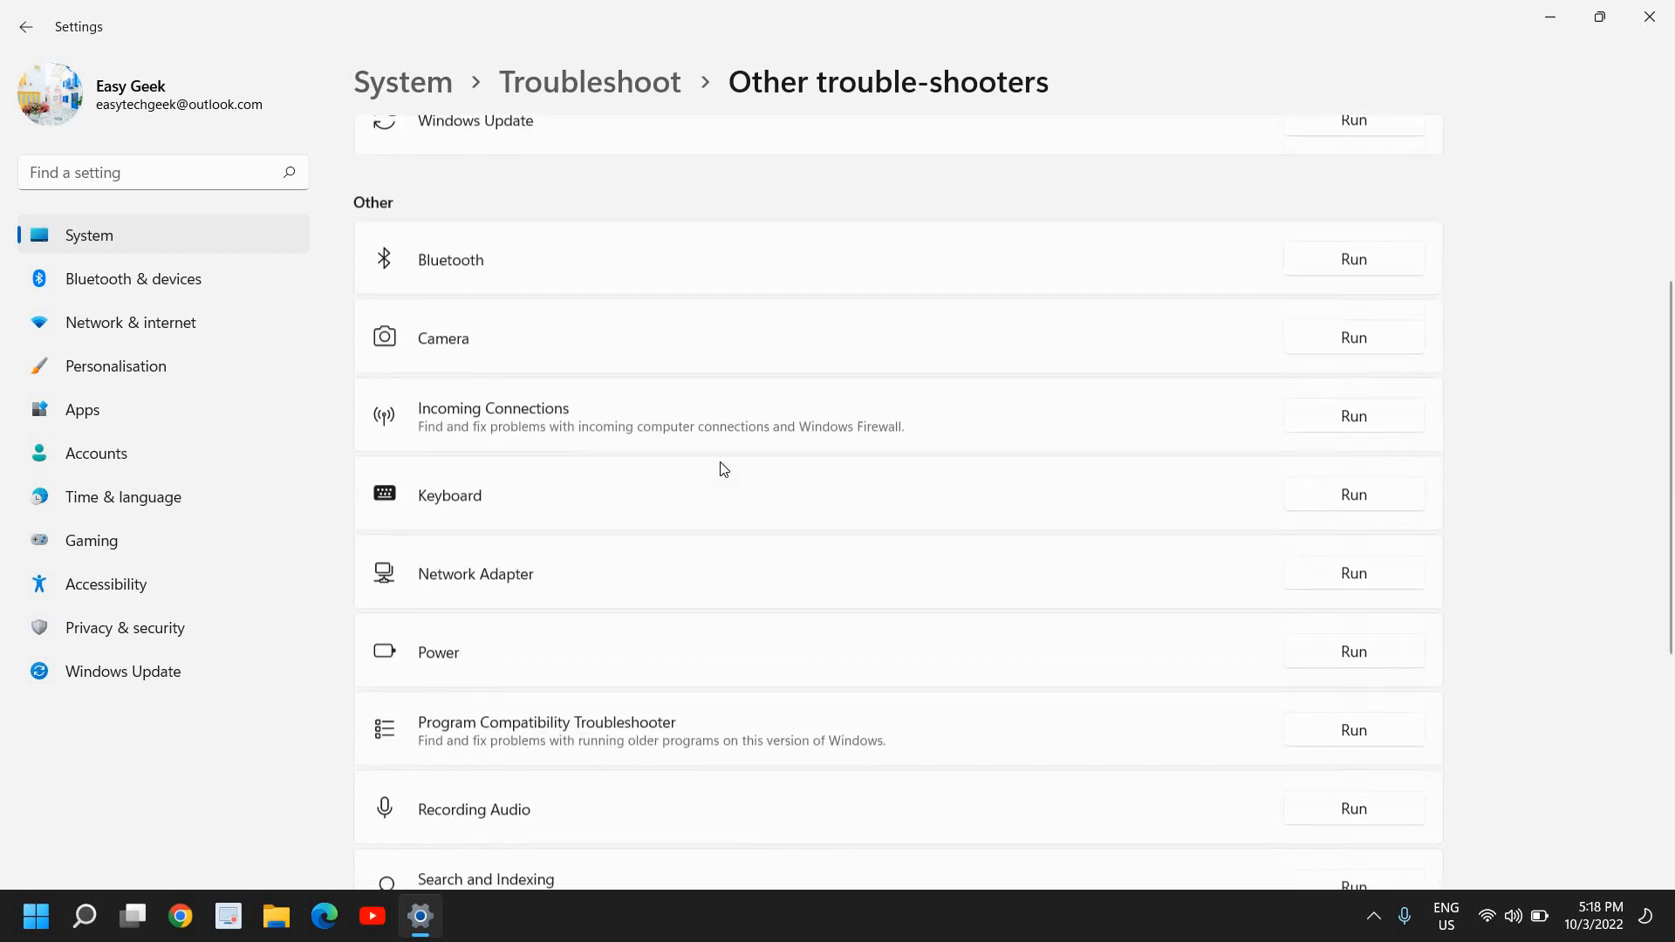
pyautogui.scroll(-3)
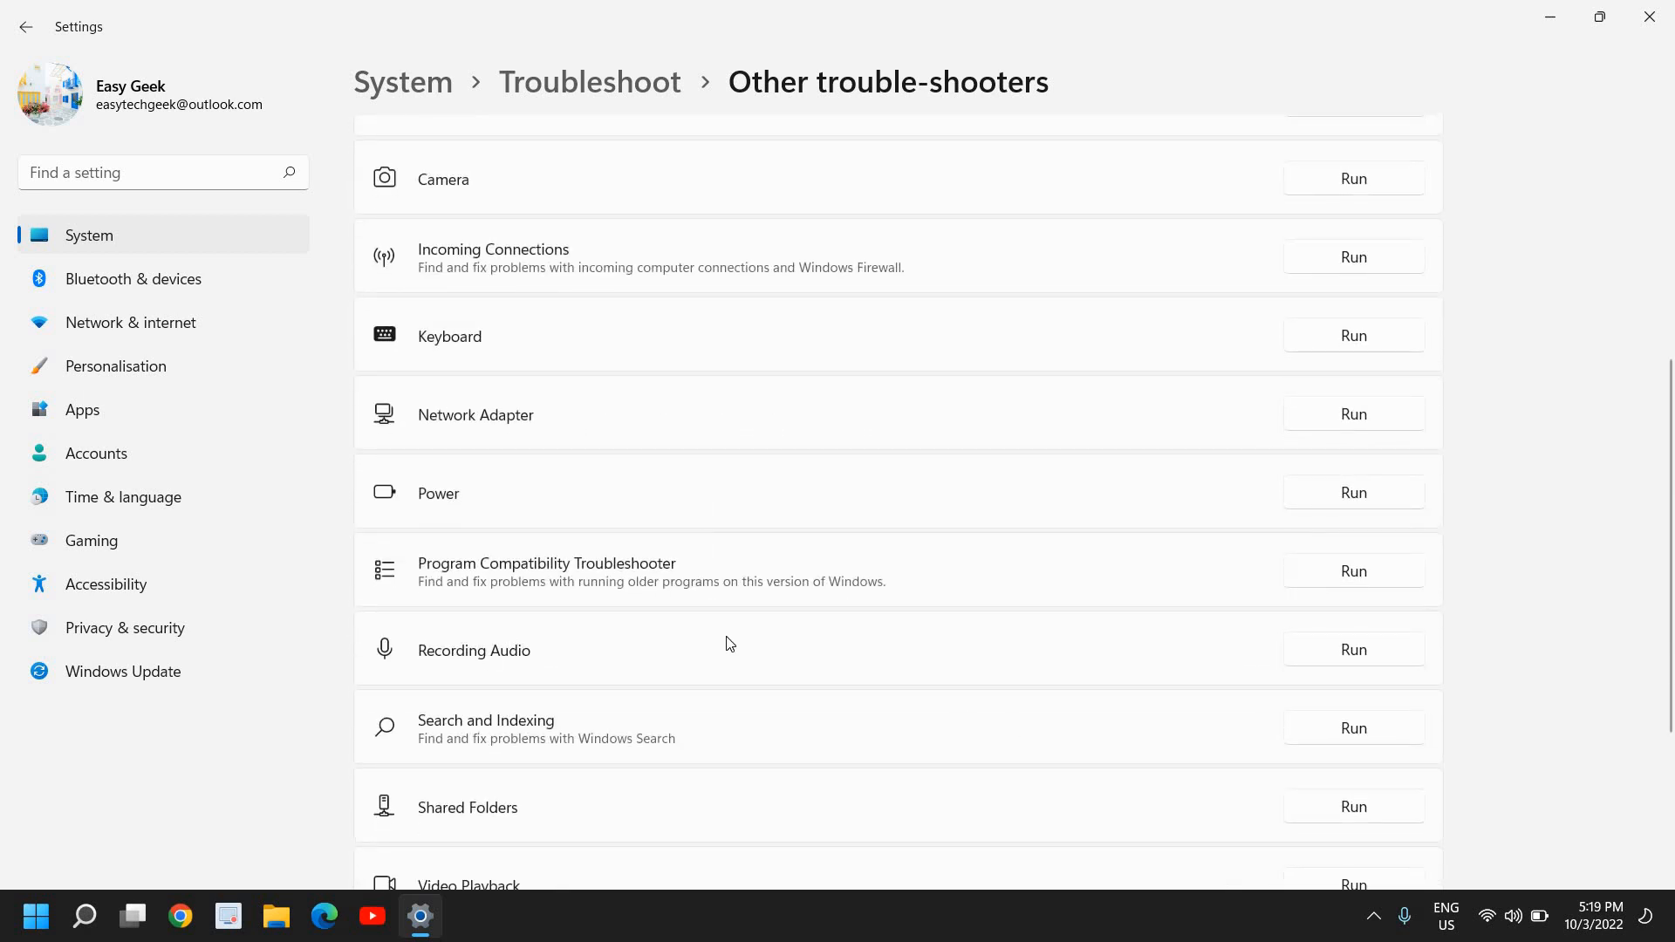
pyautogui.moveTo(1365, 663)
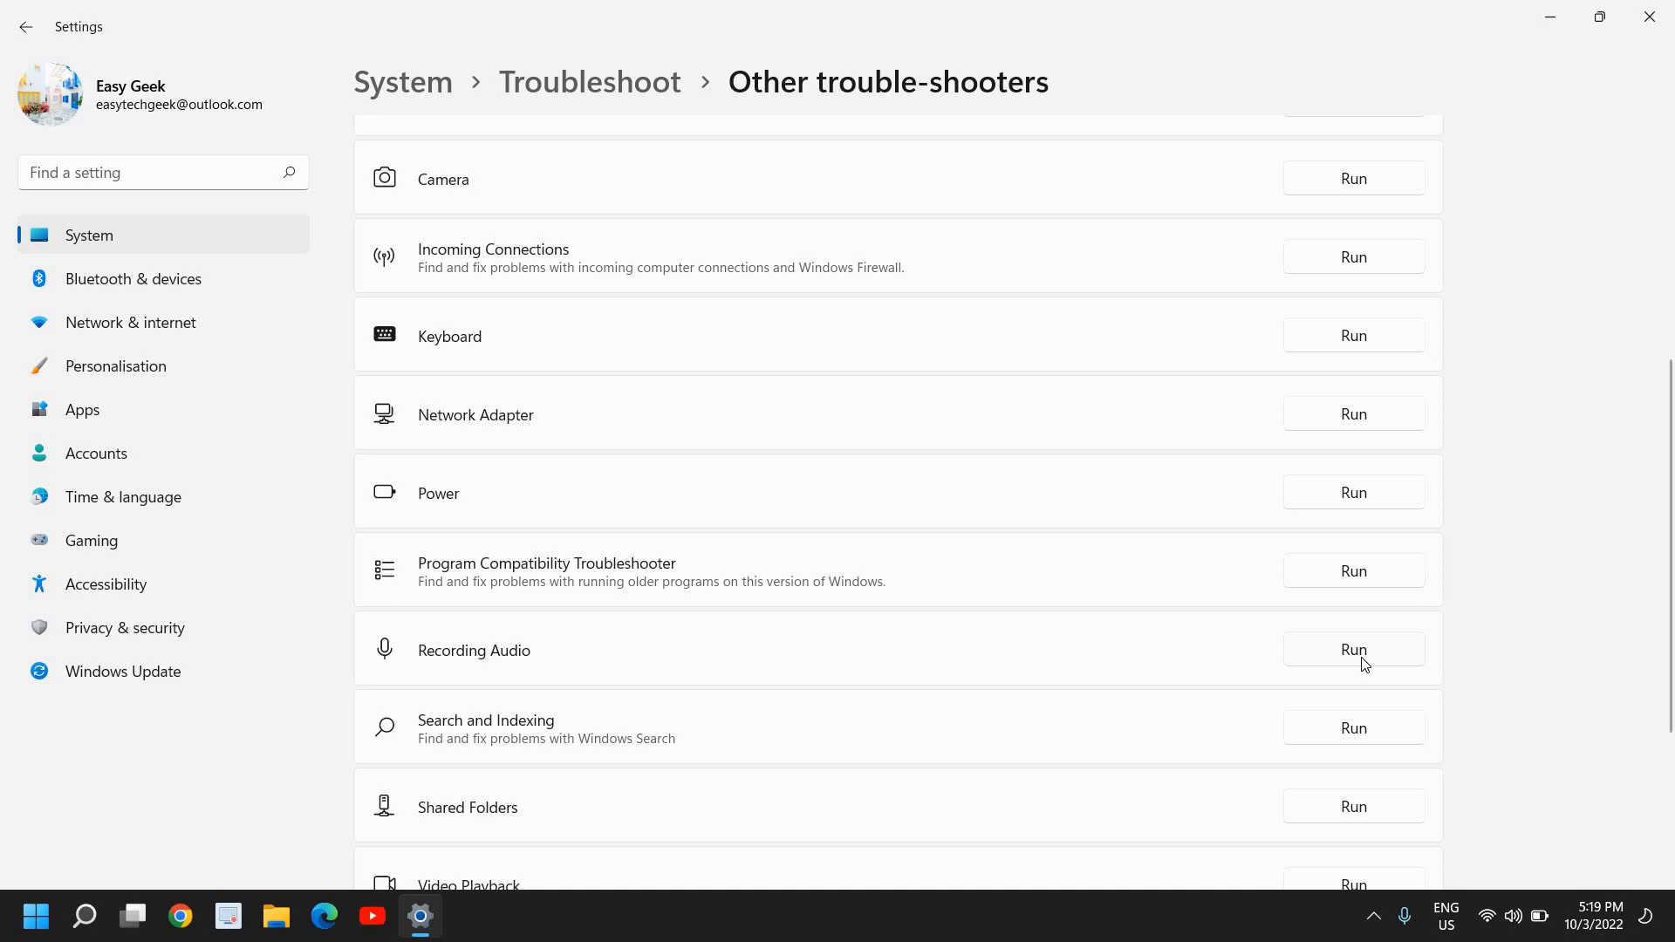
pyautogui.moveTo(325, 522)
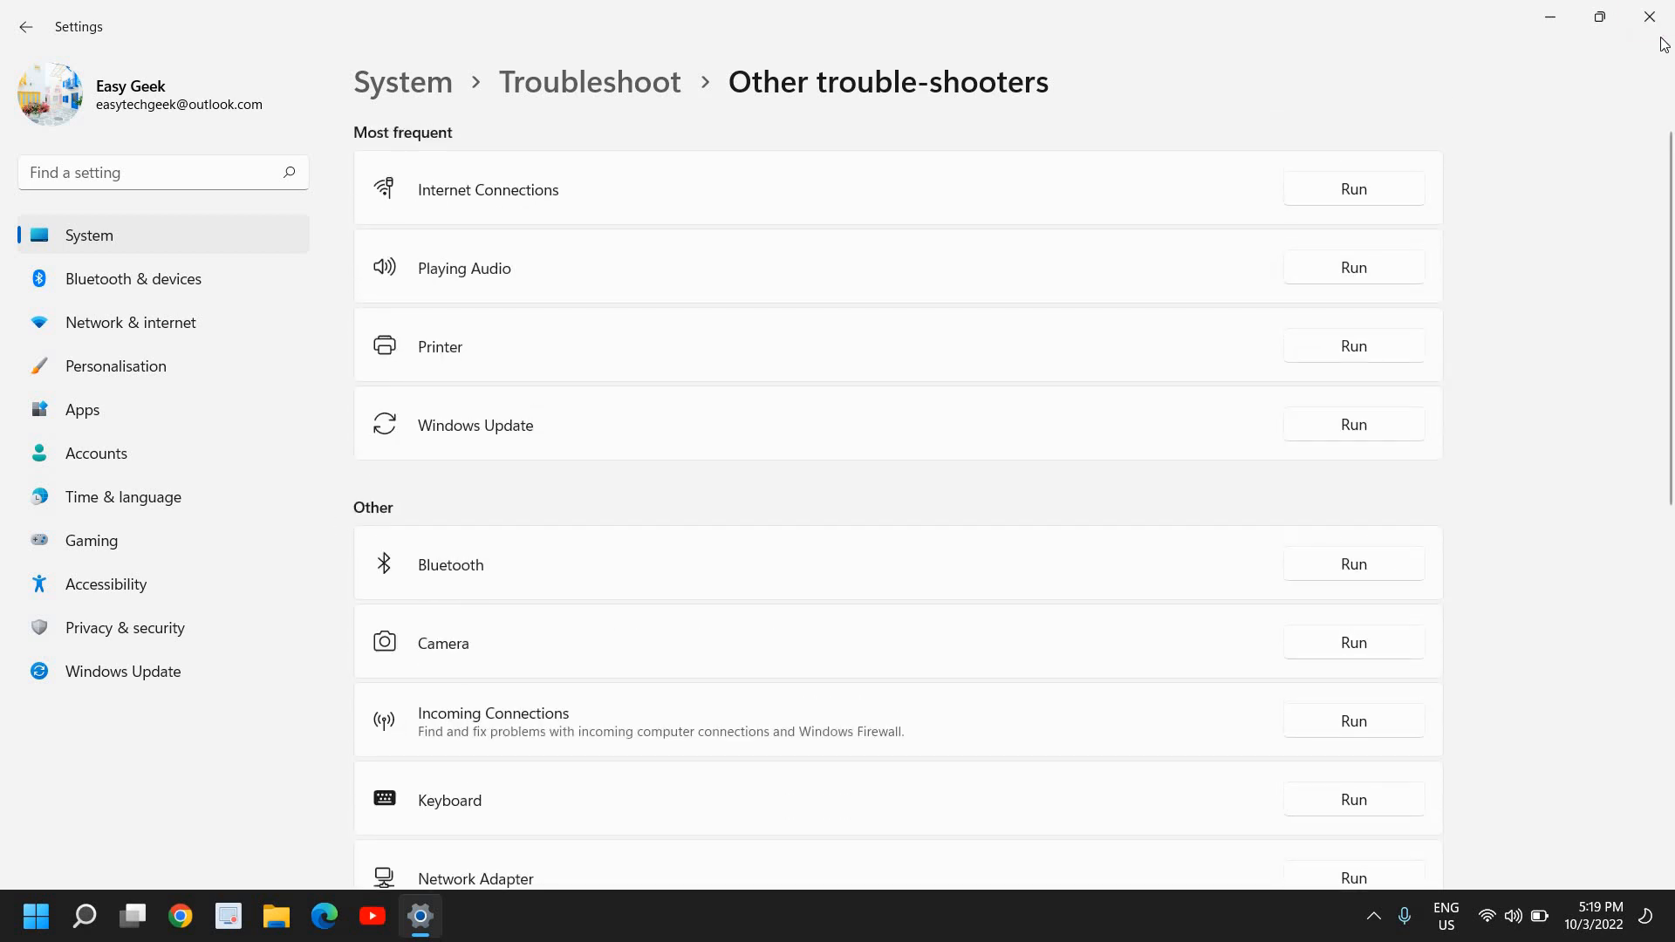
pyautogui.click(1649, 16)
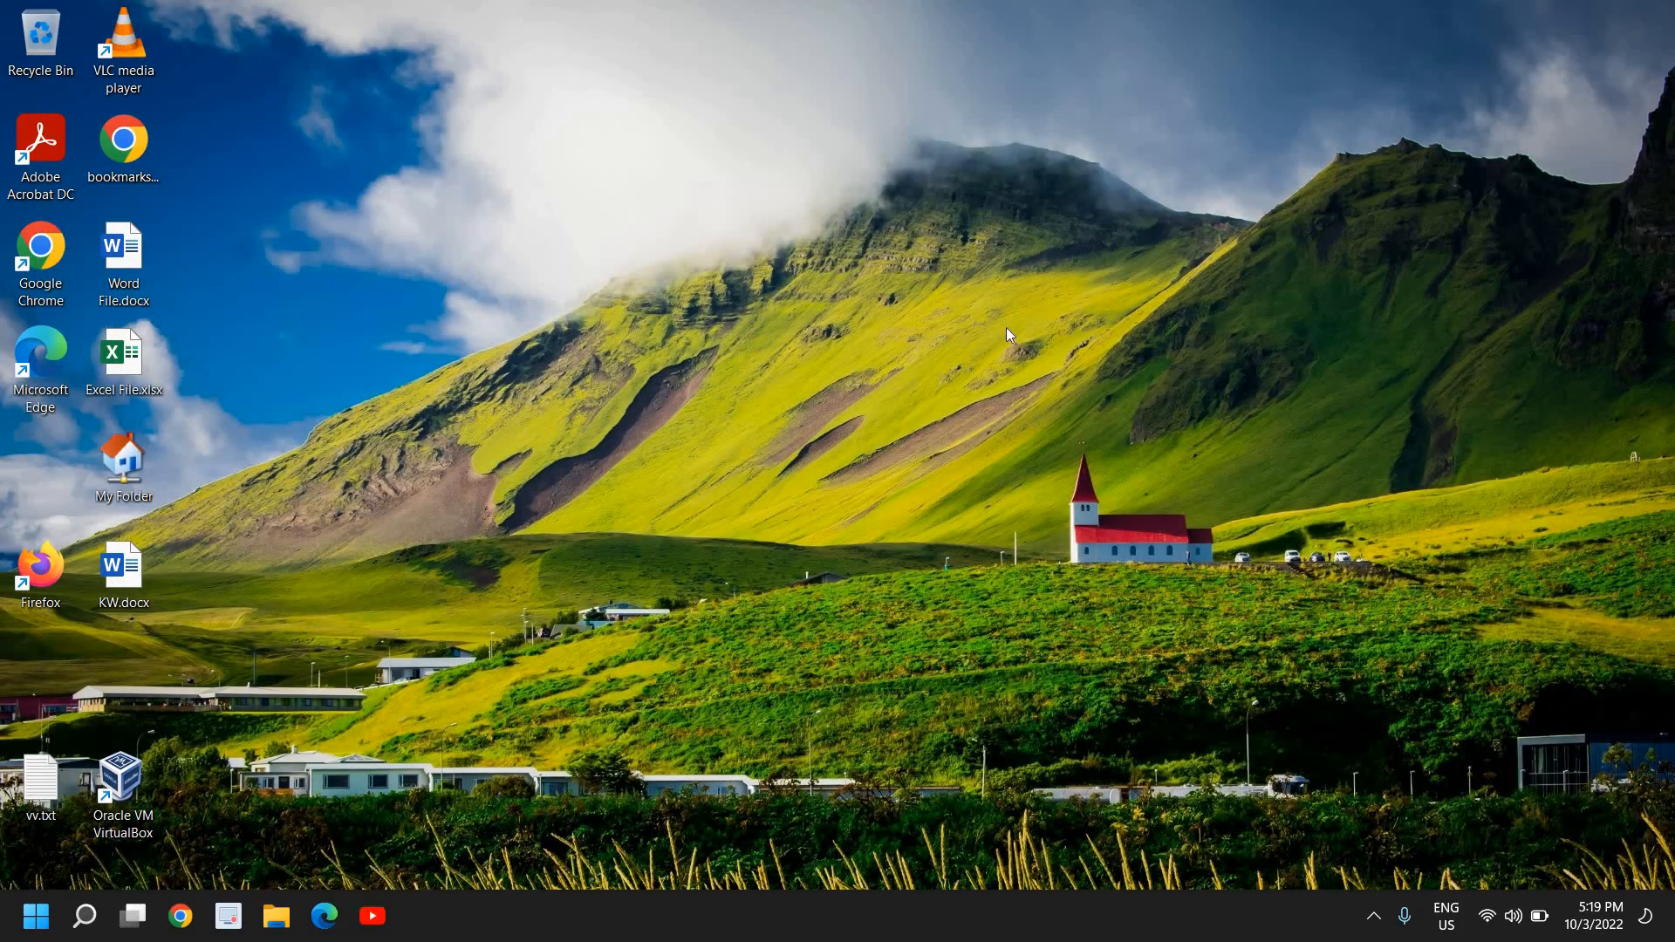
pyautogui.moveTo(597, 453)
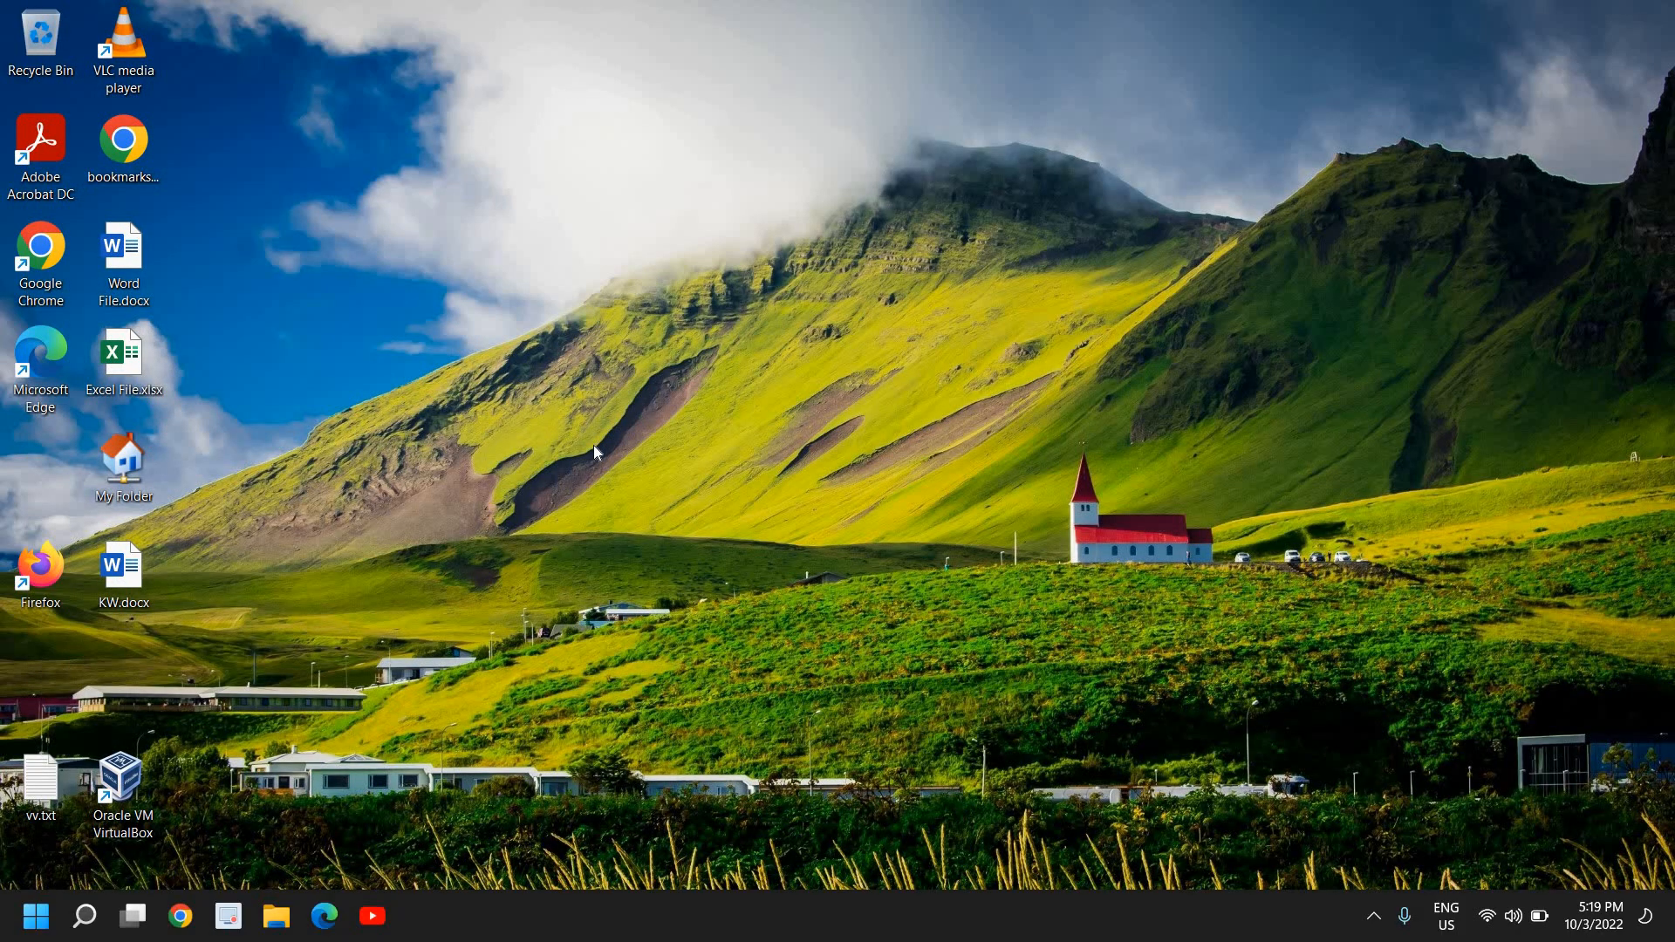